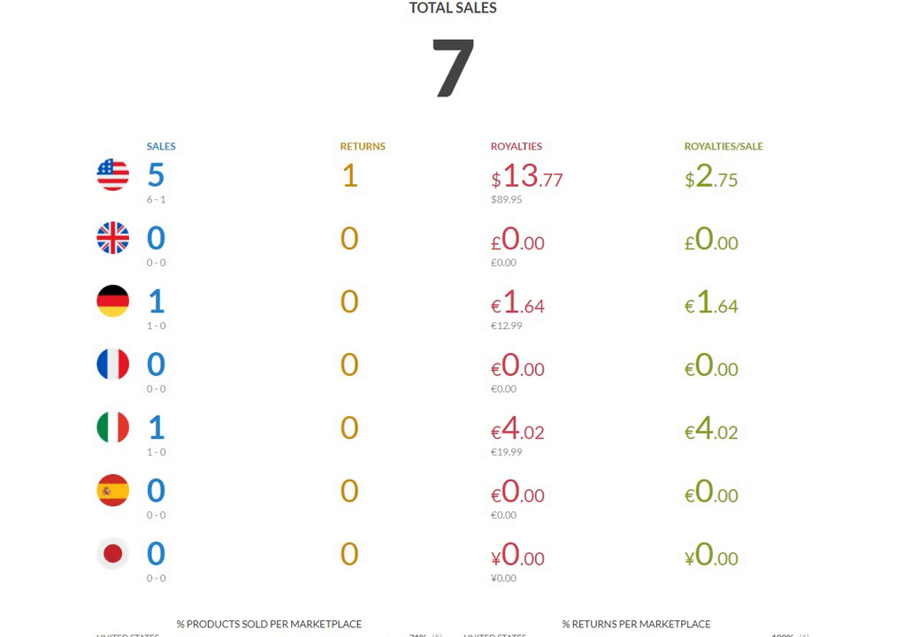
mouse_move(241, 78)
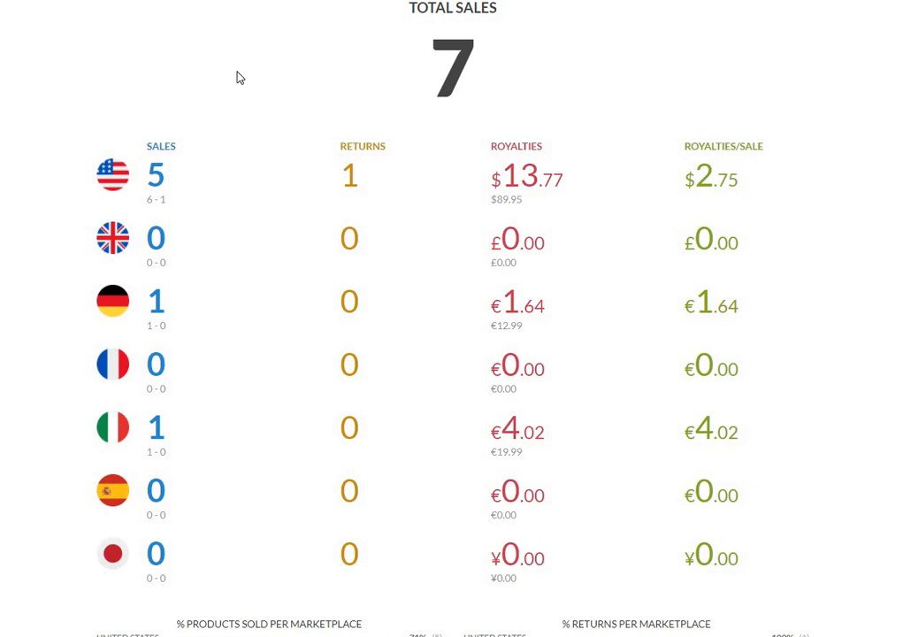
mouse_move(248, 46)
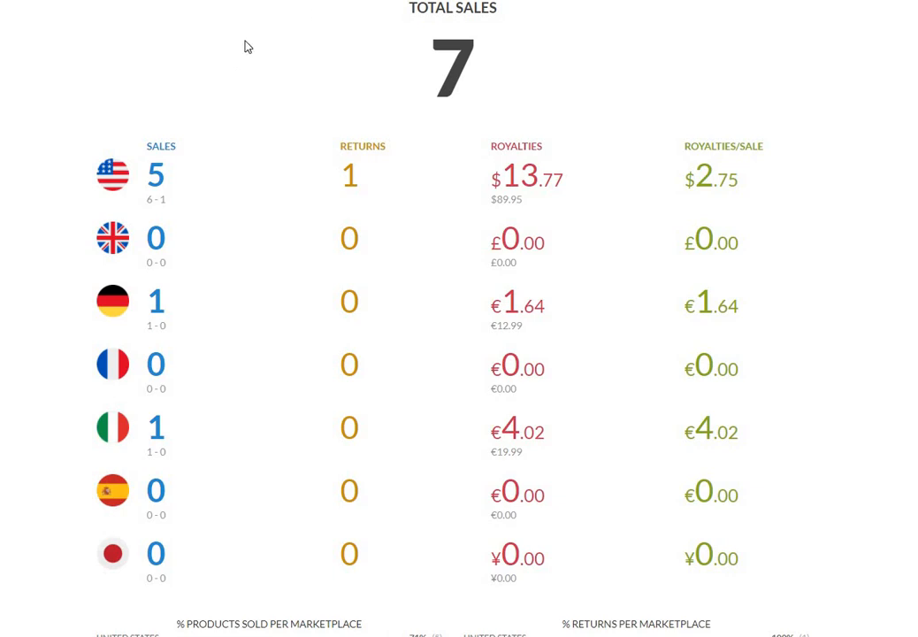
mouse_move(276, 46)
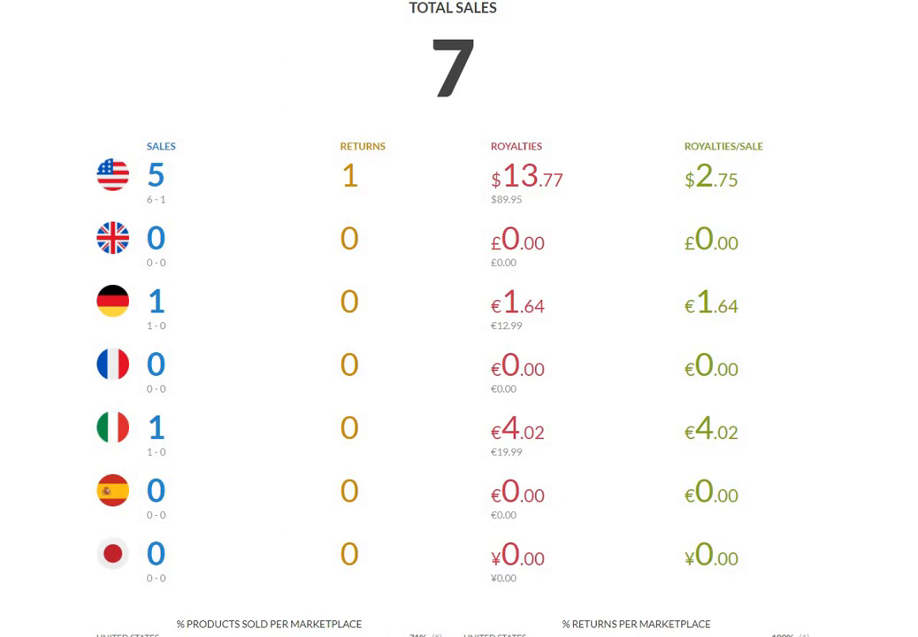
mouse_move(510, 25)
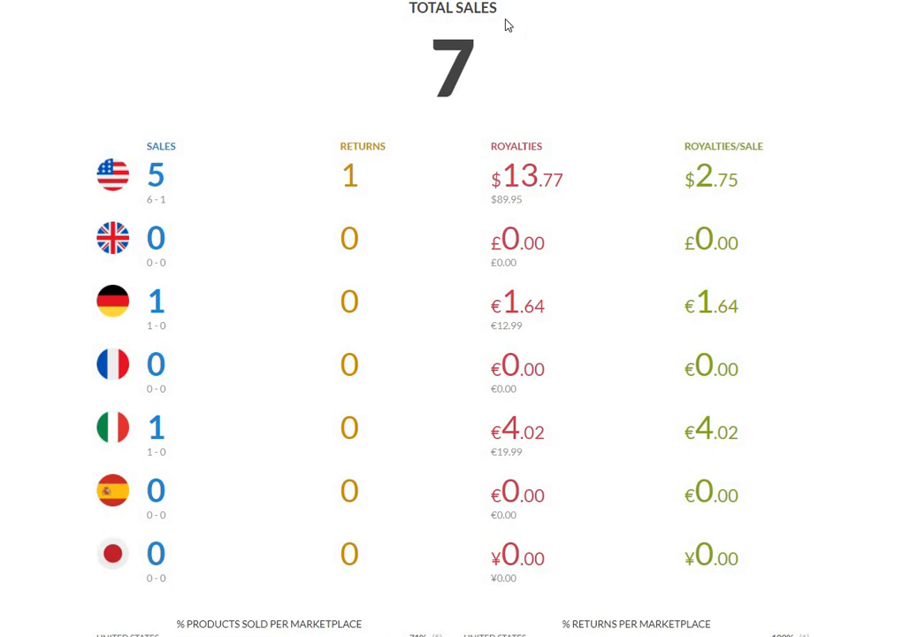
mouse_move(315, 57)
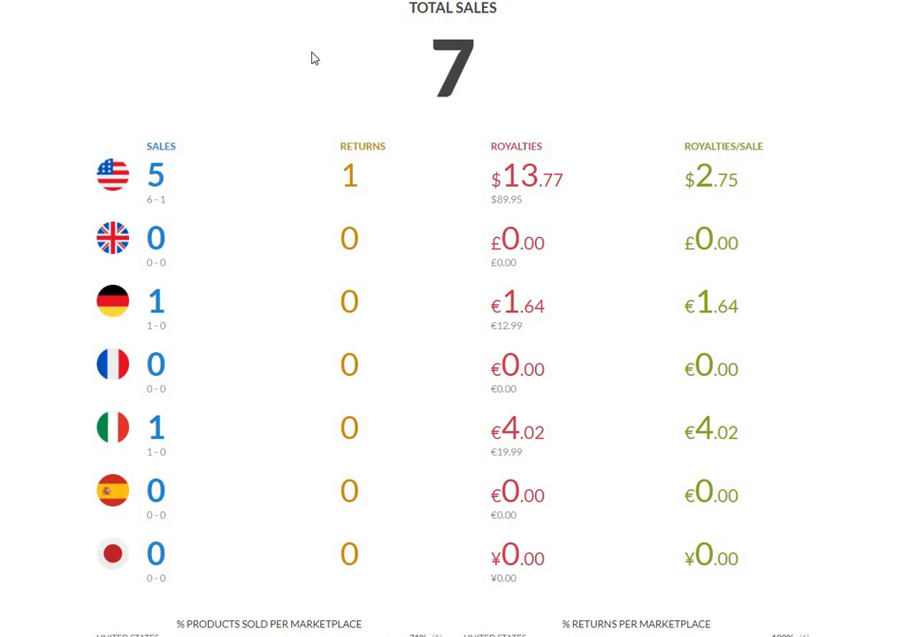
mouse_move(326, 51)
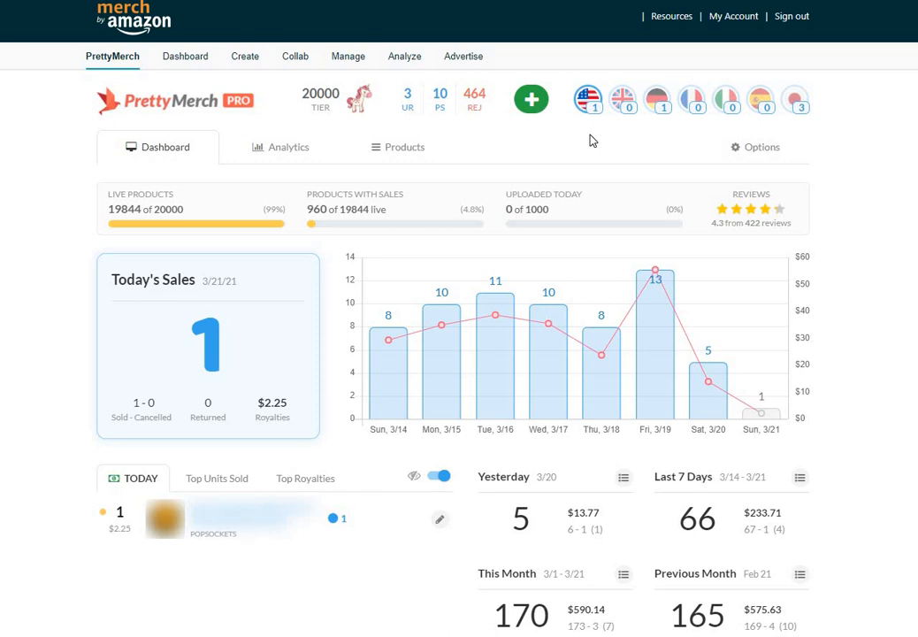
mouse_move(598, 151)
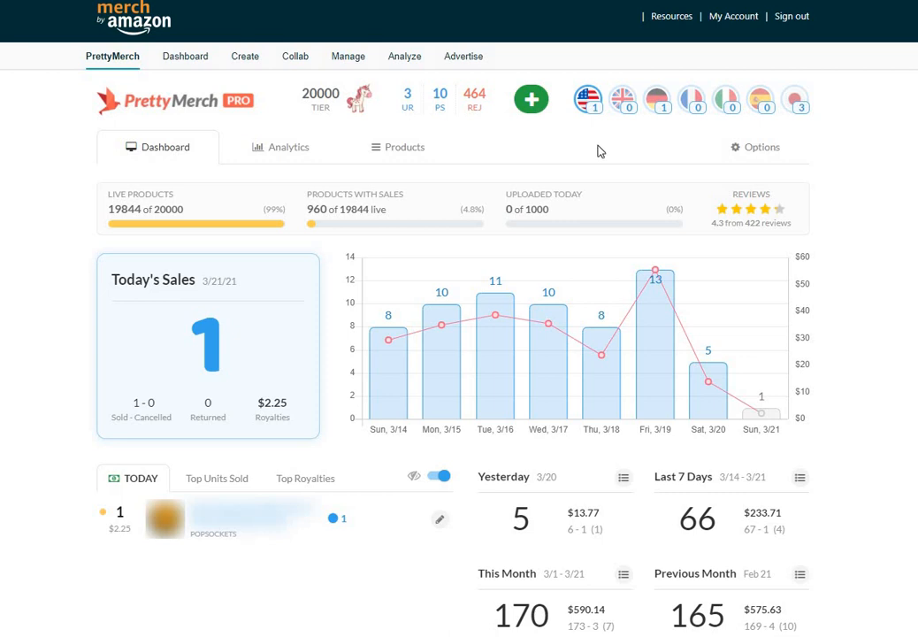
mouse_move(605, 151)
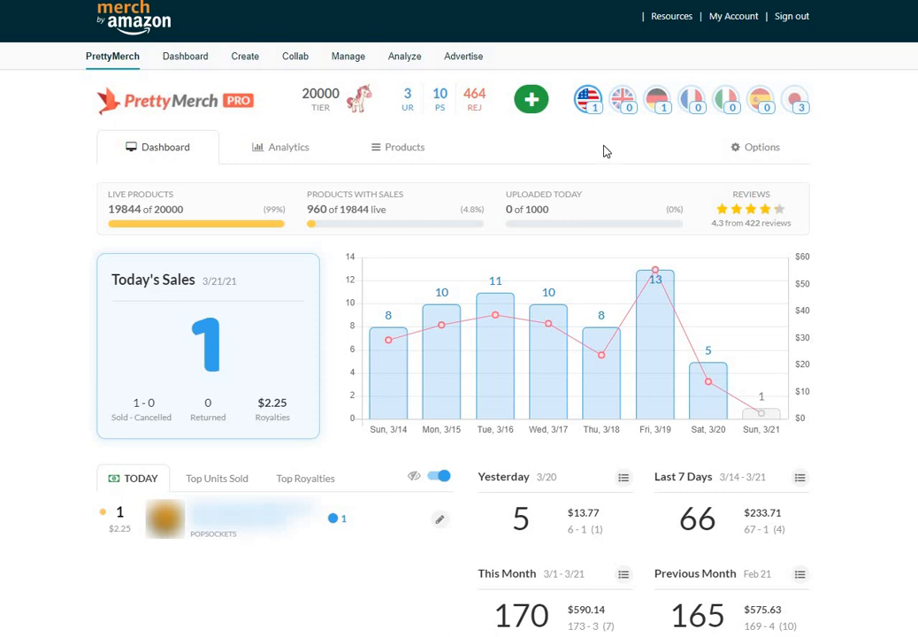
mouse_move(389, 340)
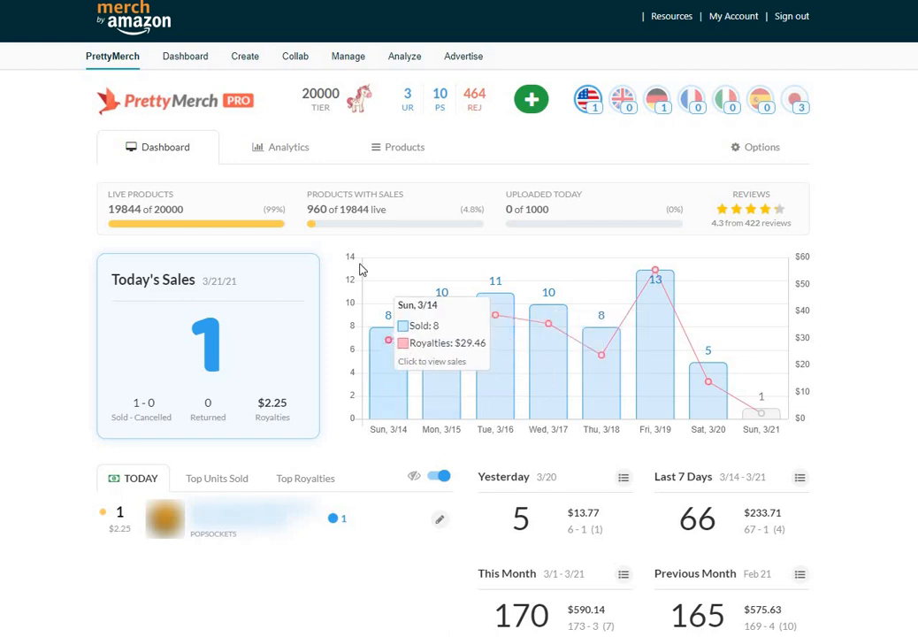
mouse_move(391, 361)
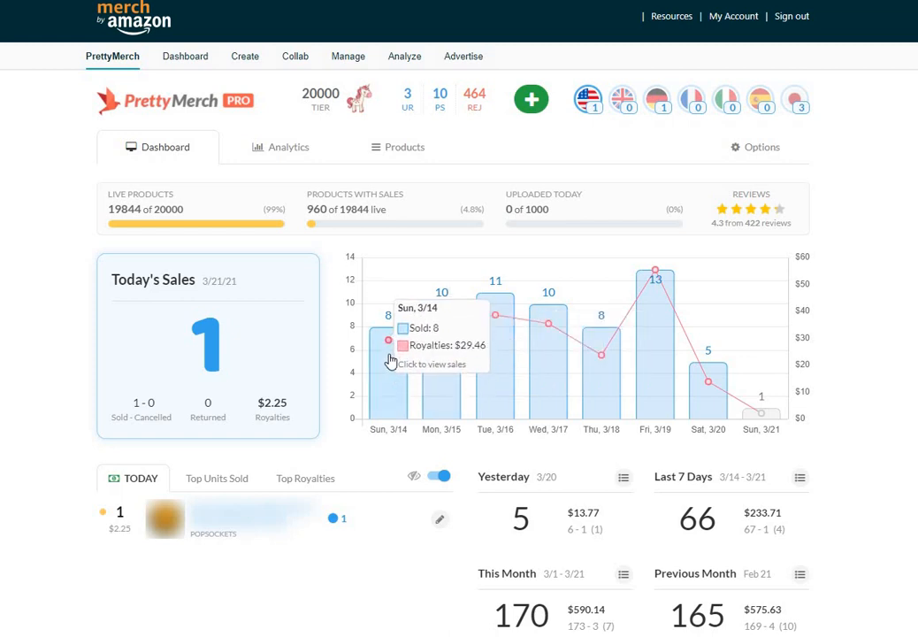
mouse_move(549, 339)
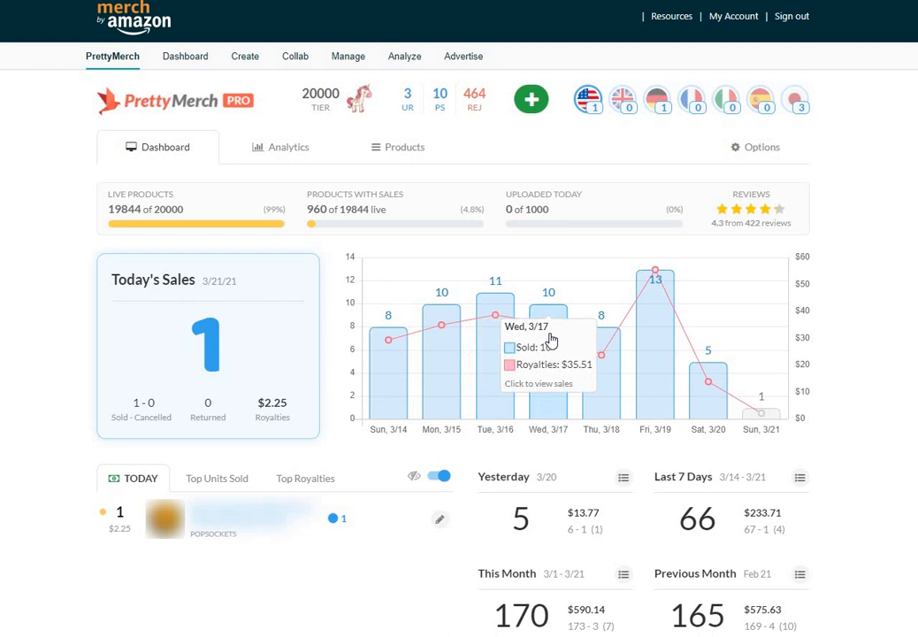
mouse_move(477, 326)
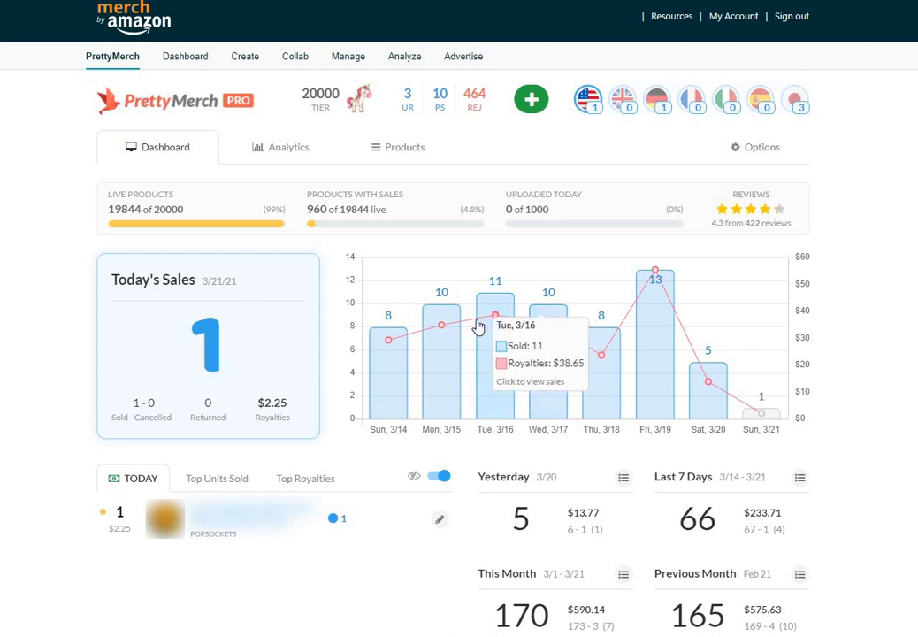
mouse_move(689, 529)
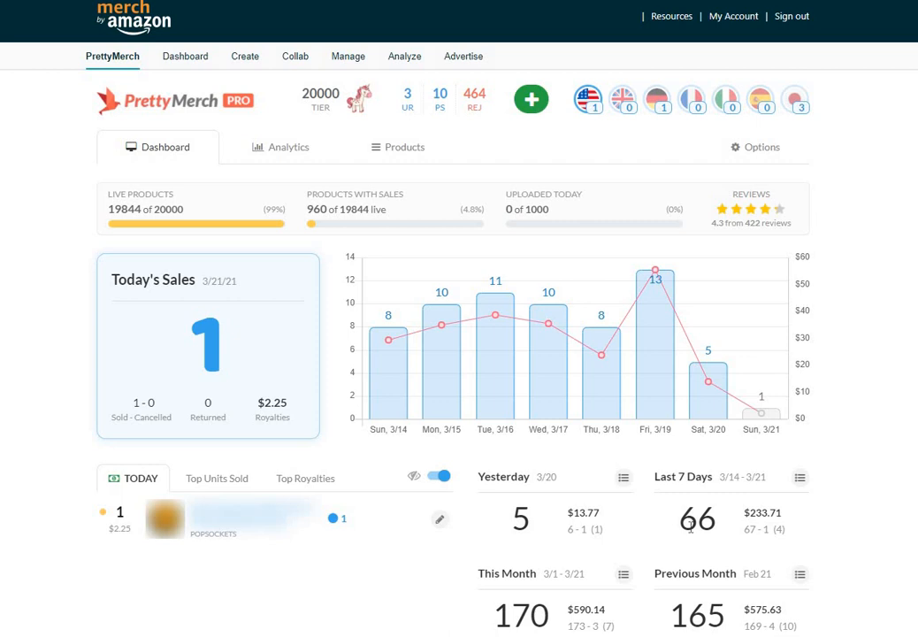
mouse_move(668, 504)
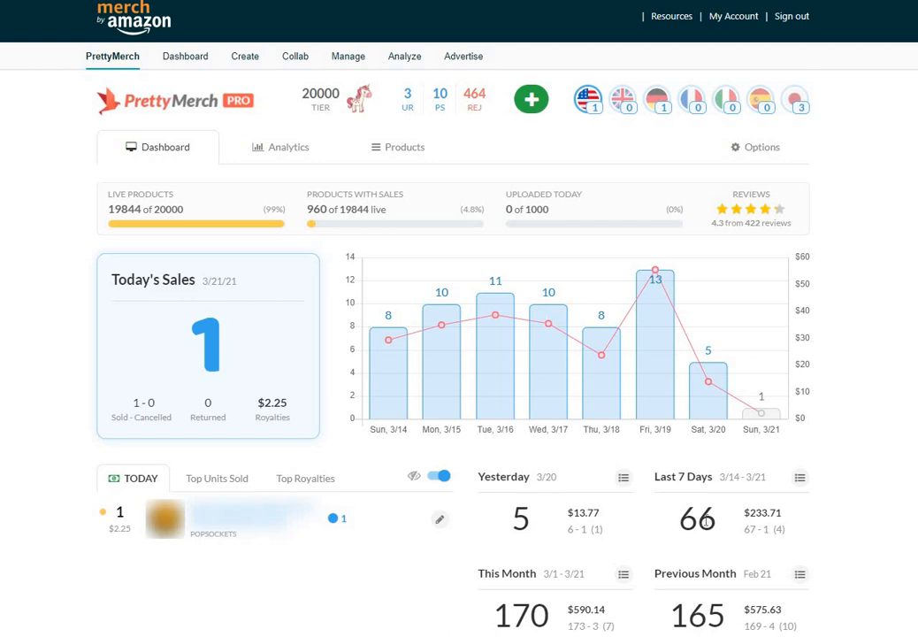
mouse_move(736, 467)
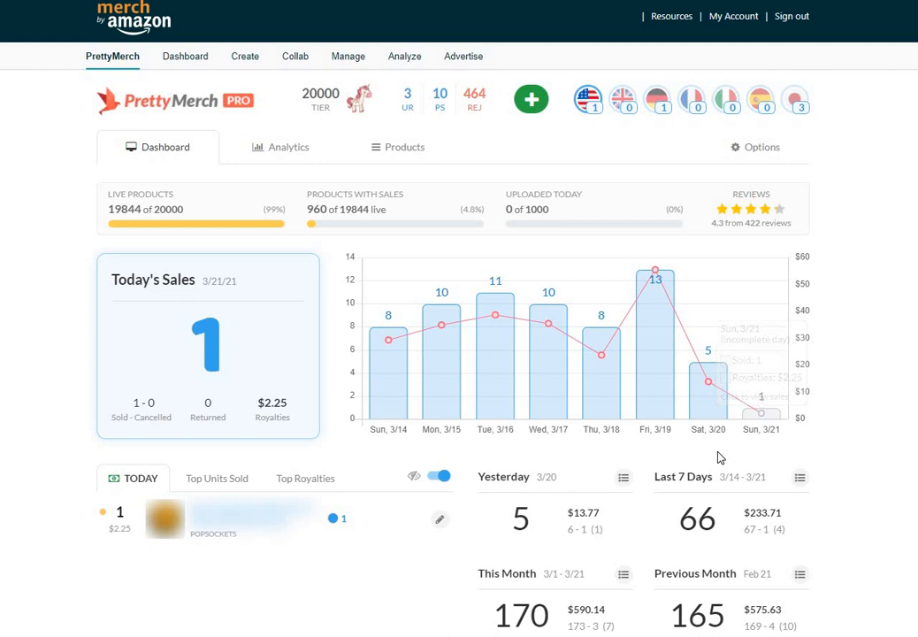
mouse_move(658, 455)
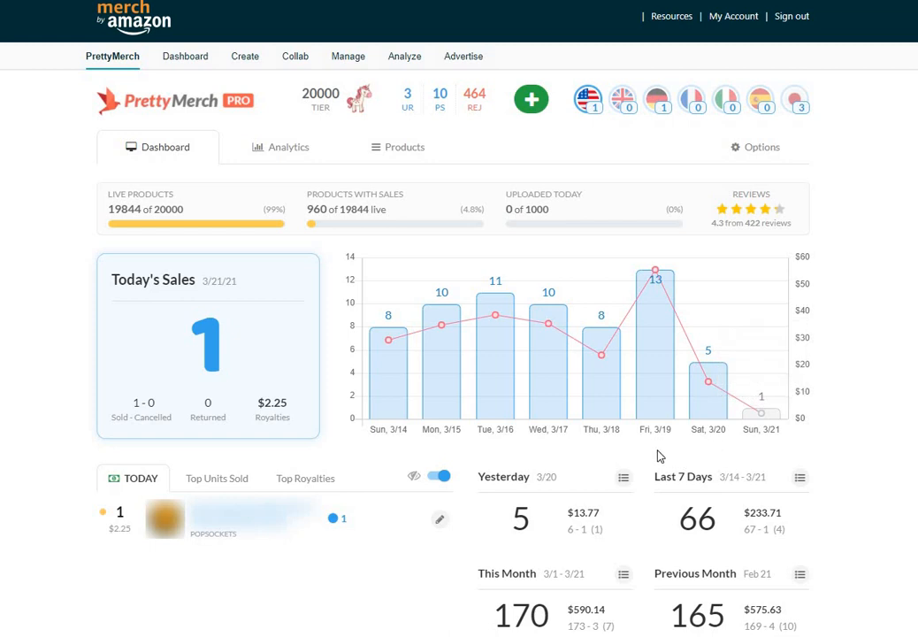
mouse_move(636, 483)
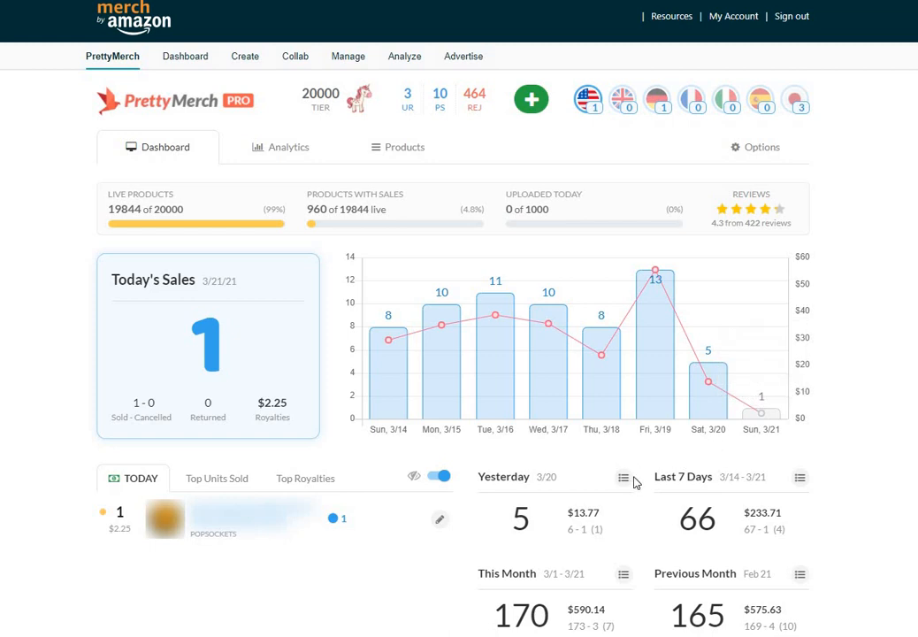
mouse_move(674, 463)
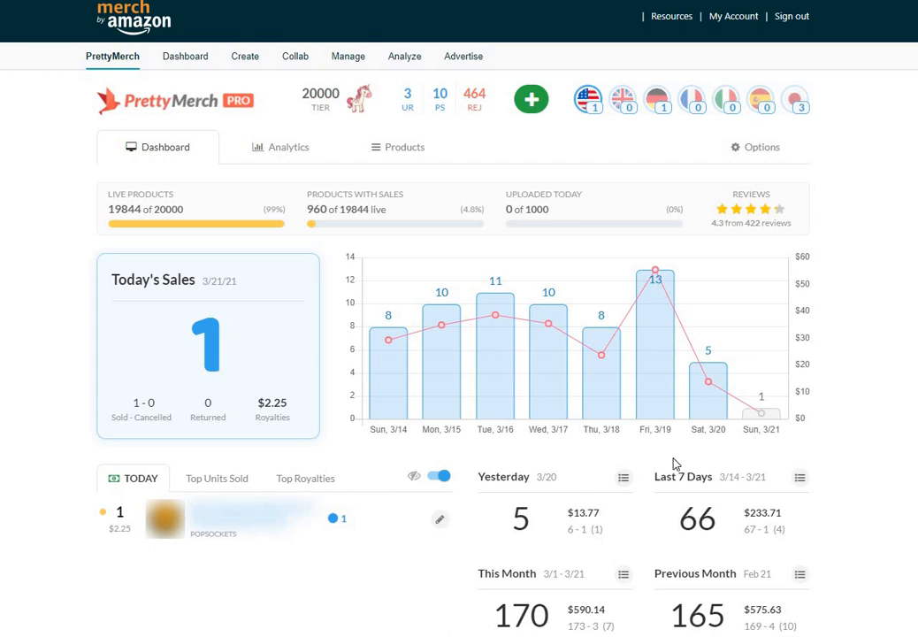
mouse_move(707, 393)
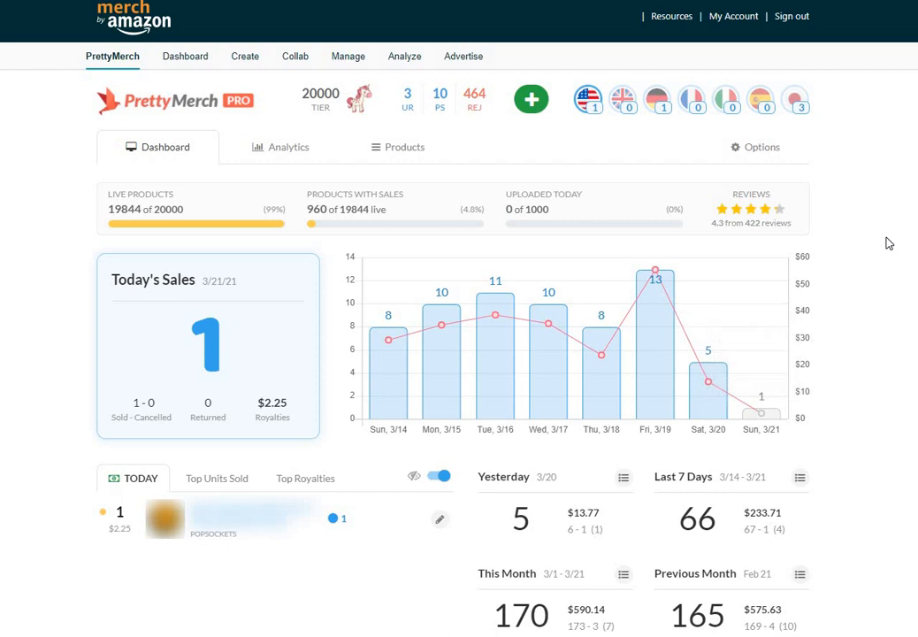
mouse_move(406, 338)
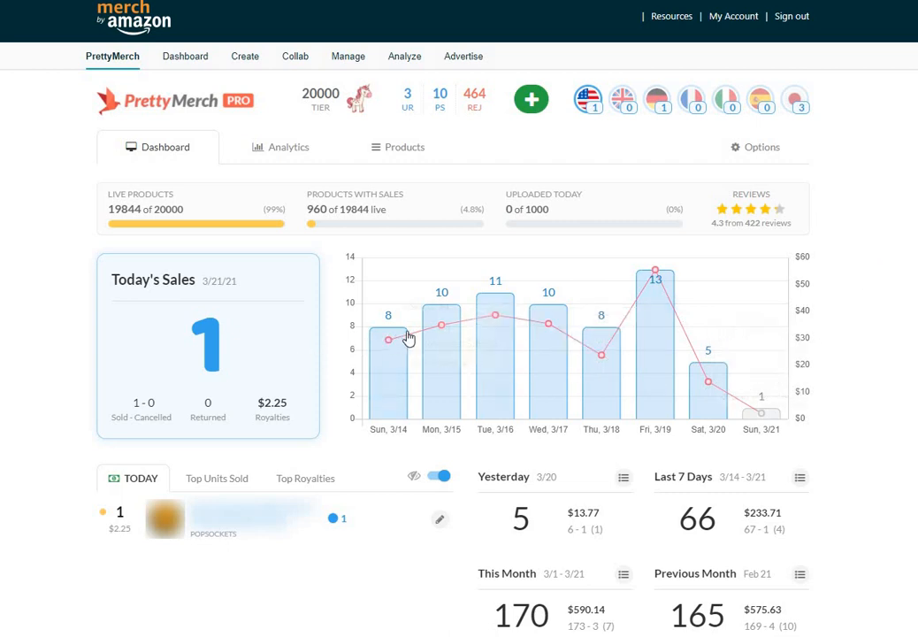
mouse_move(644, 334)
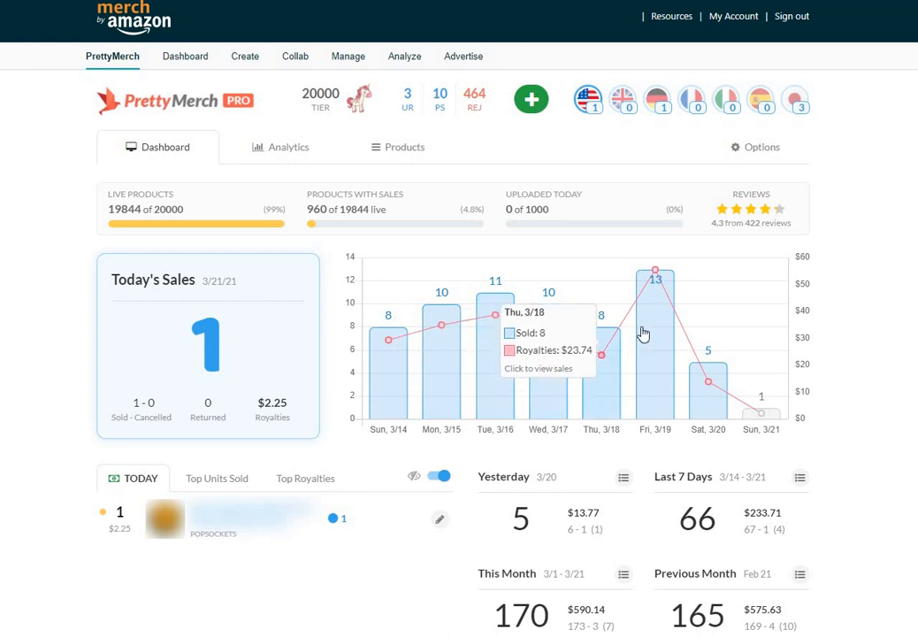
mouse_move(549, 315)
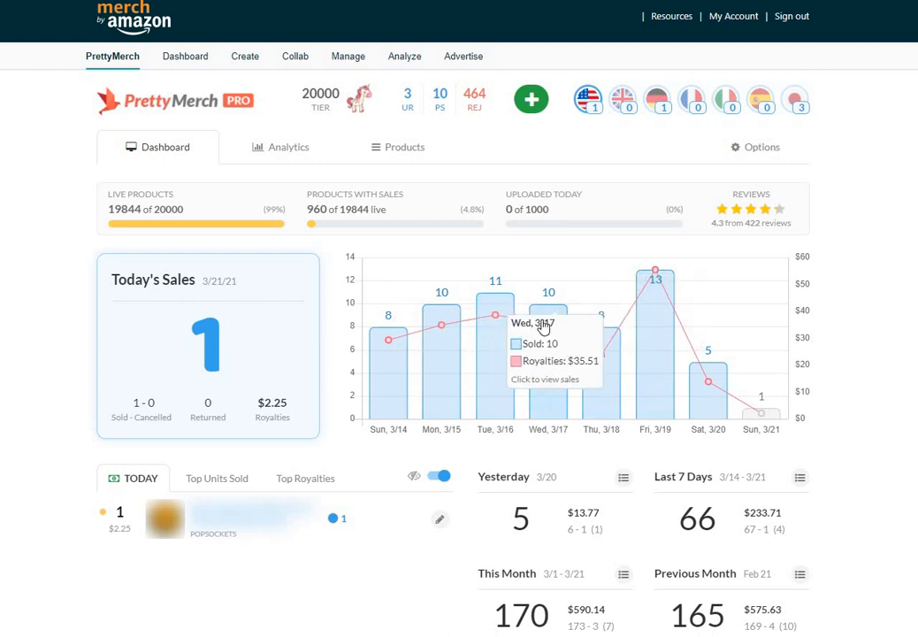
mouse_move(716, 389)
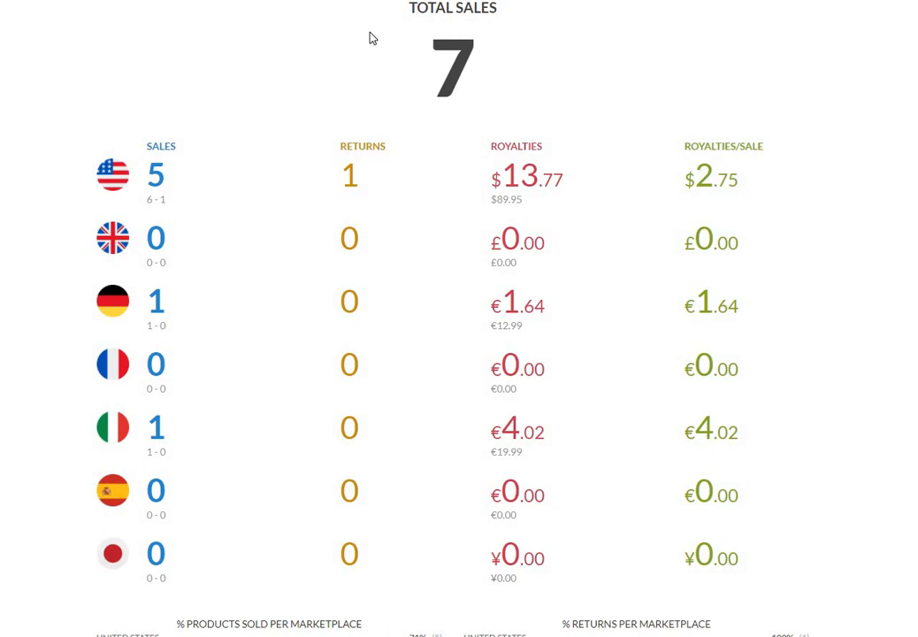
mouse_move(276, 74)
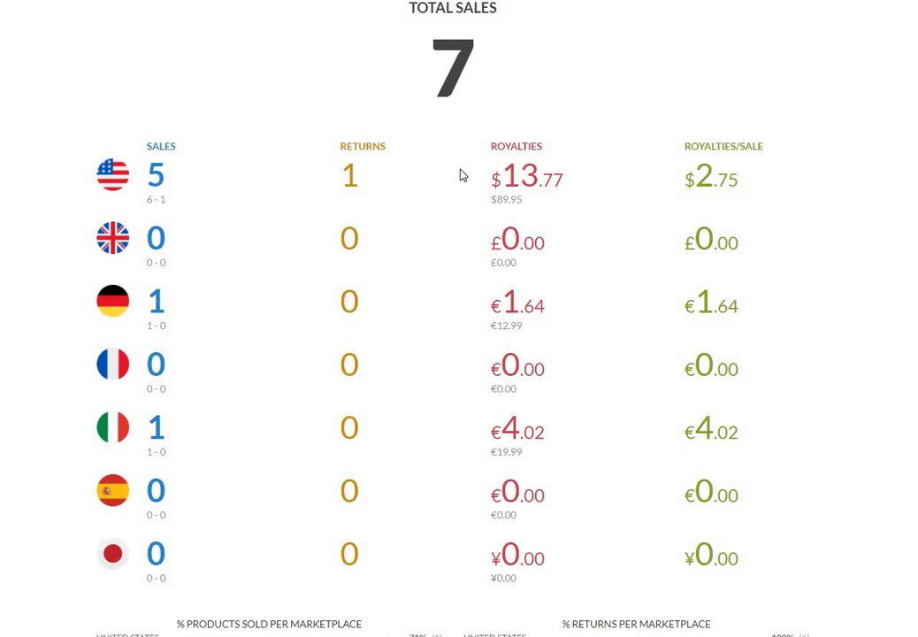
mouse_move(456, 213)
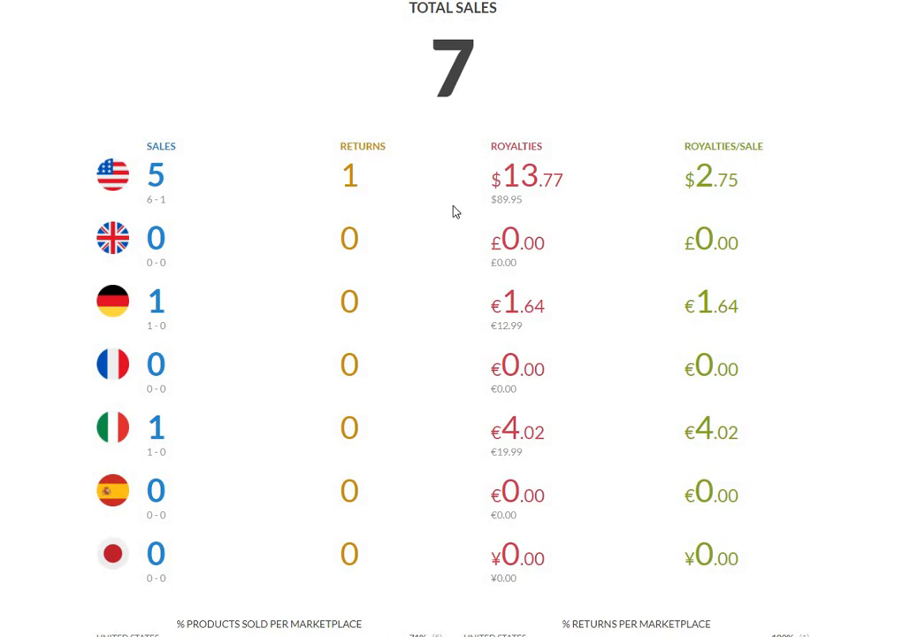
mouse_move(633, 262)
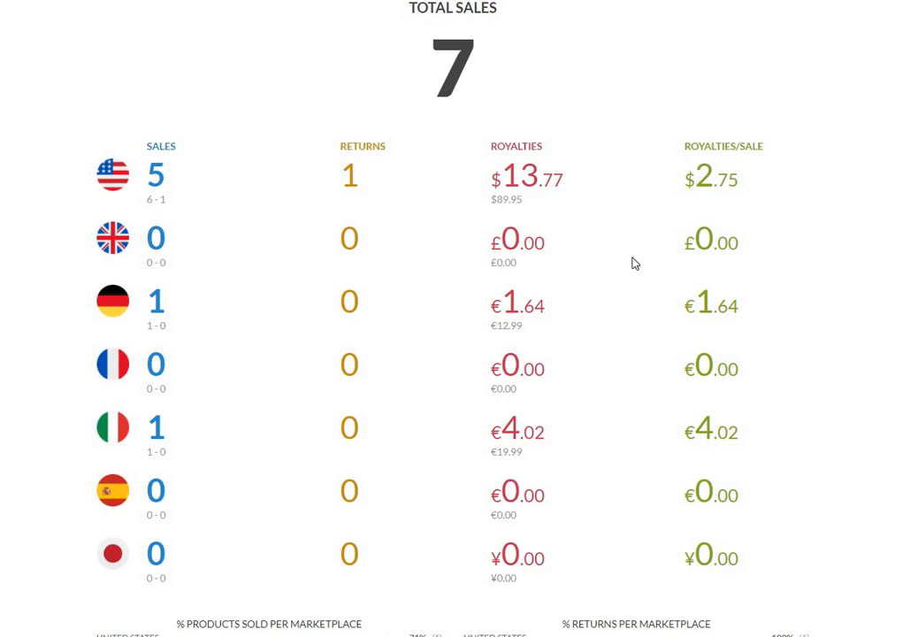
mouse_move(609, 185)
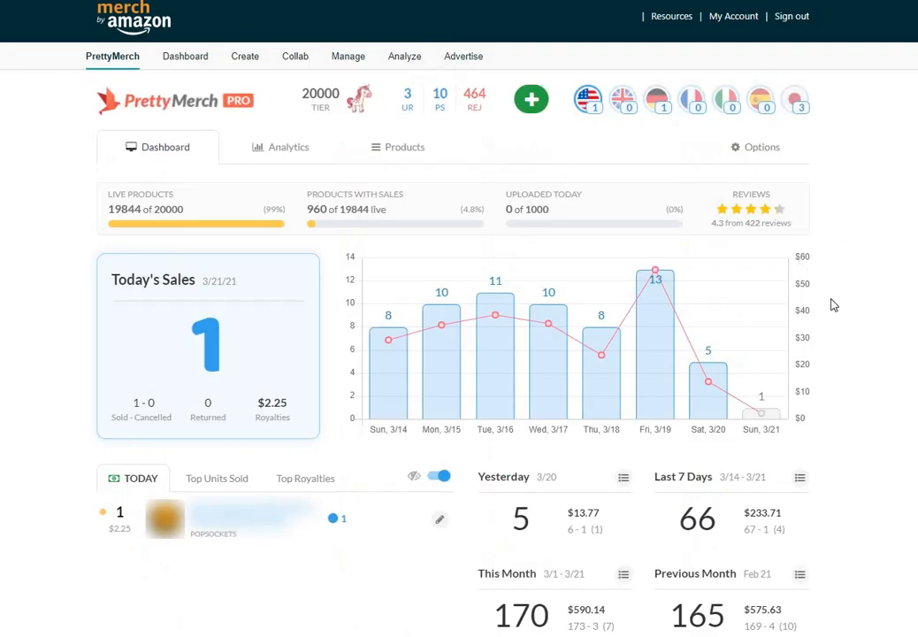
mouse_move(904, 495)
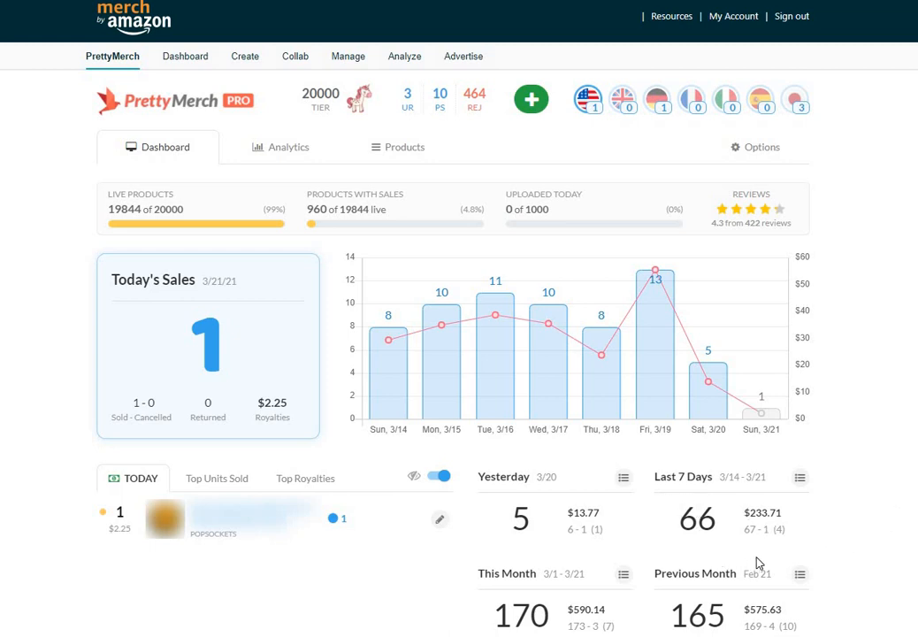
mouse_move(664, 541)
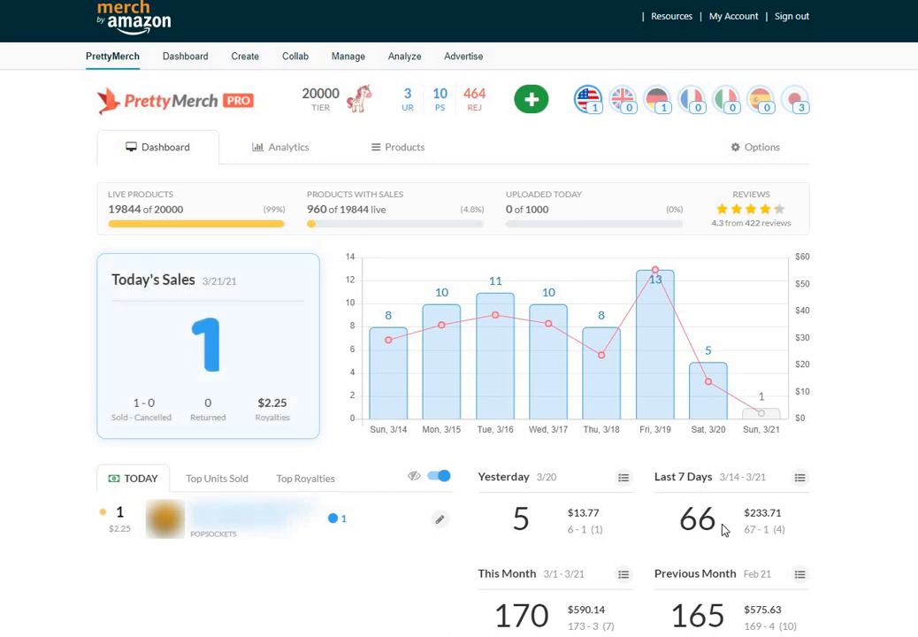
mouse_move(616, 568)
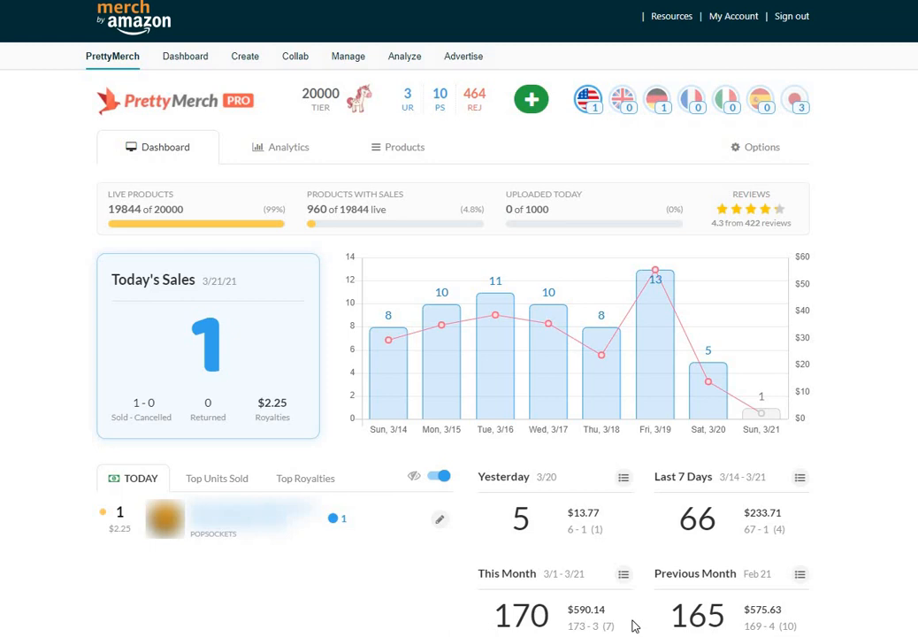
mouse_move(638, 617)
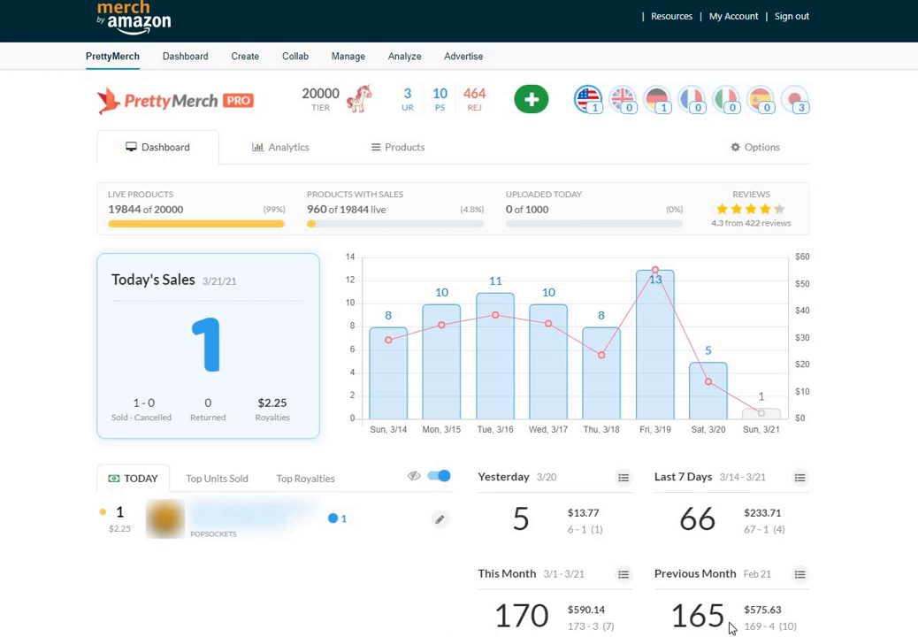
mouse_move(793, 595)
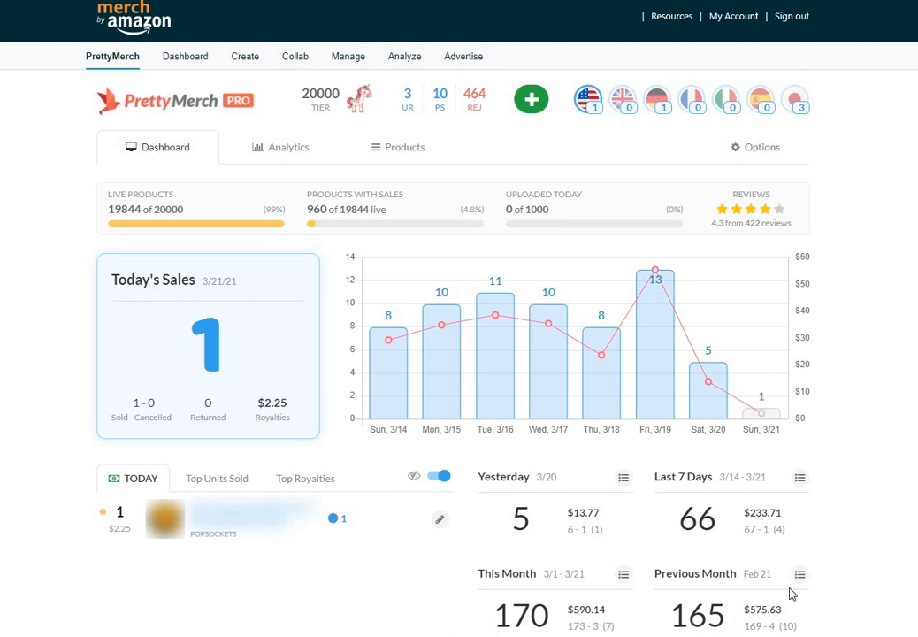
Check February's sales breakdown, then bring up the all-time monthly sales and royalties chart
left_click(799, 573)
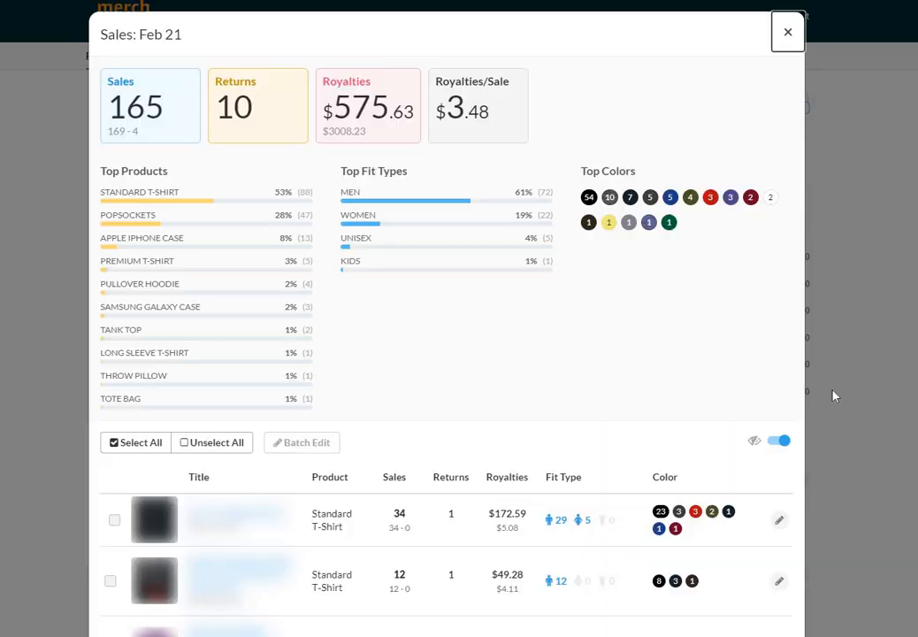
left_click(787, 32)
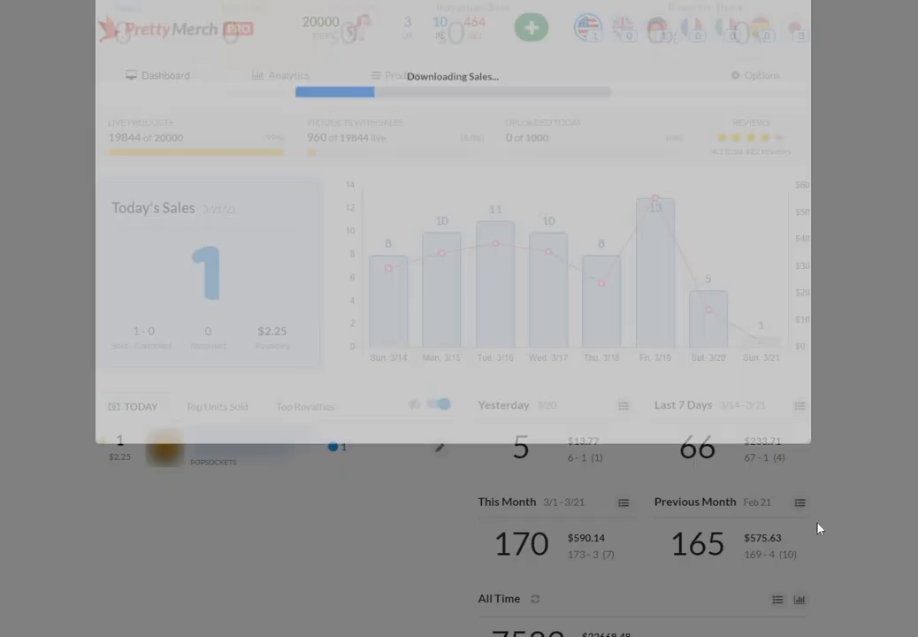
left_click(799, 598)
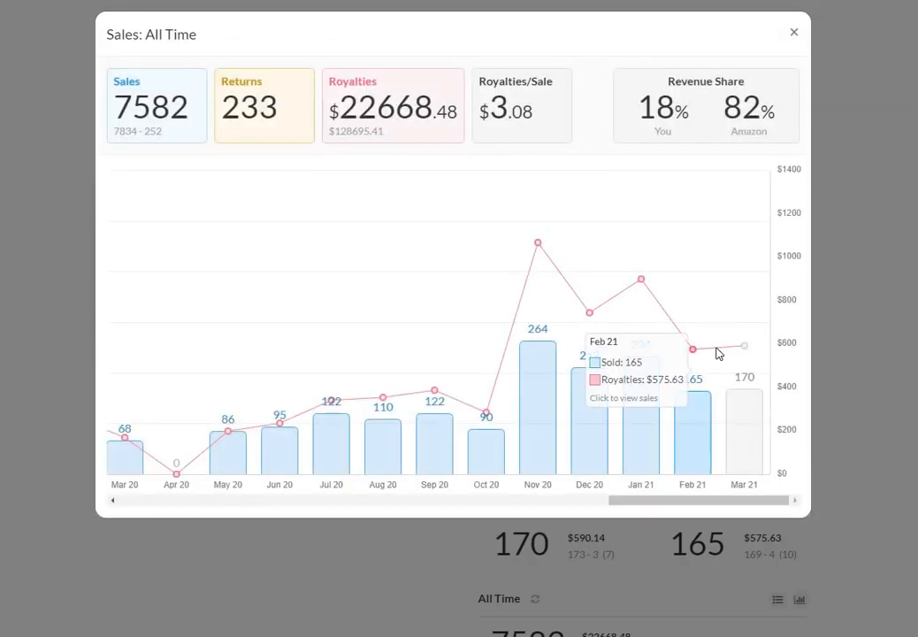
mouse_move(424, 372)
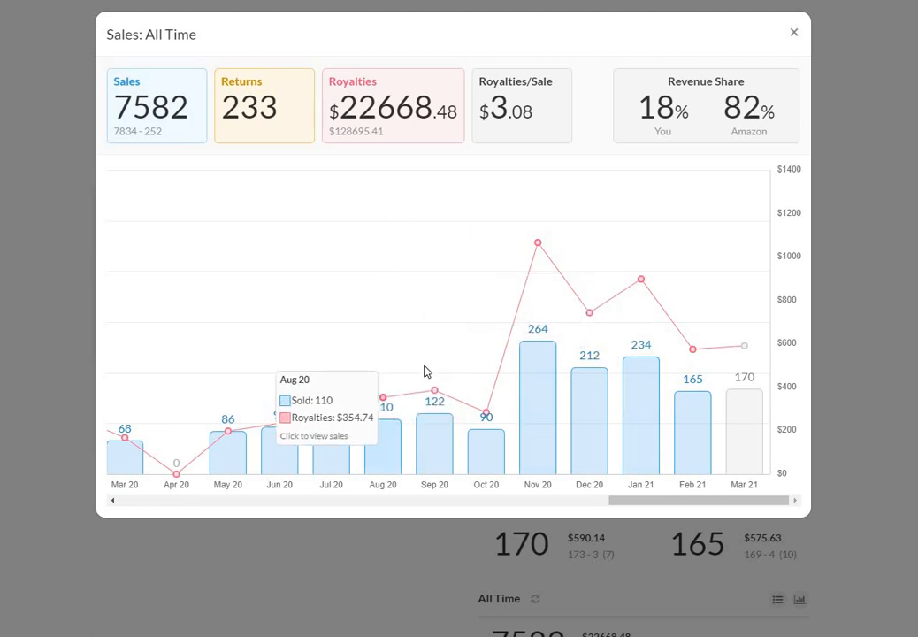
mouse_move(582, 434)
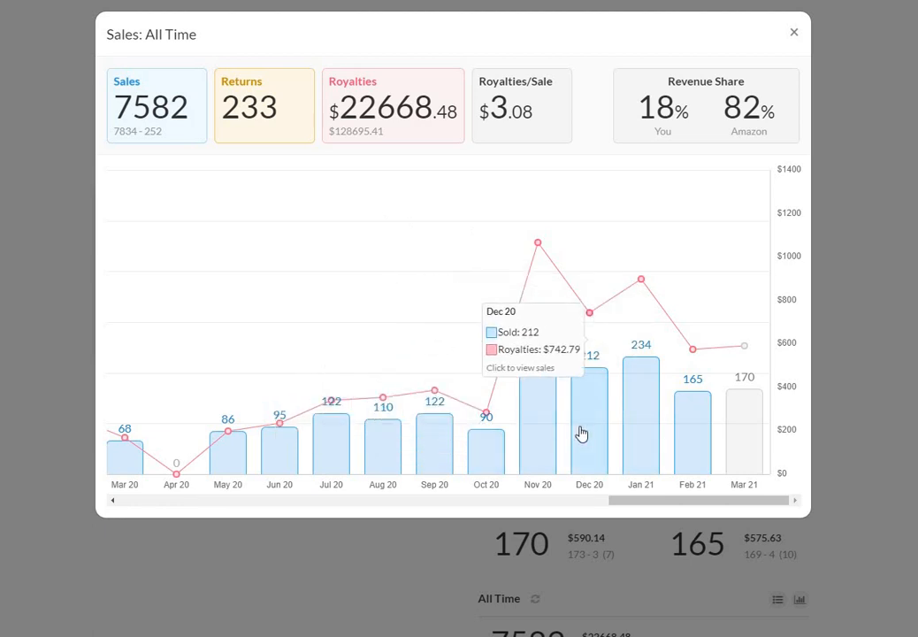
mouse_move(727, 371)
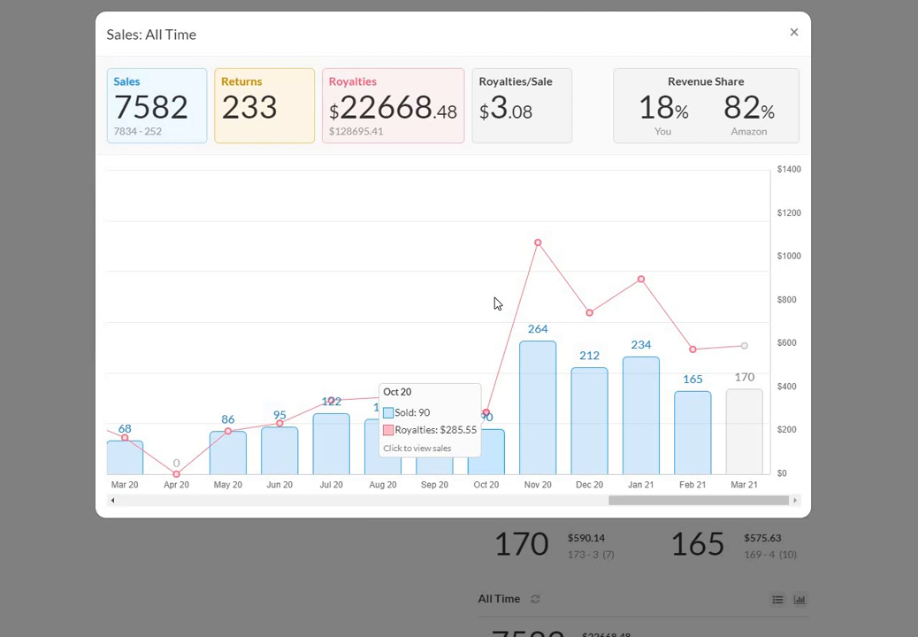
mouse_move(509, 380)
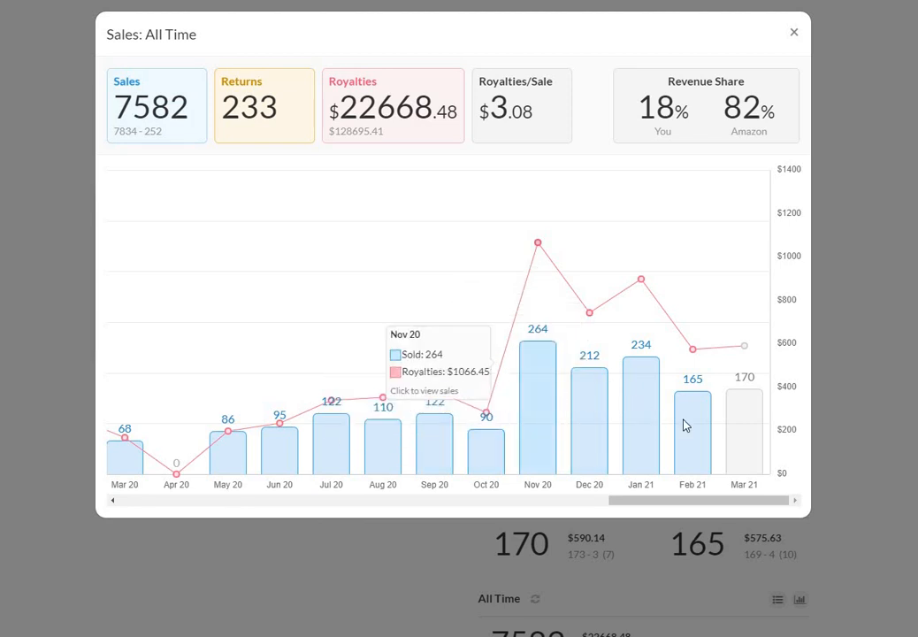
mouse_move(743, 425)
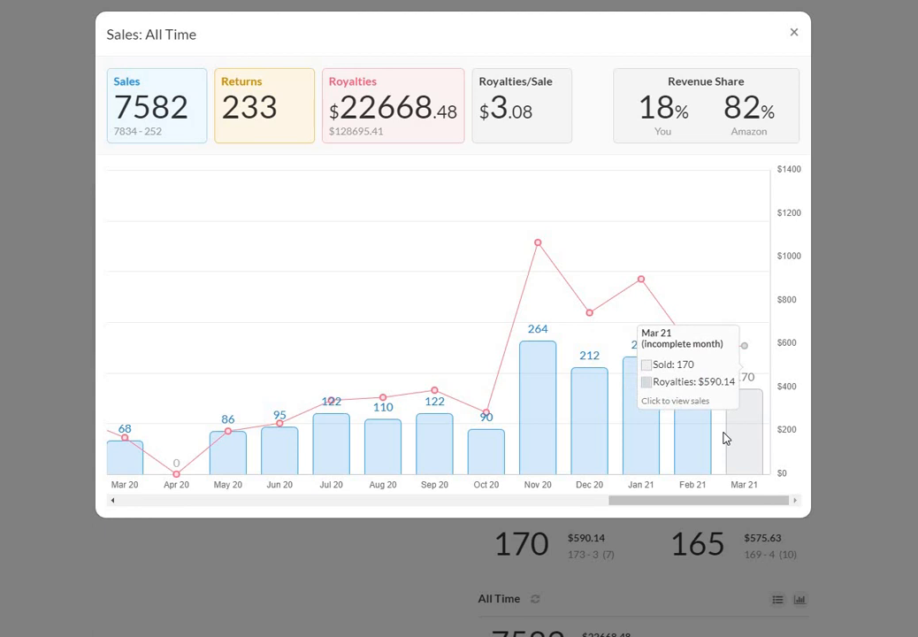
mouse_move(573, 386)
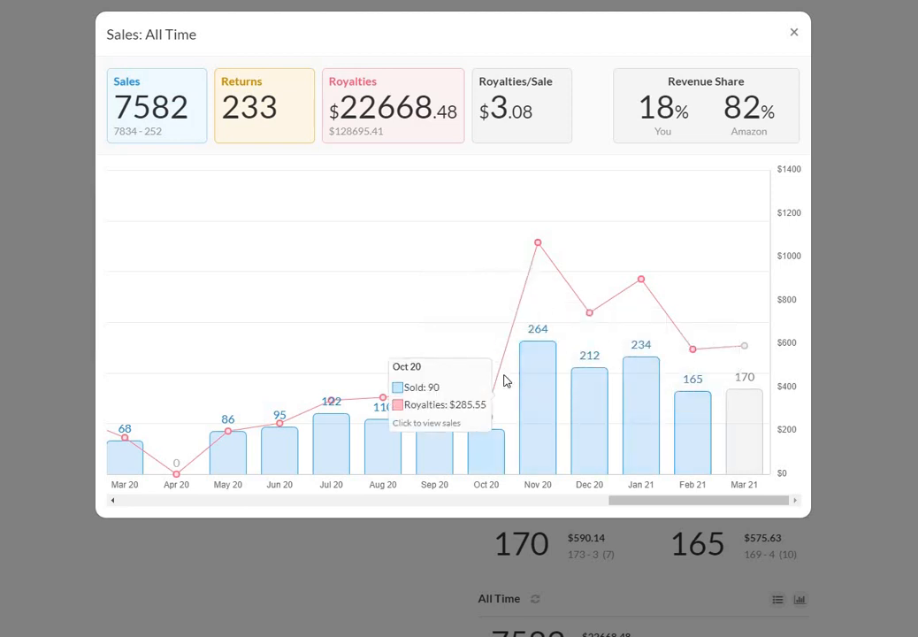
mouse_move(496, 417)
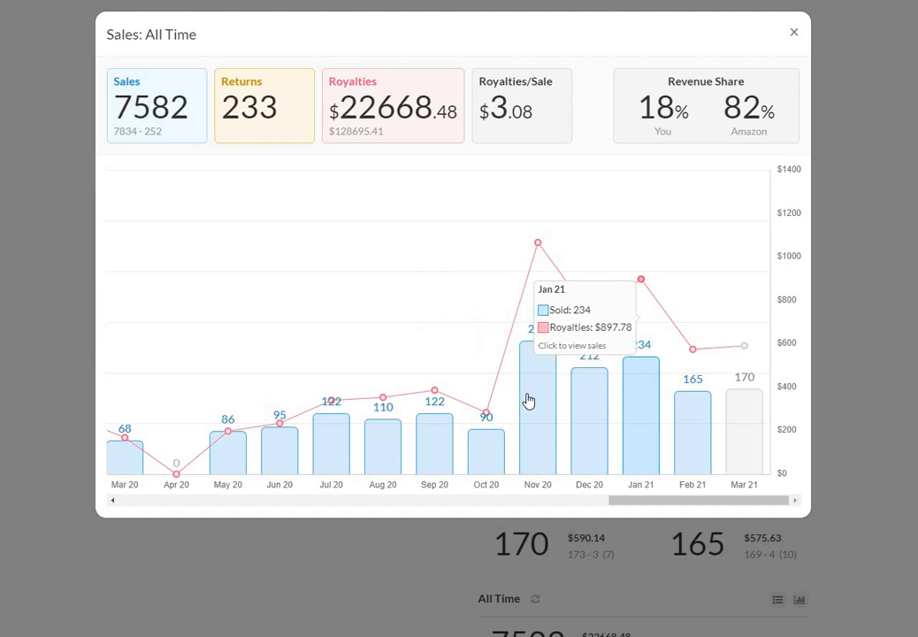
mouse_move(615, 412)
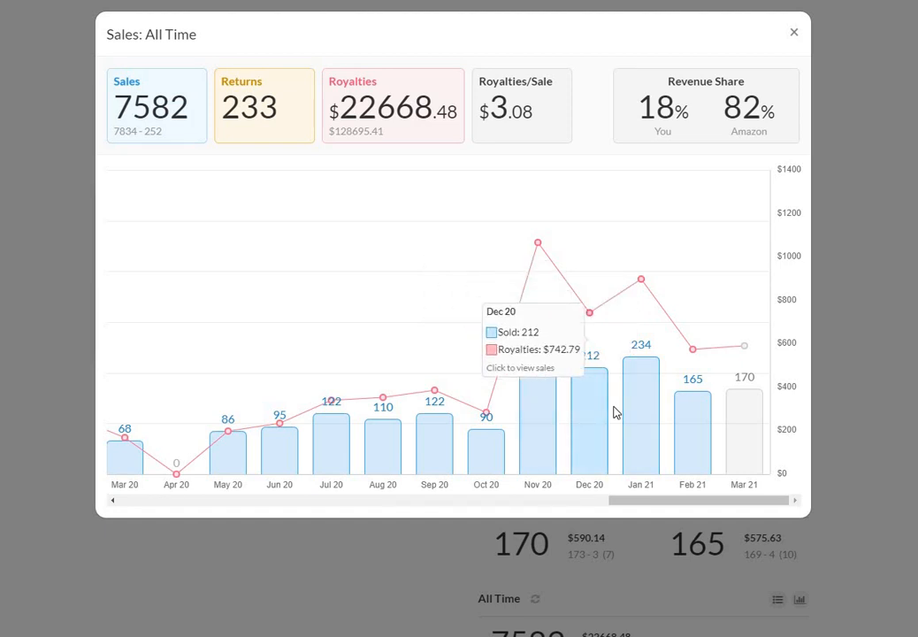
mouse_move(752, 419)
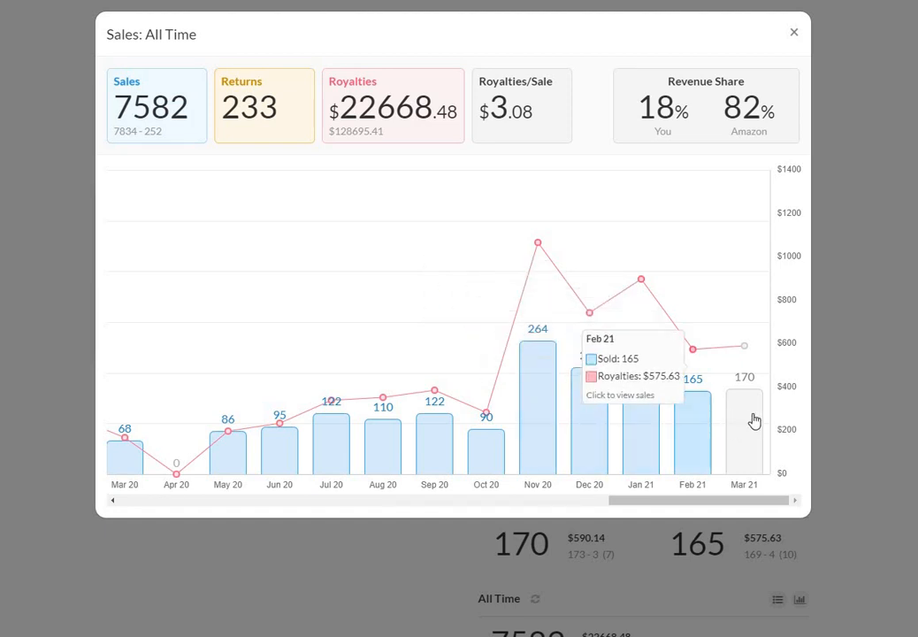
mouse_move(716, 290)
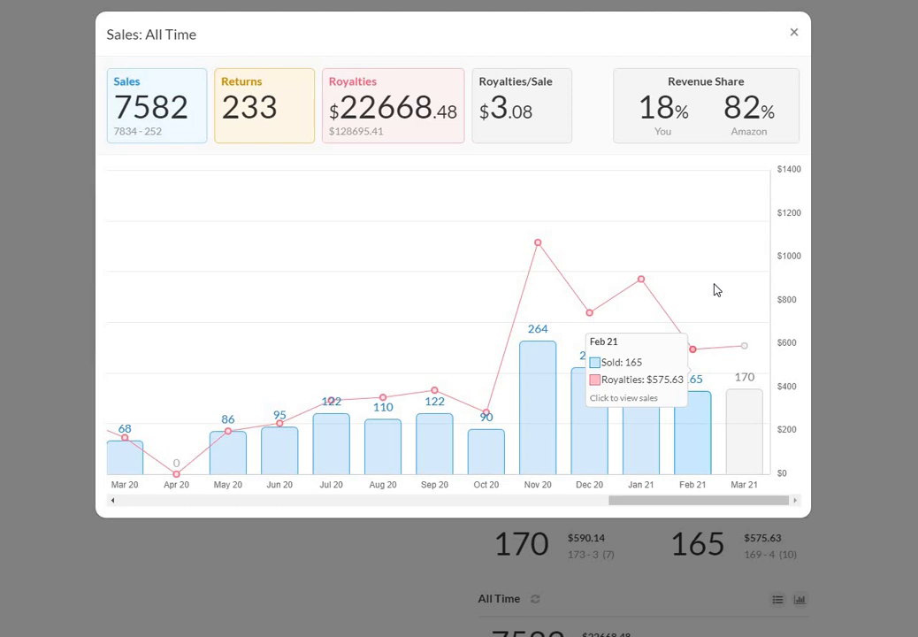
mouse_move(722, 290)
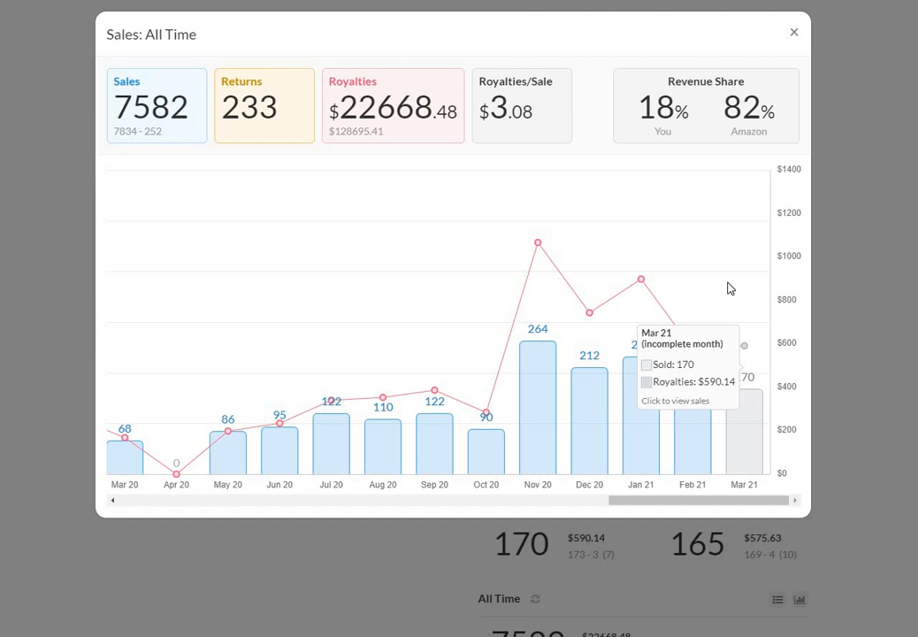
mouse_move(545, 324)
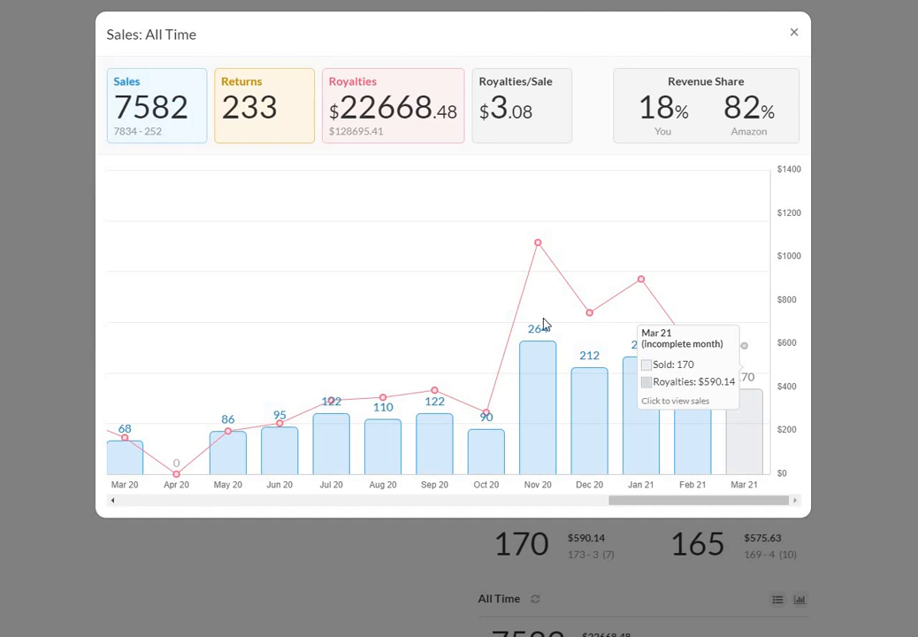
mouse_move(555, 357)
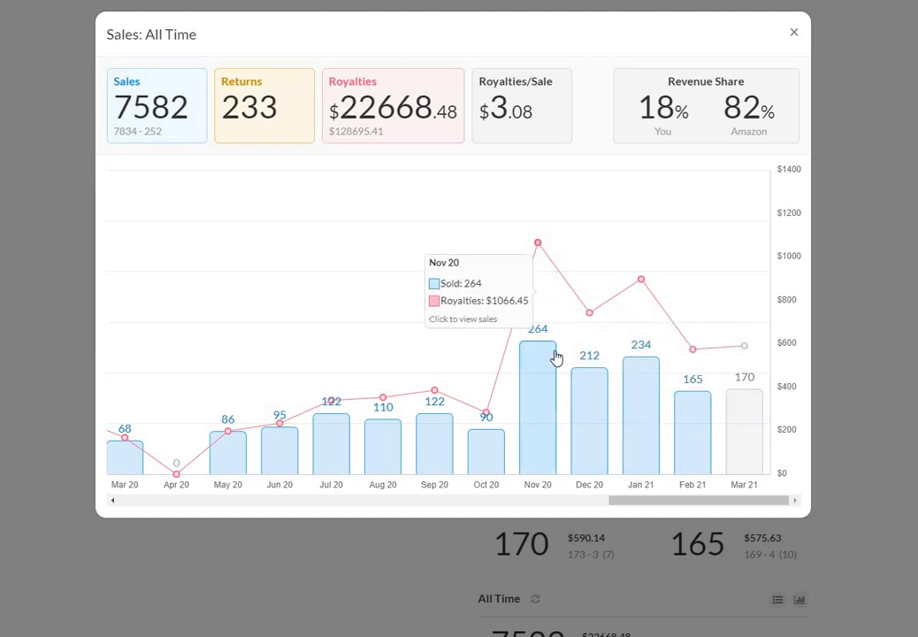
mouse_move(576, 343)
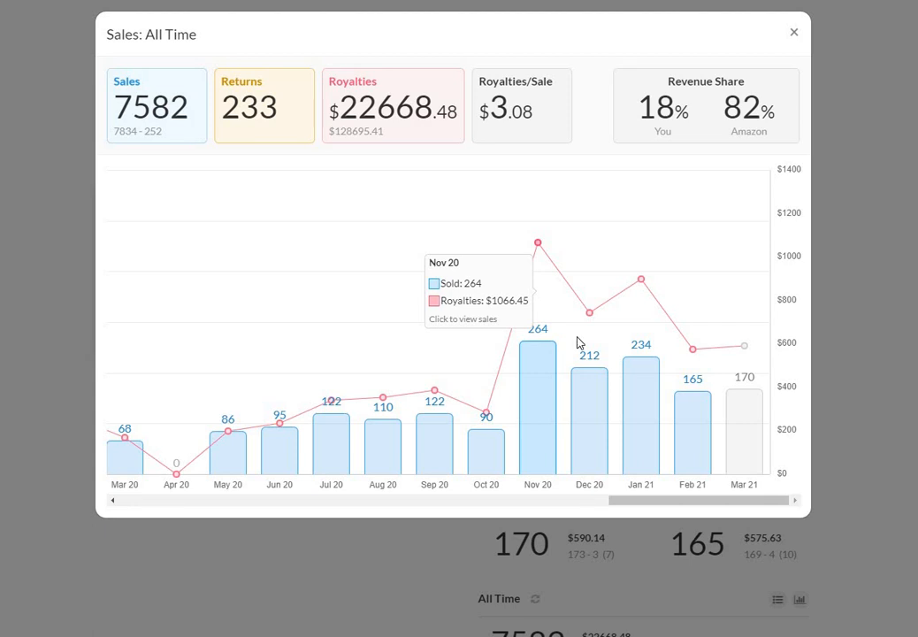
mouse_move(795, 37)
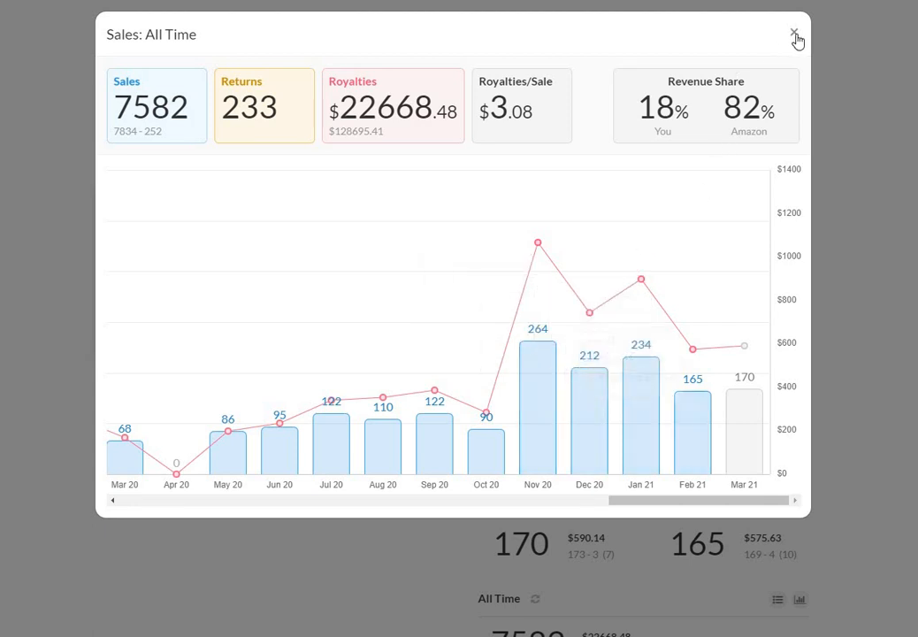
Close the Sales: All Time popup to return to the dashboard
left_click(792, 33)
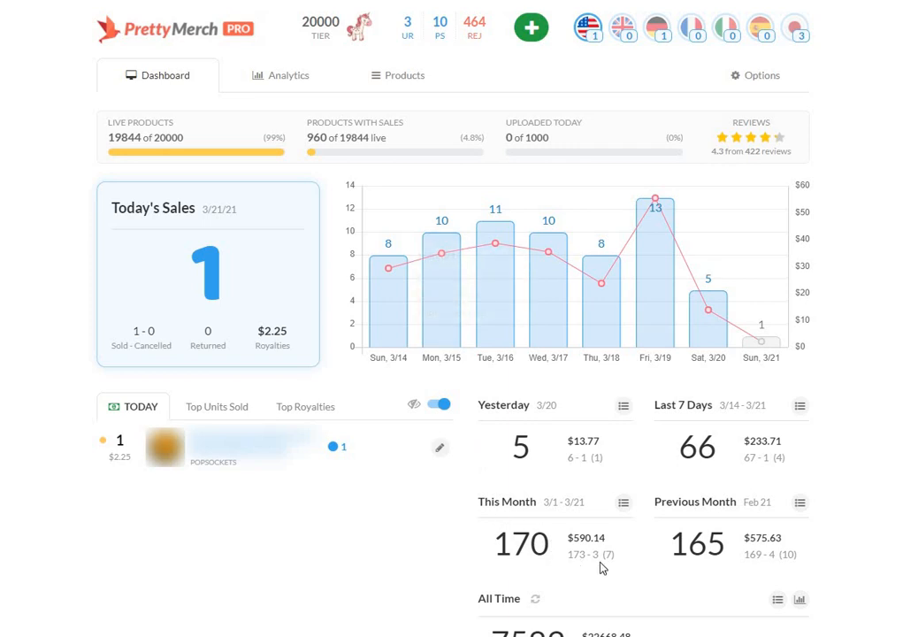
mouse_move(602, 545)
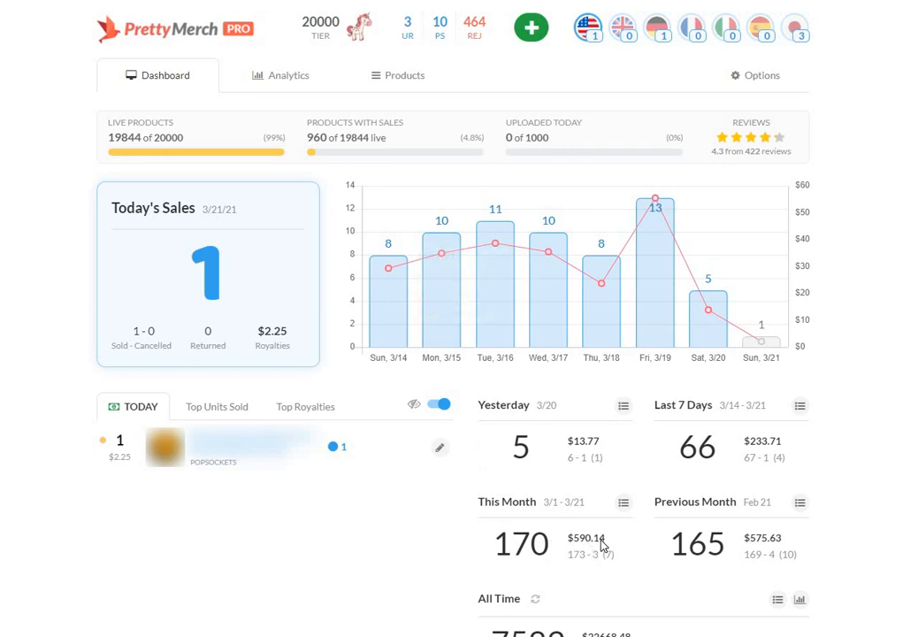
mouse_move(633, 567)
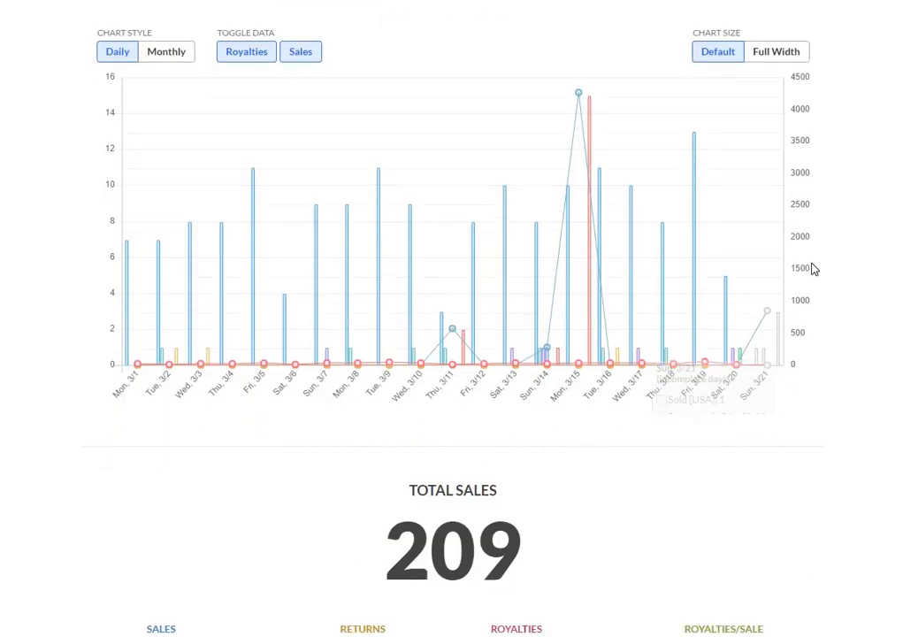
Set a new March 2021 end date so Total Sales reads 204 across marketplaces
scroll("down", 3)
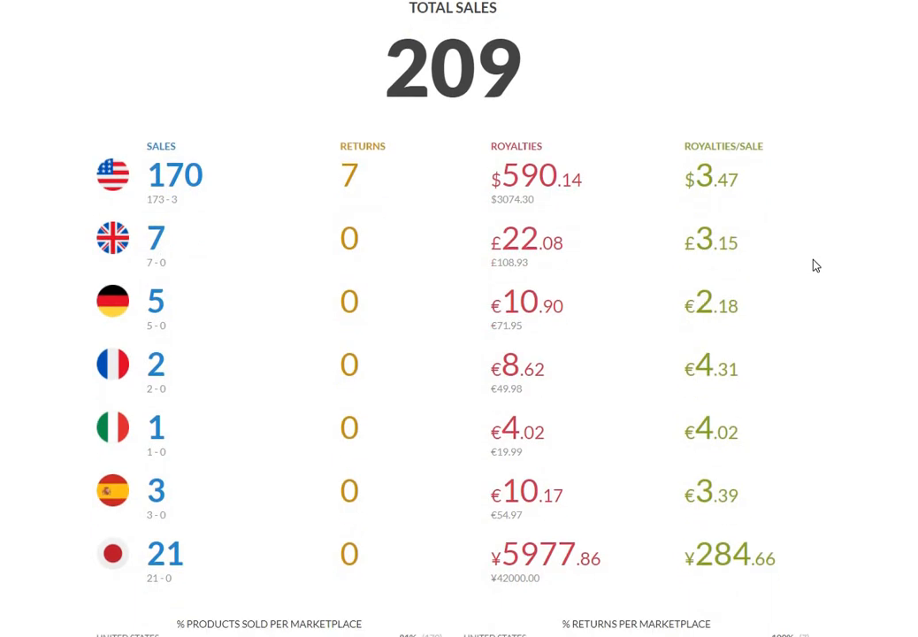
mouse_move(642, 123)
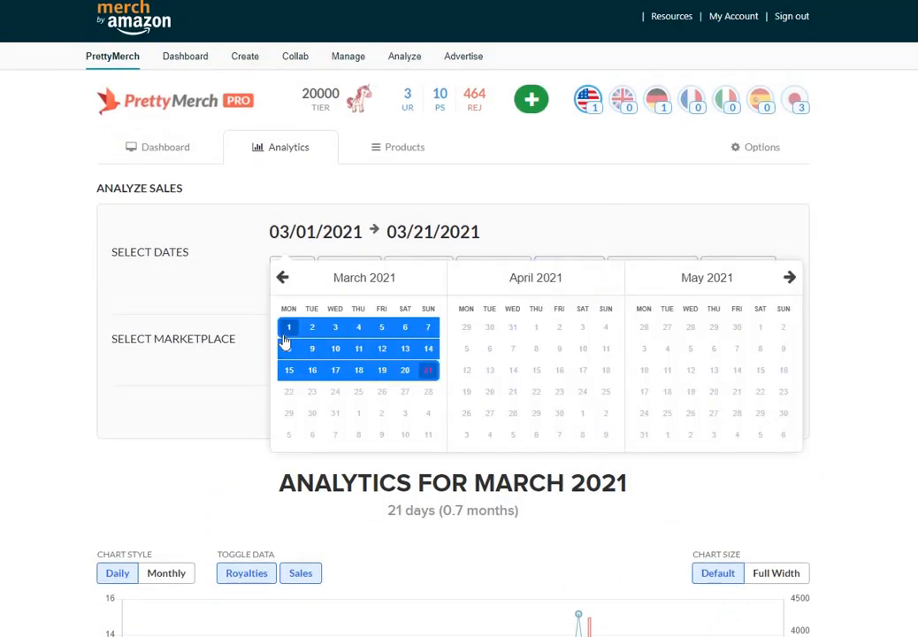
left_click(288, 327)
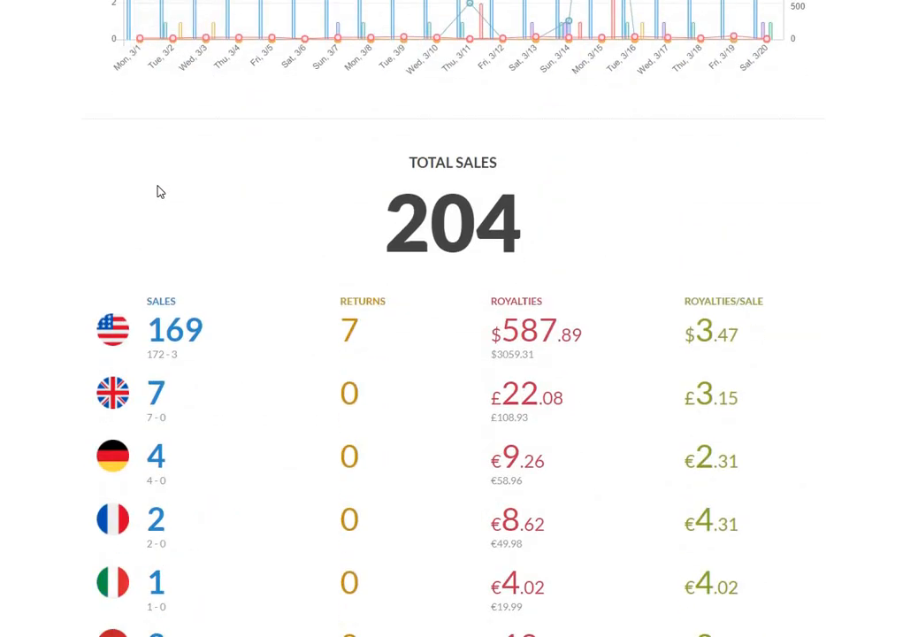
scroll("down", 3)
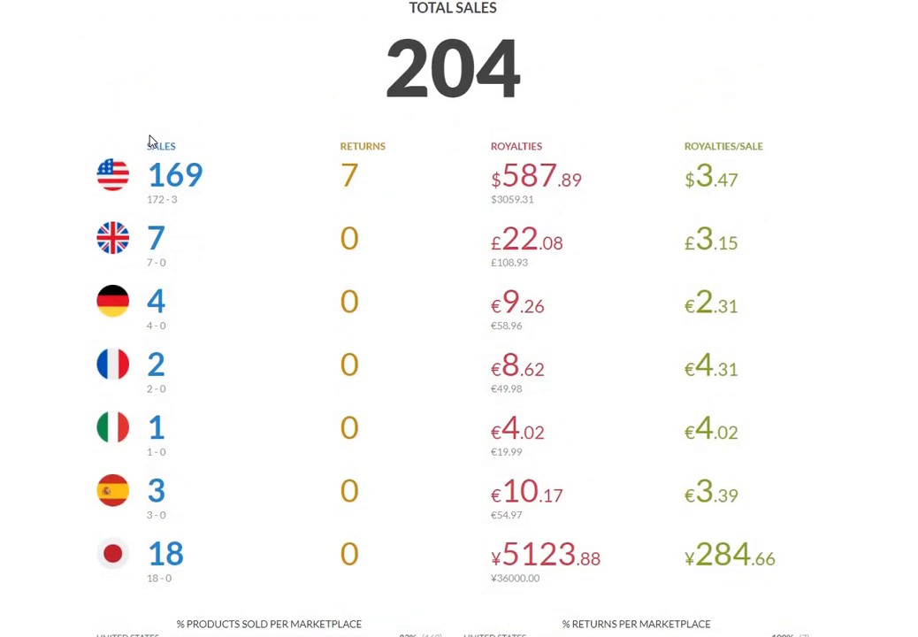
mouse_move(175, 102)
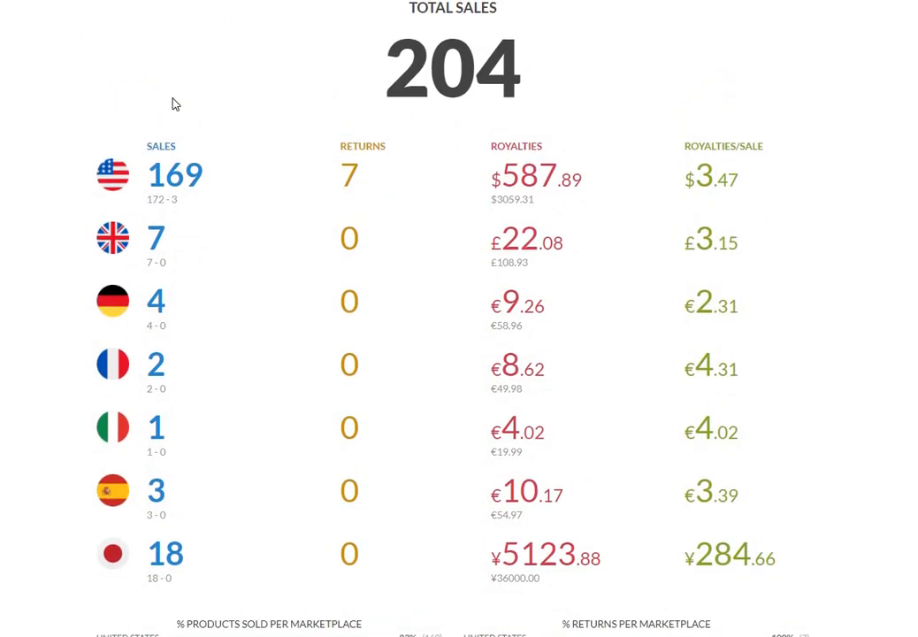
mouse_move(255, 68)
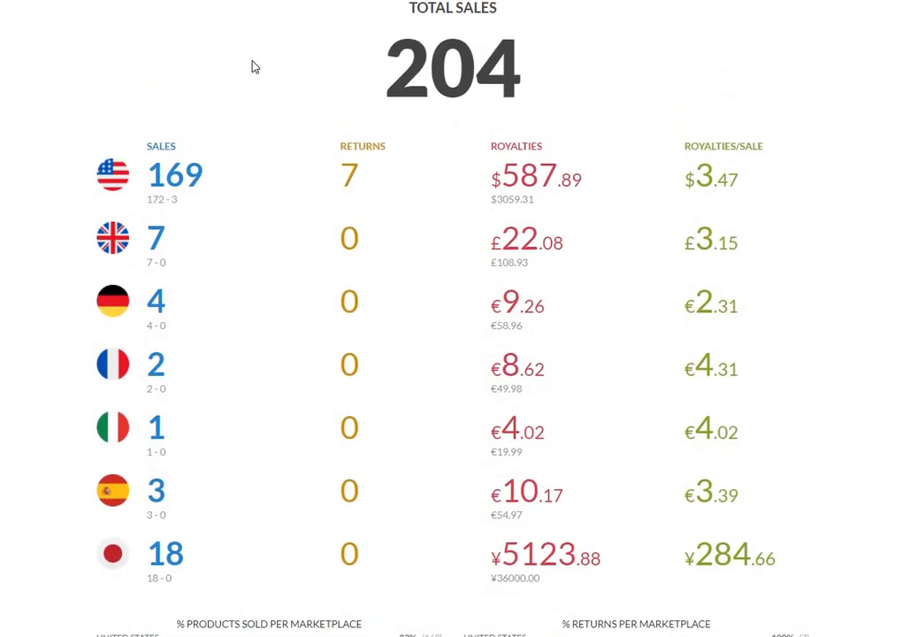
mouse_move(265, 67)
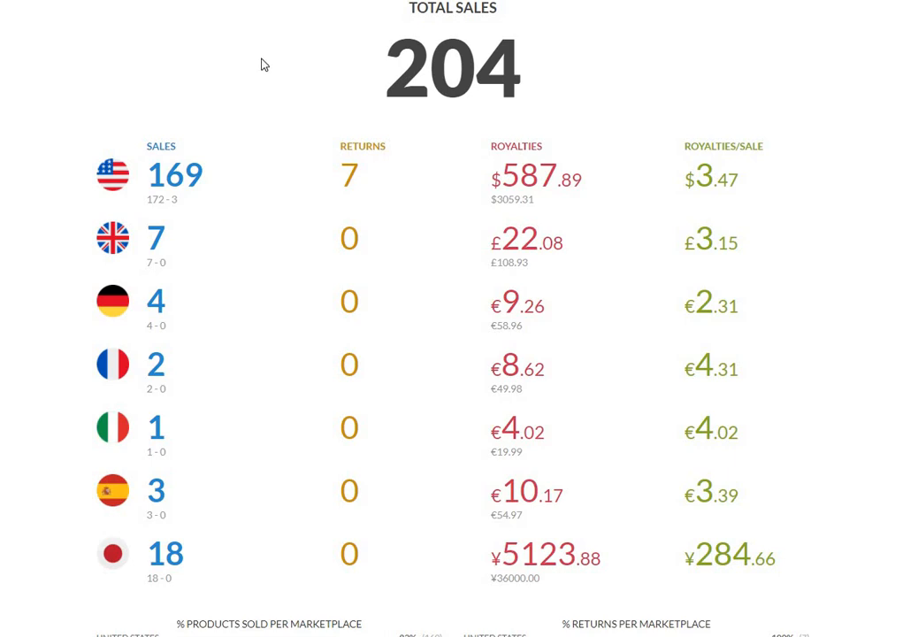
mouse_move(280, 66)
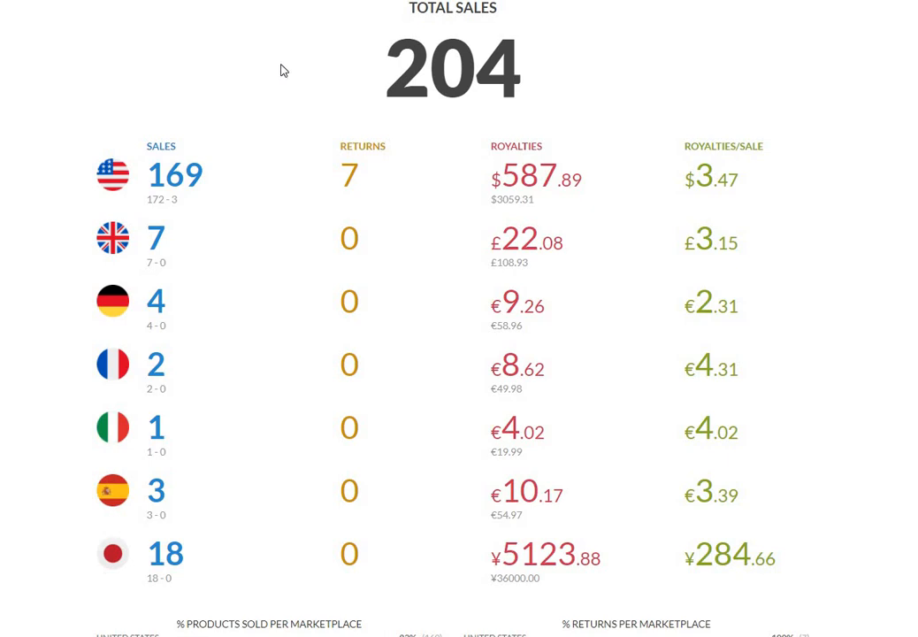
mouse_move(543, 92)
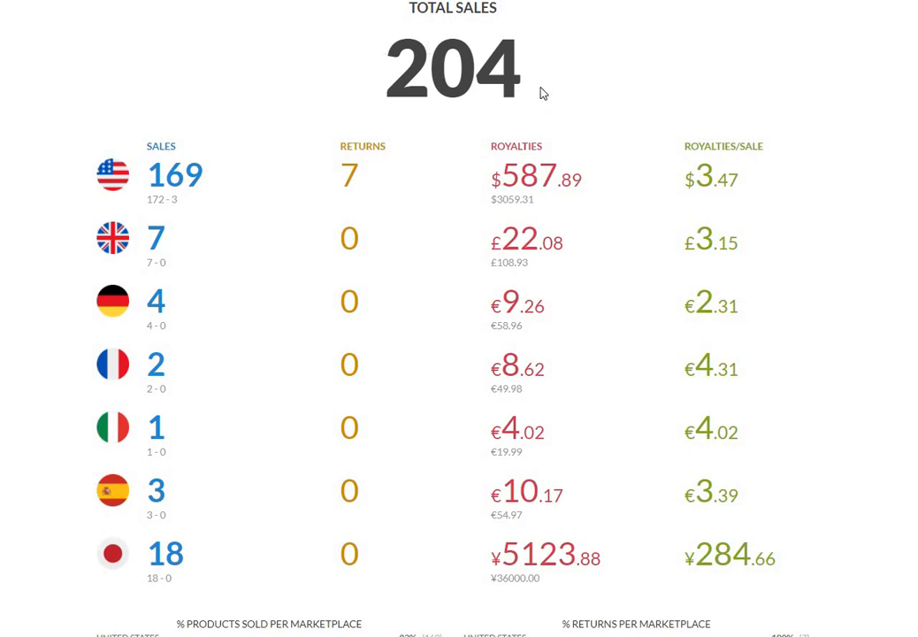
mouse_move(370, 87)
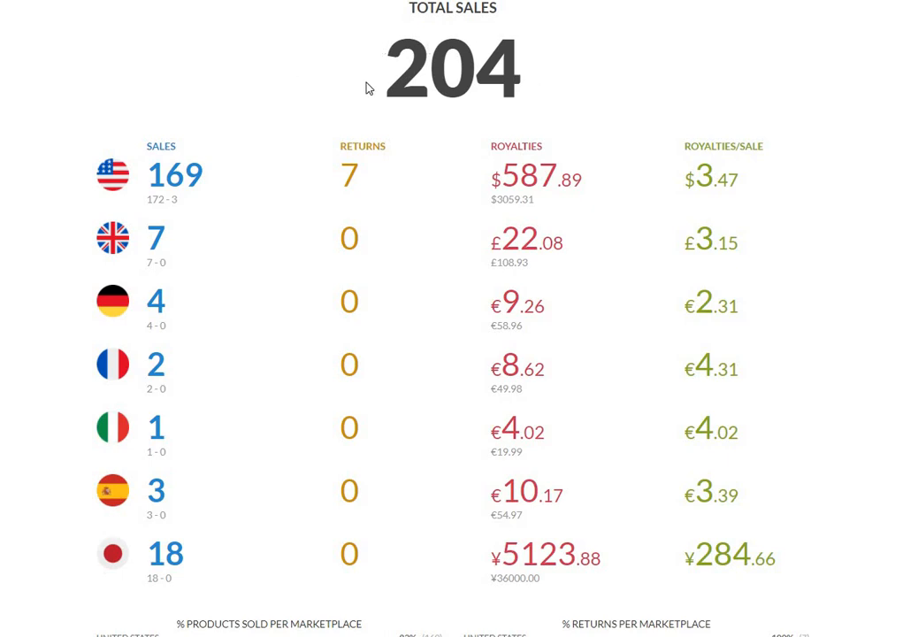
mouse_move(354, 83)
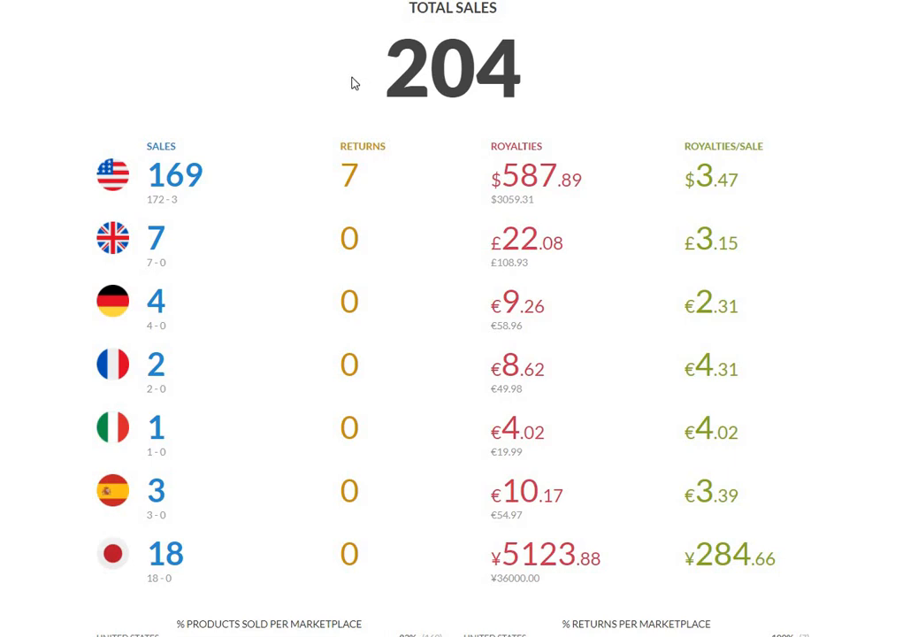
mouse_move(502, 502)
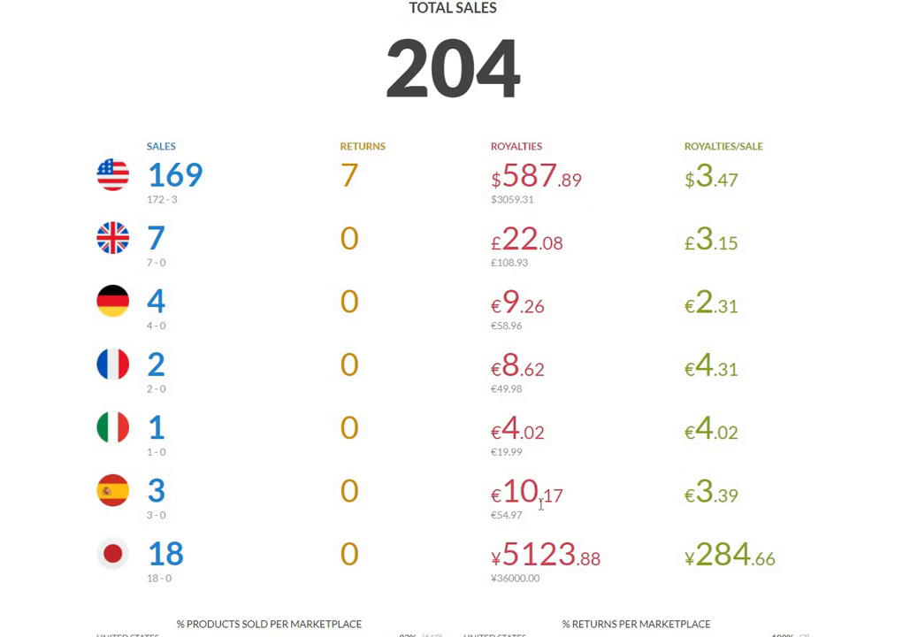
mouse_move(632, 506)
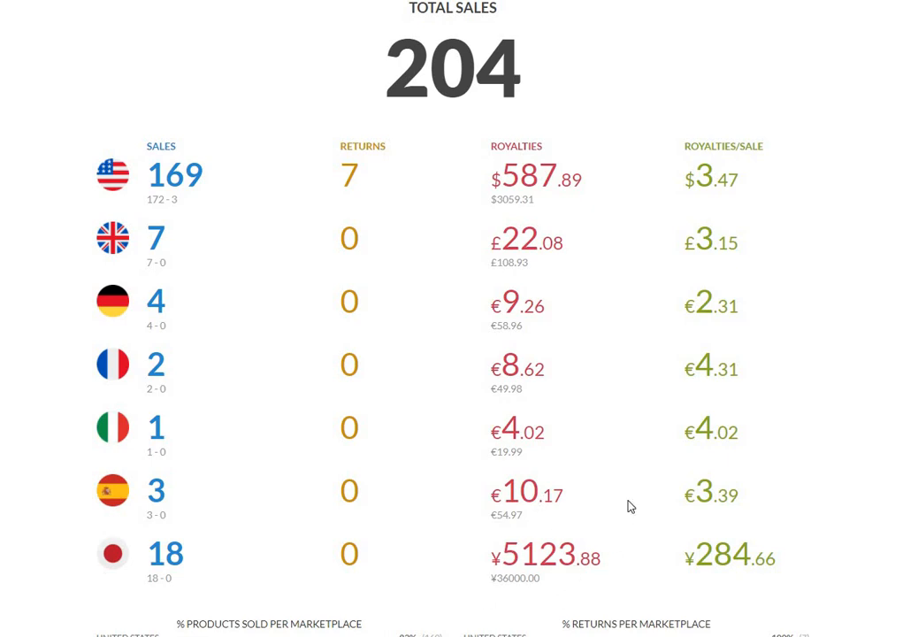
mouse_move(557, 283)
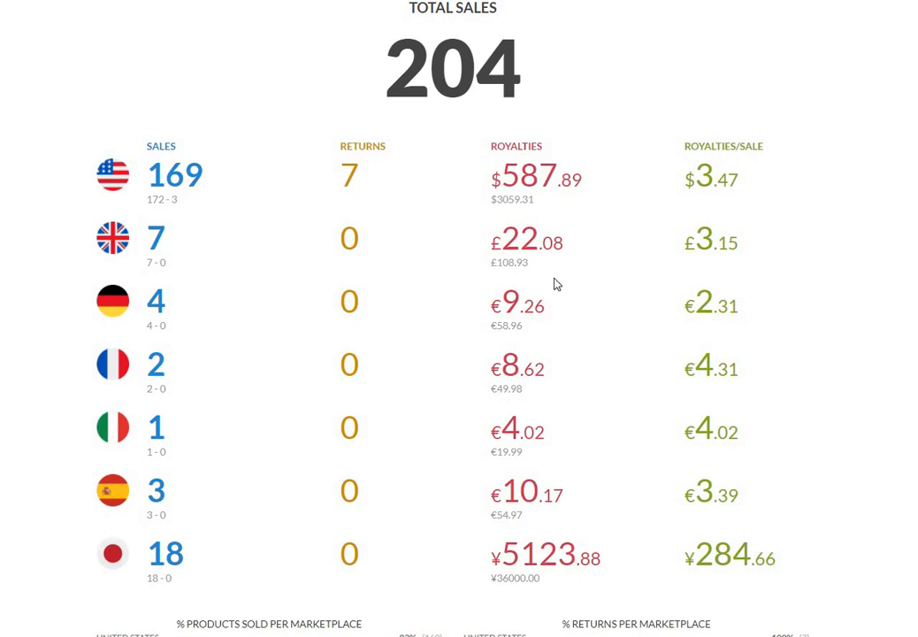
mouse_move(642, 419)
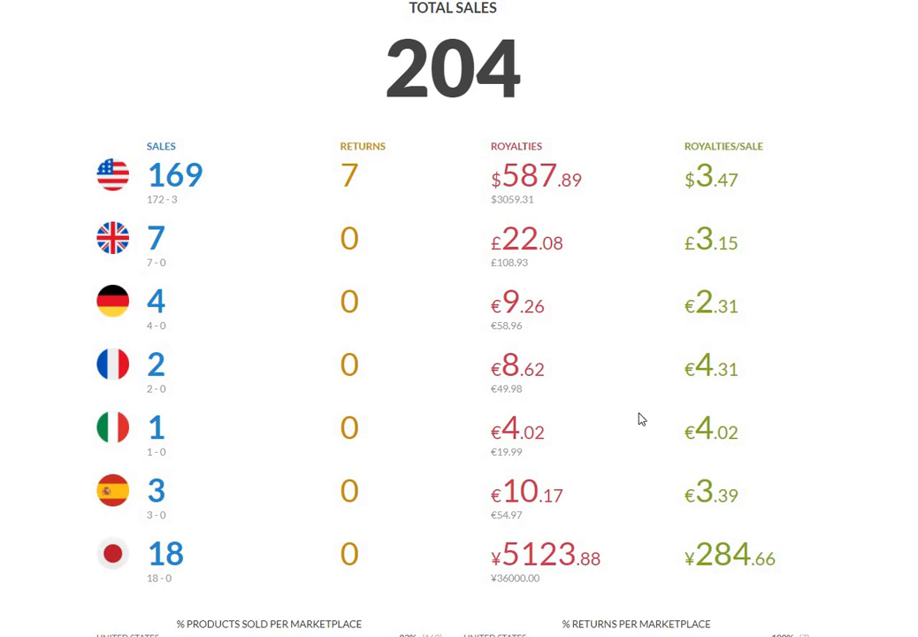
mouse_move(634, 143)
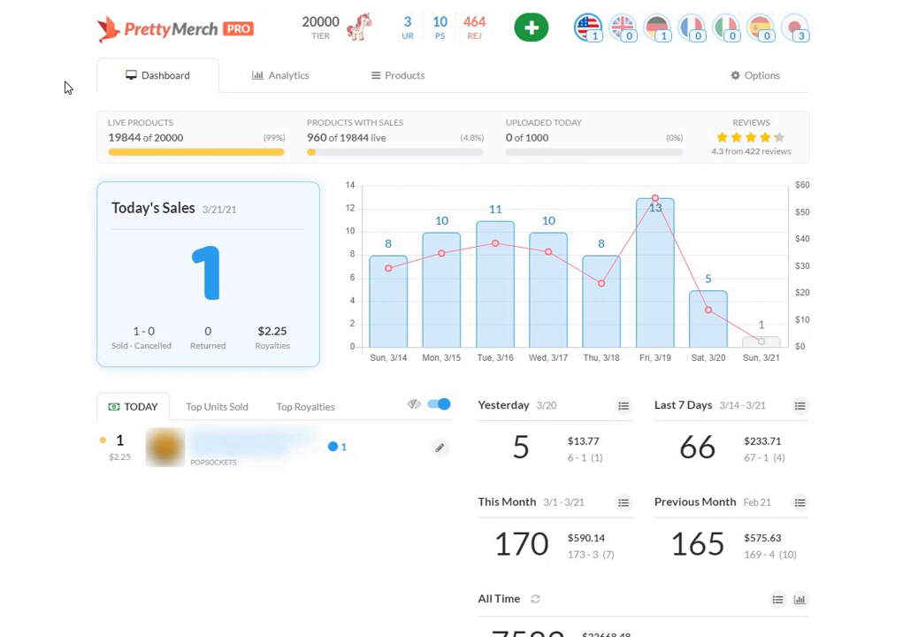
mouse_move(75, 109)
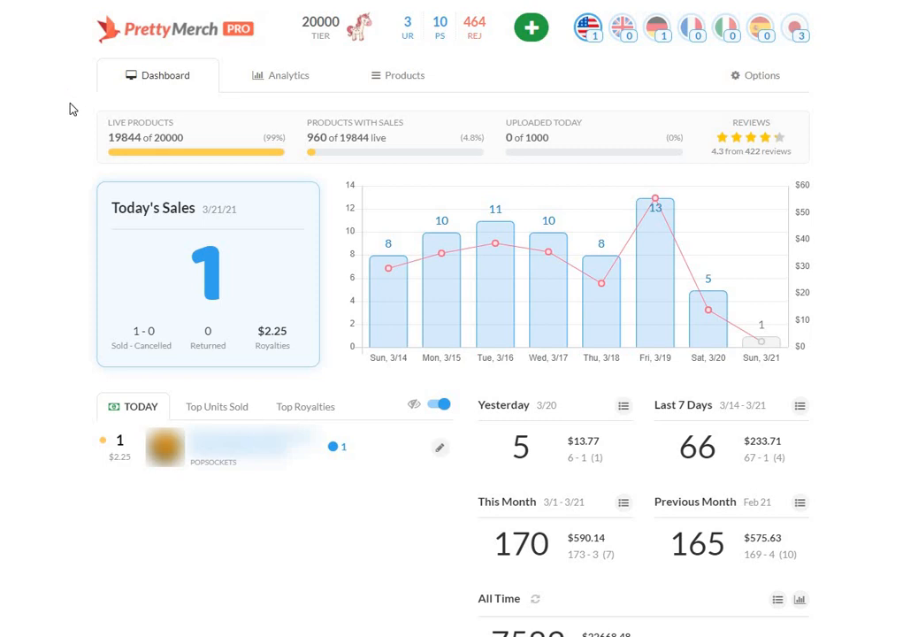
mouse_move(151, 120)
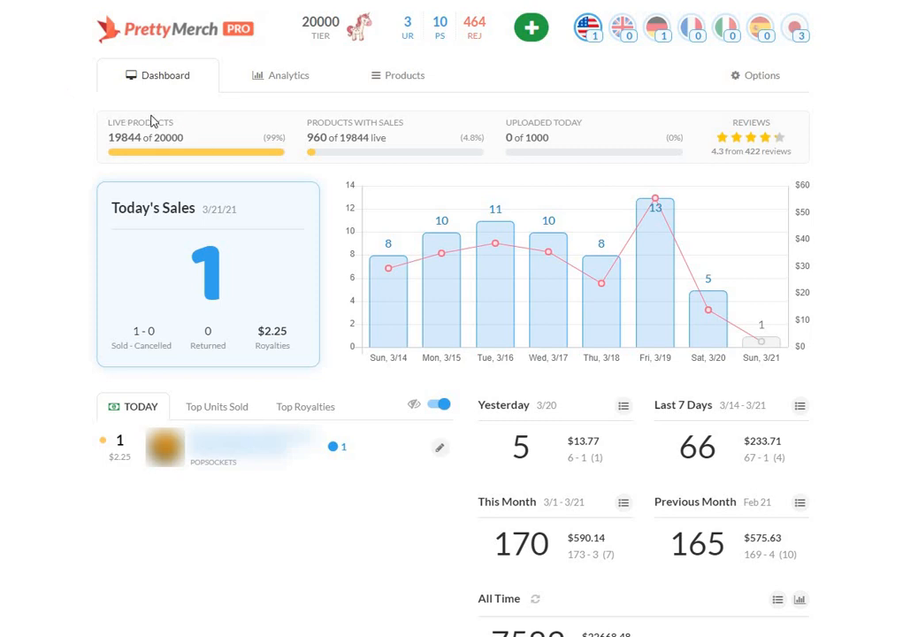
mouse_move(99, 113)
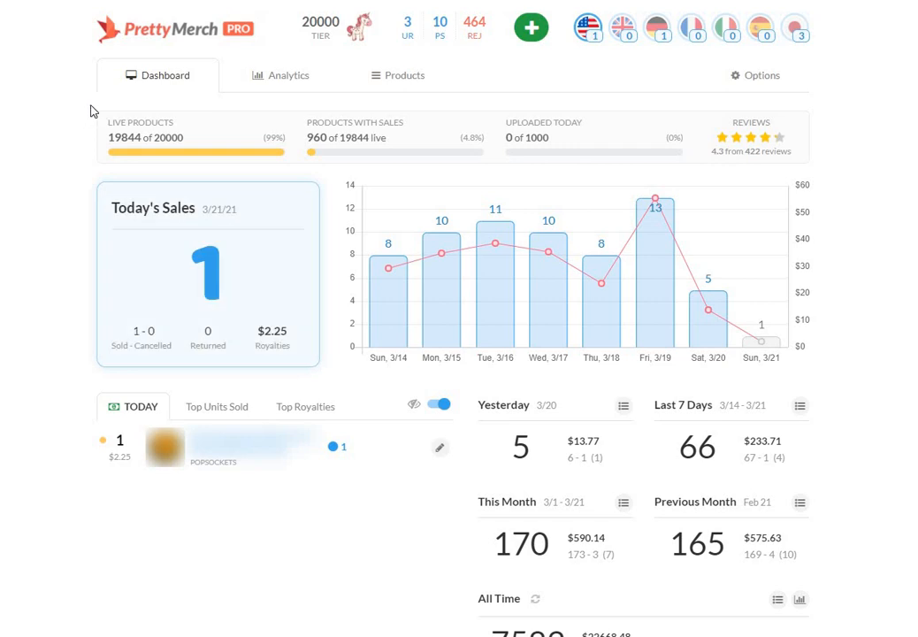
scroll("down", 3)
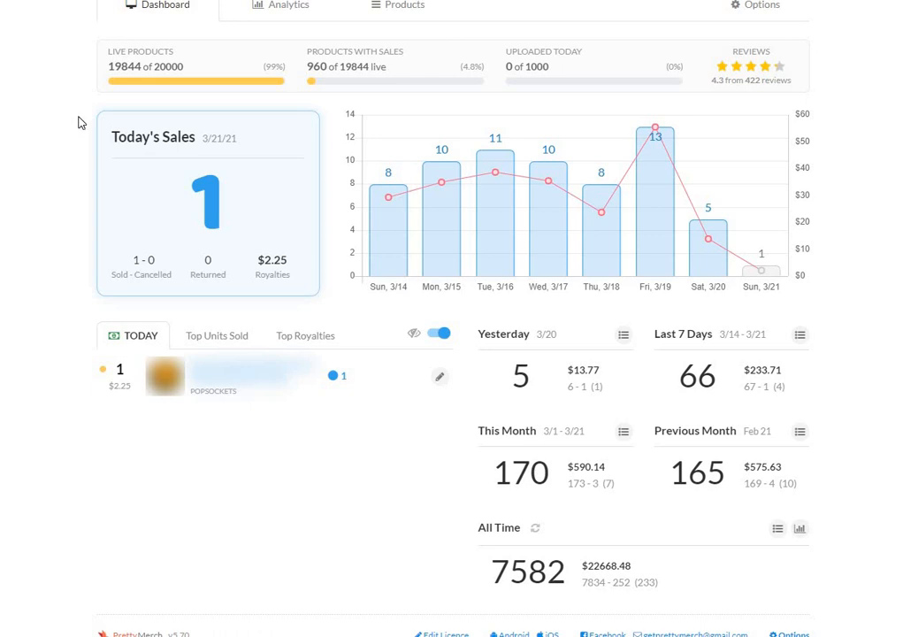
mouse_move(63, 170)
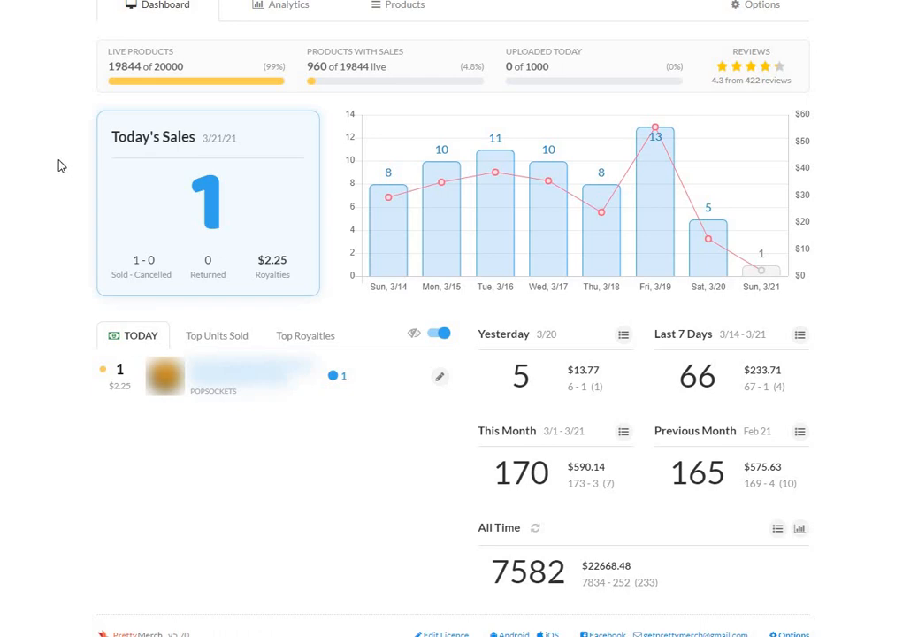
scroll("up", 3)
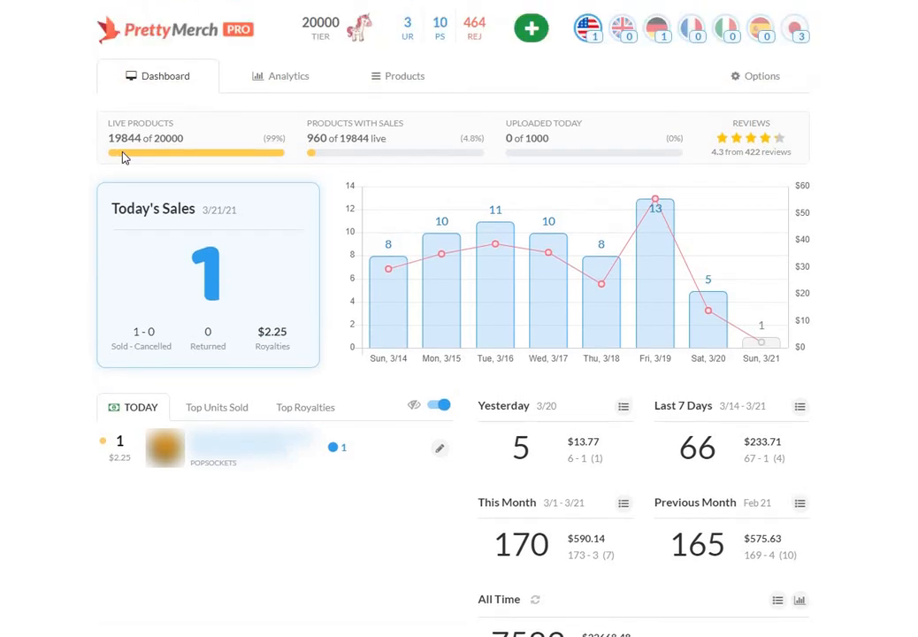
mouse_move(237, 160)
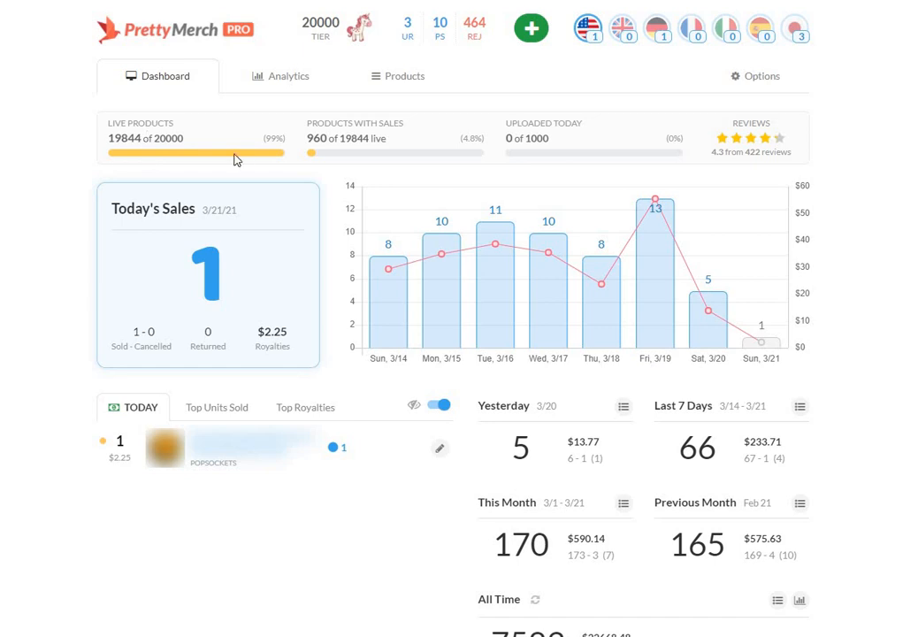
mouse_move(320, 150)
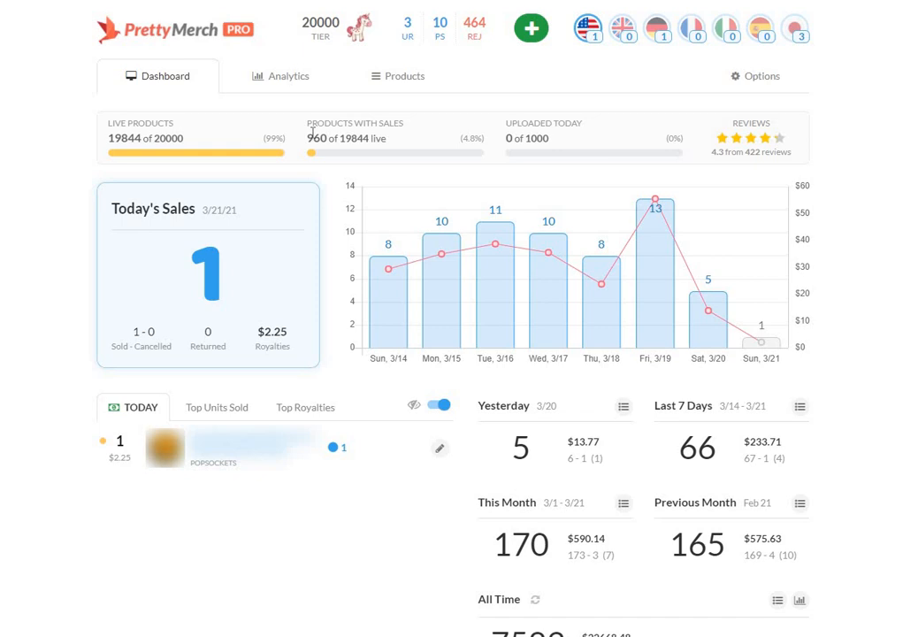
mouse_move(375, 120)
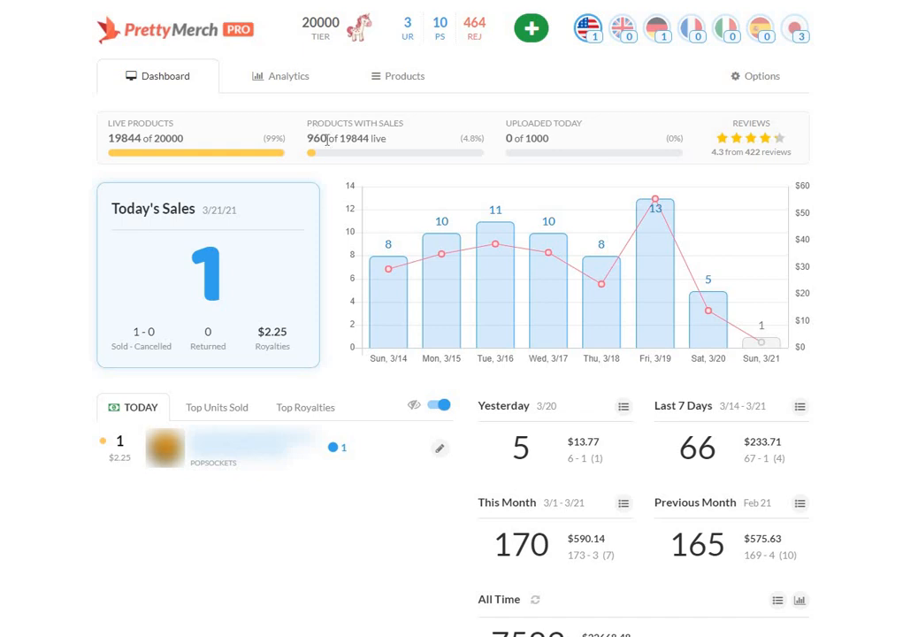
mouse_move(325, 135)
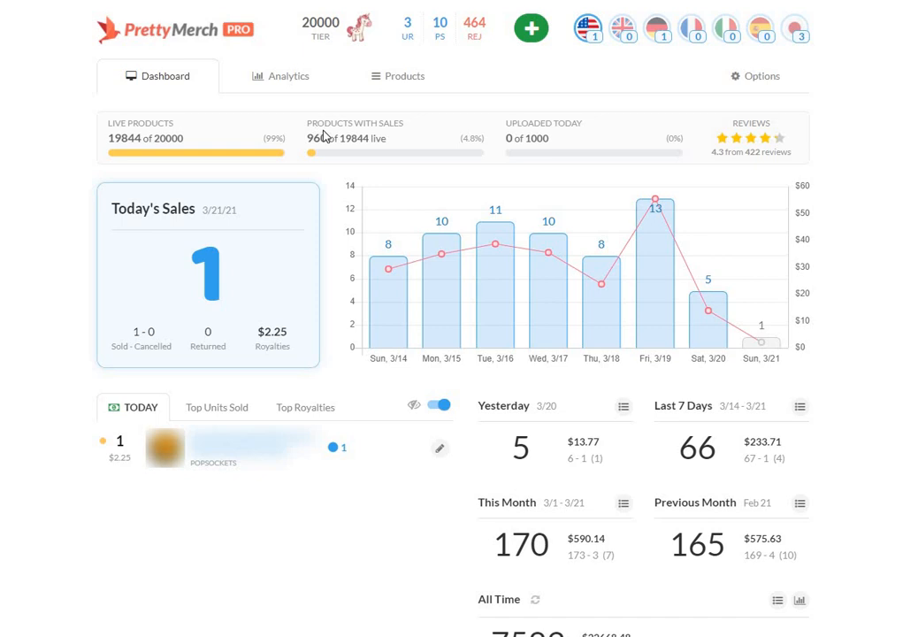
mouse_move(795, 28)
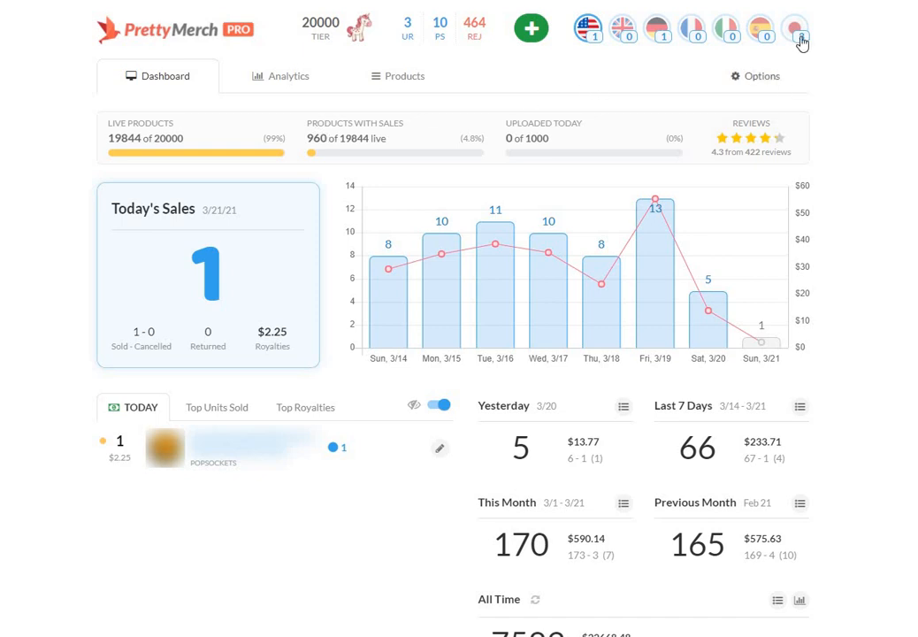
left_click(792, 28)
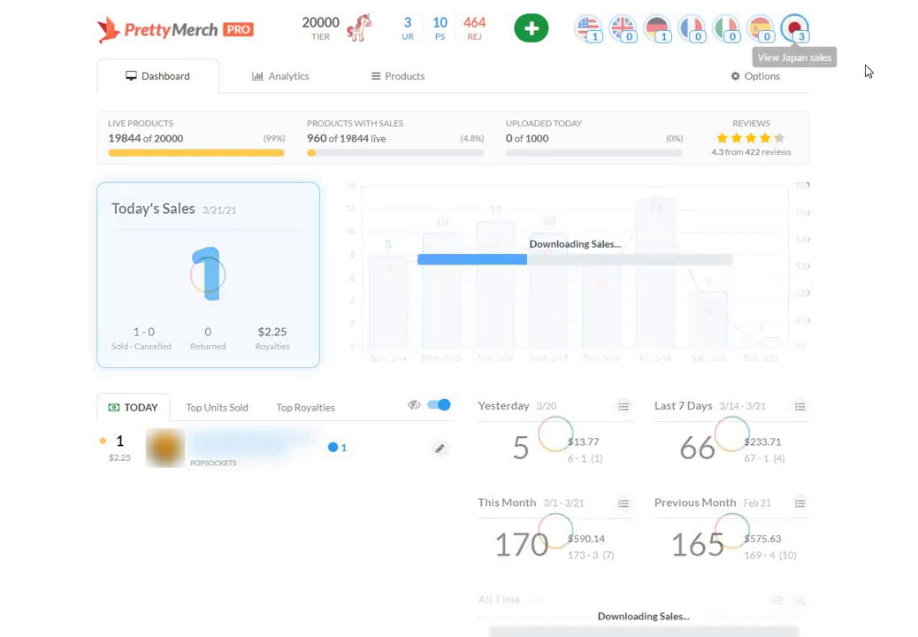
left_click(794, 28)
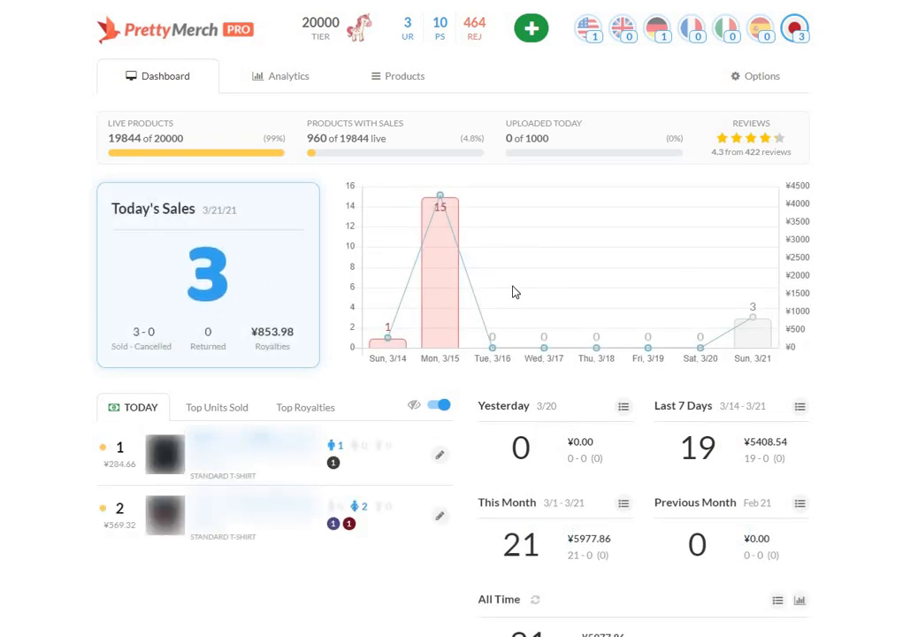
mouse_move(754, 333)
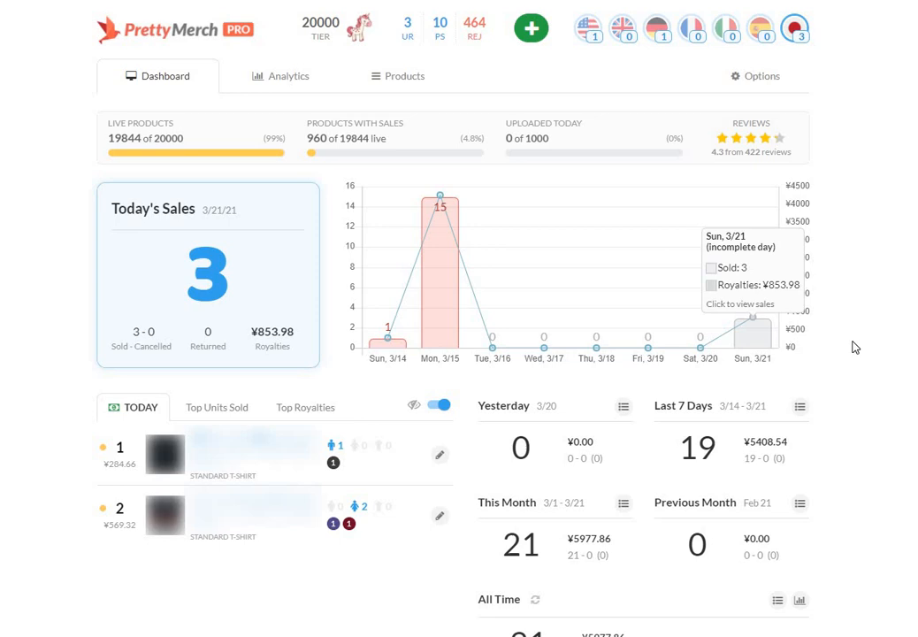
mouse_move(867, 301)
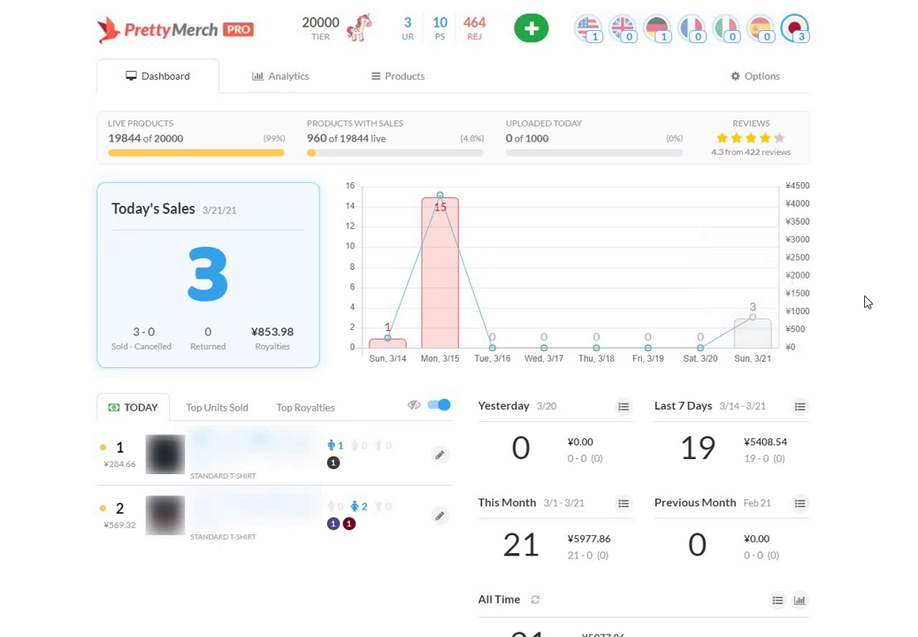
mouse_move(633, 258)
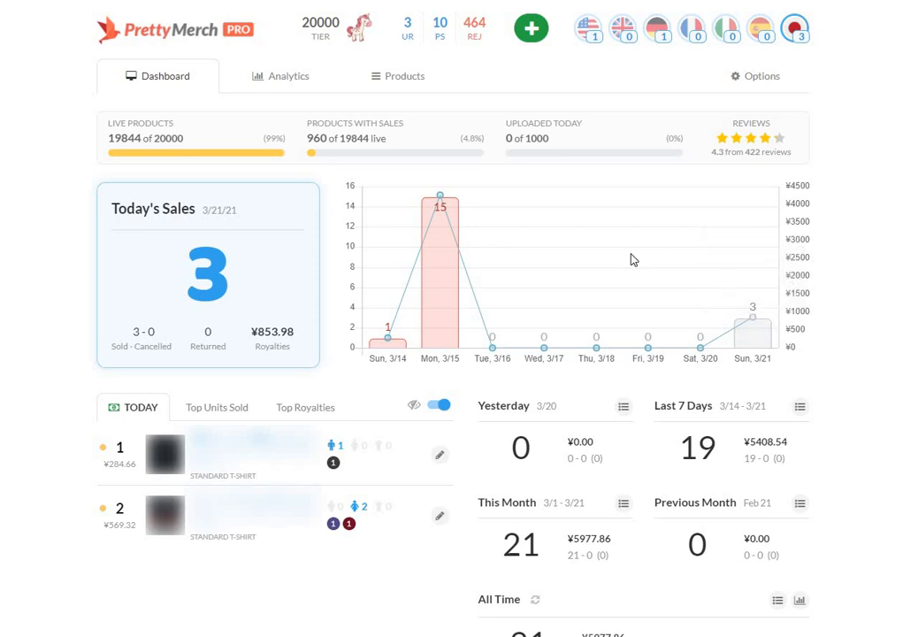
mouse_move(387, 340)
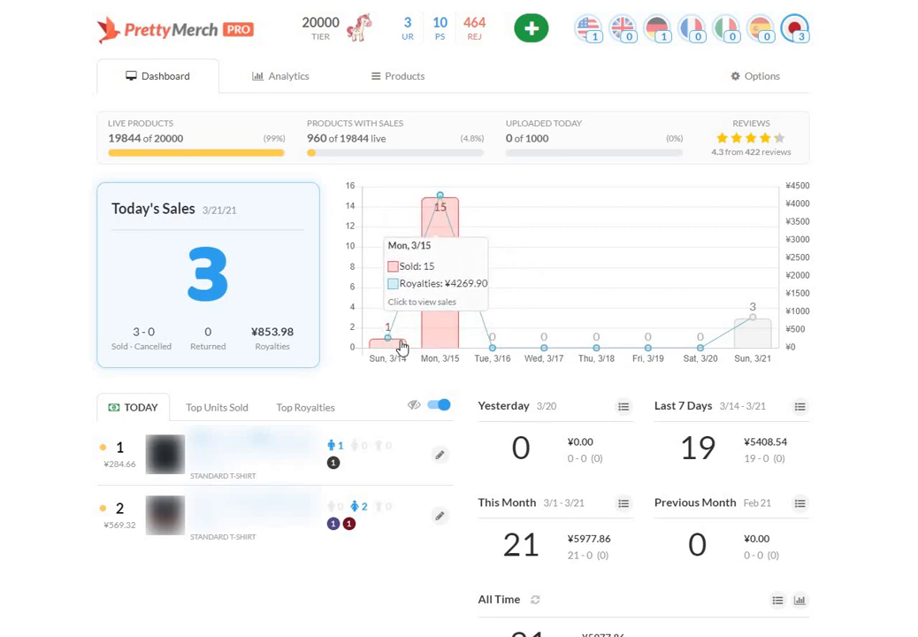
mouse_move(445, 308)
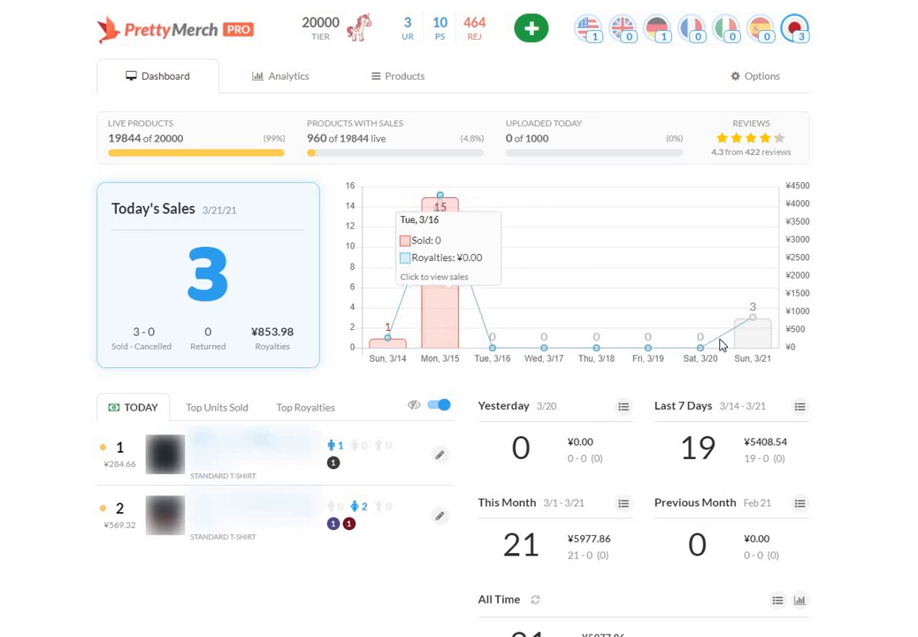
mouse_move(750, 340)
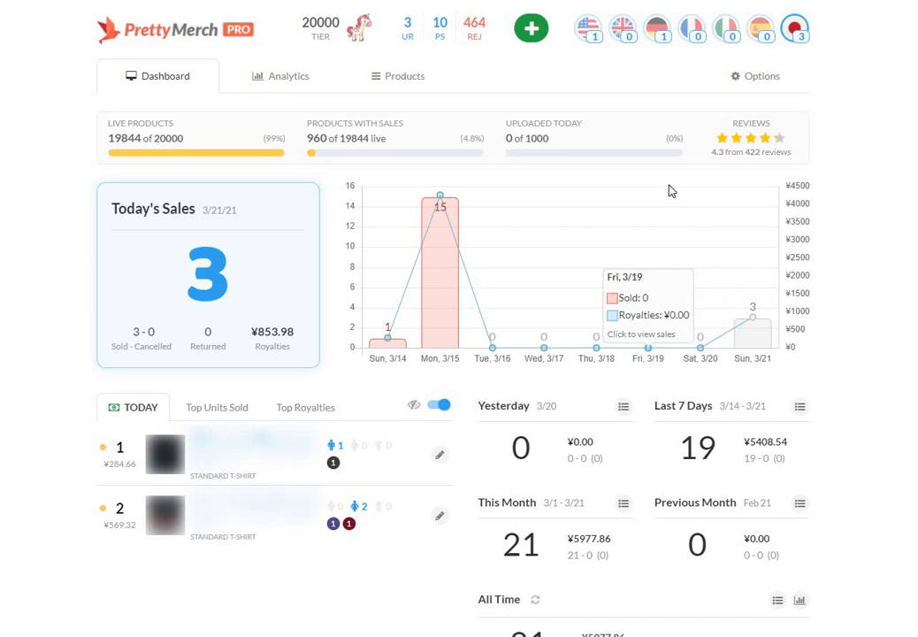
mouse_move(617, 87)
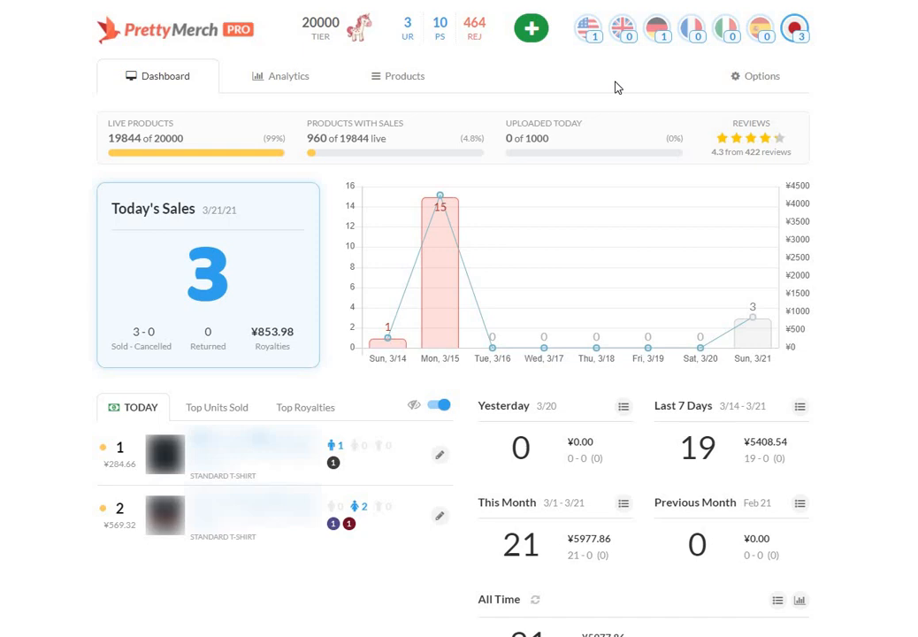
mouse_move(679, 227)
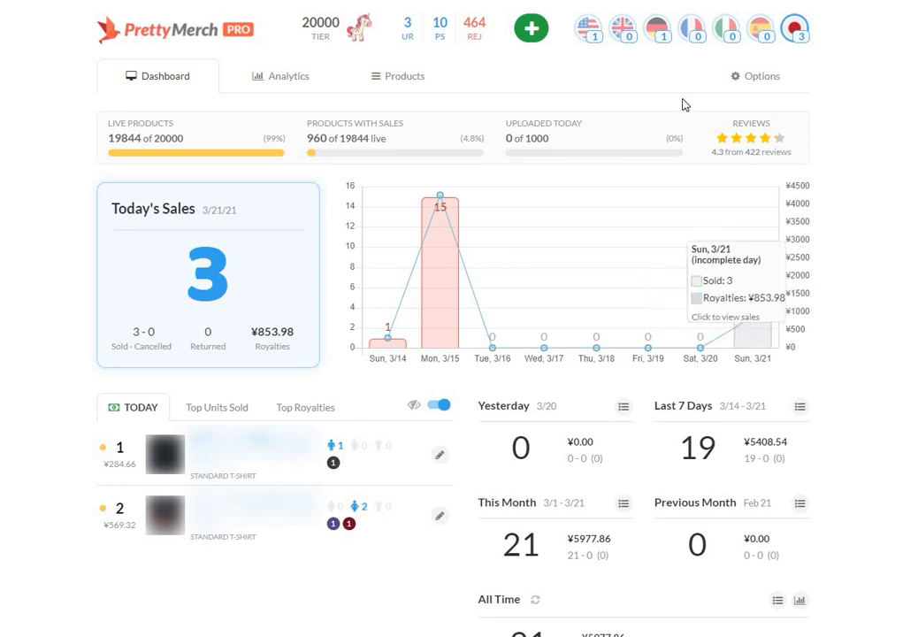
mouse_move(668, 87)
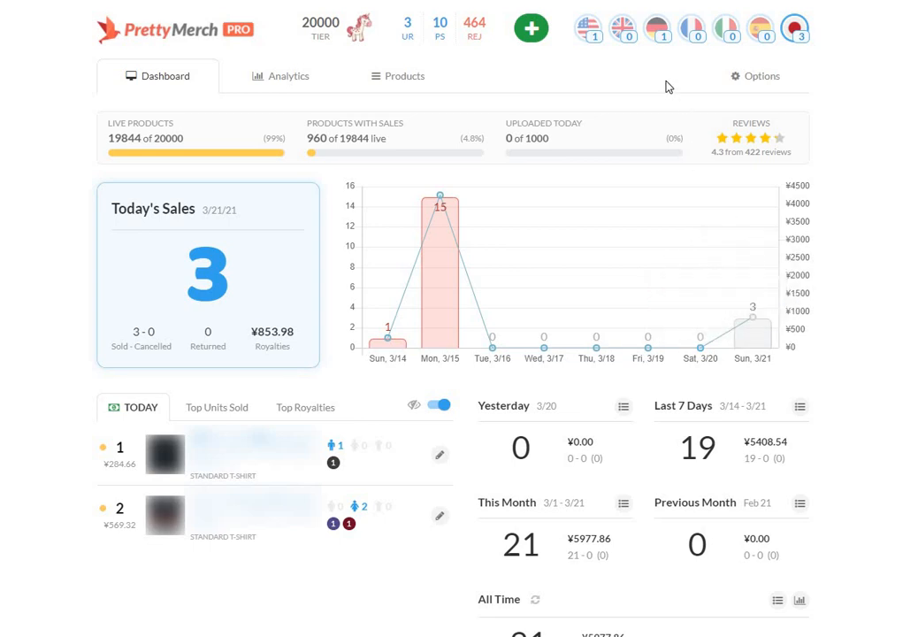
mouse_move(665, 62)
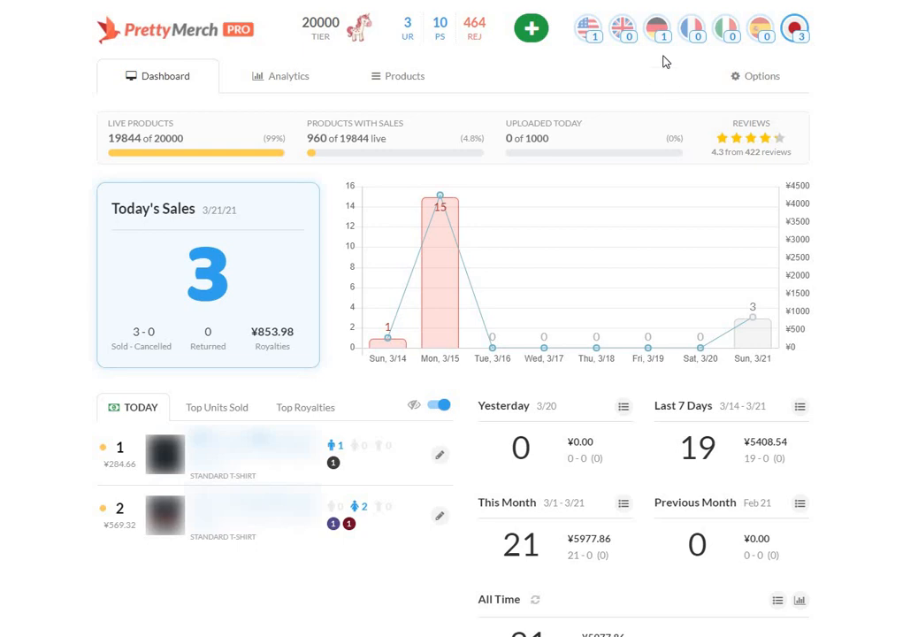
mouse_move(658, 72)
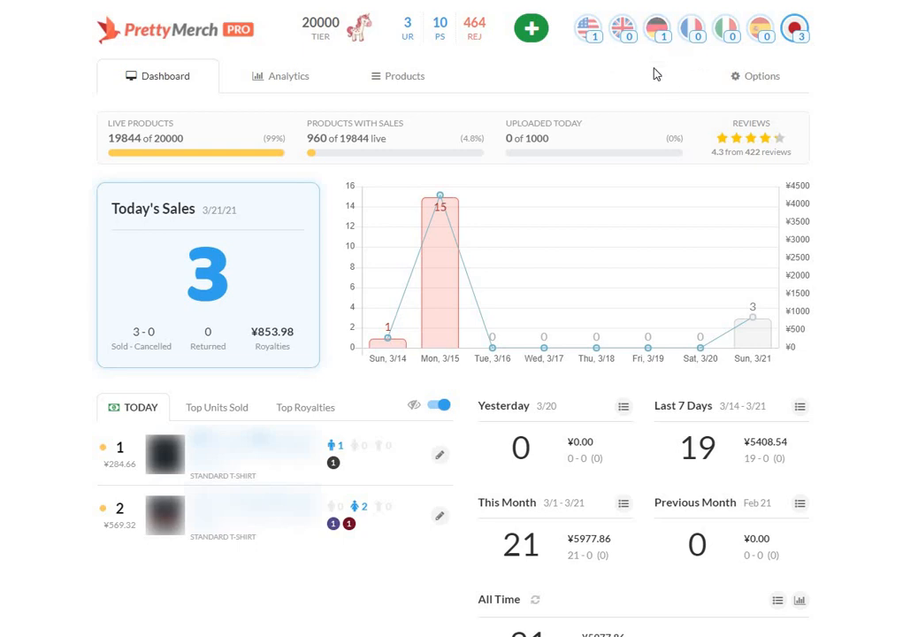
mouse_move(640, 55)
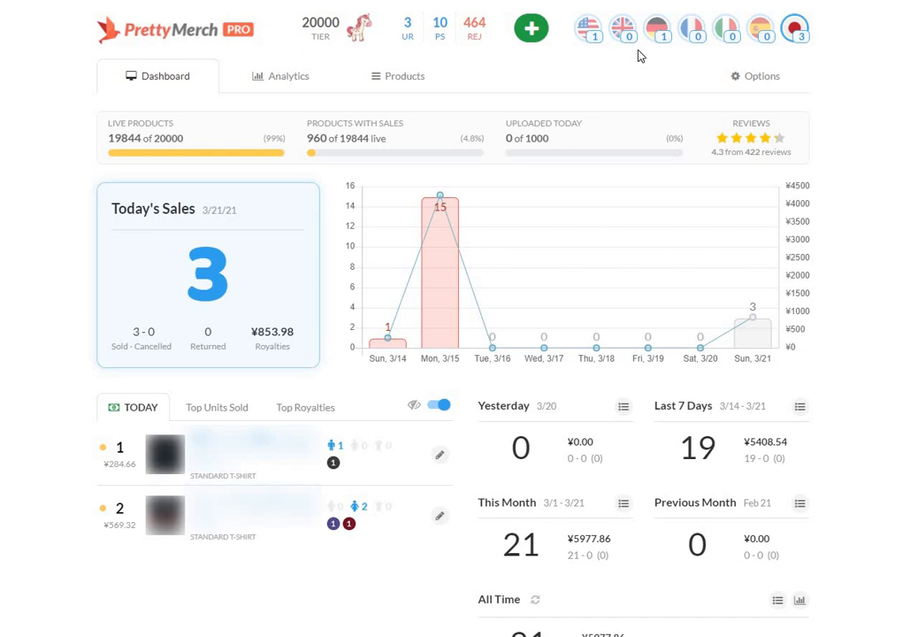
mouse_move(834, 67)
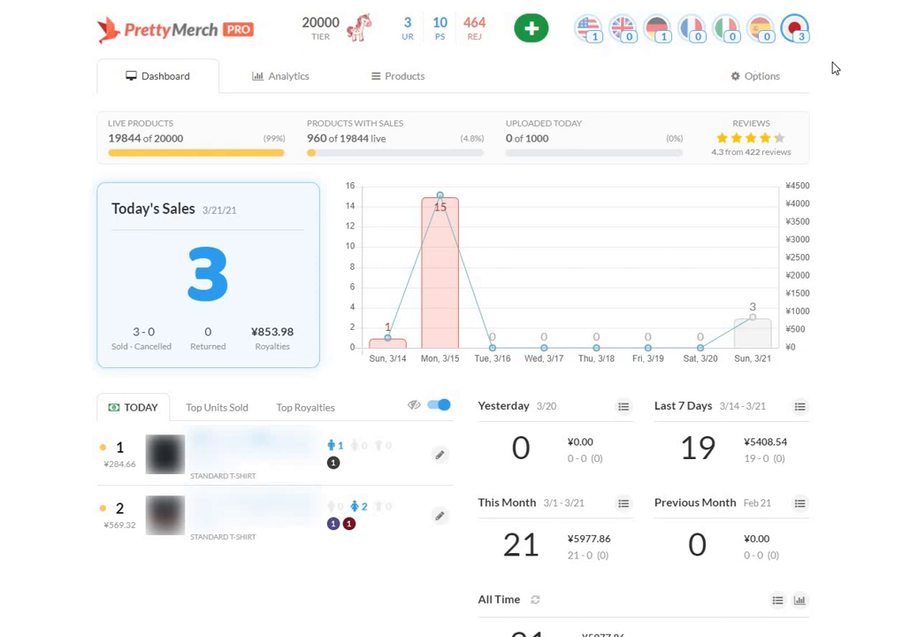
mouse_move(842, 69)
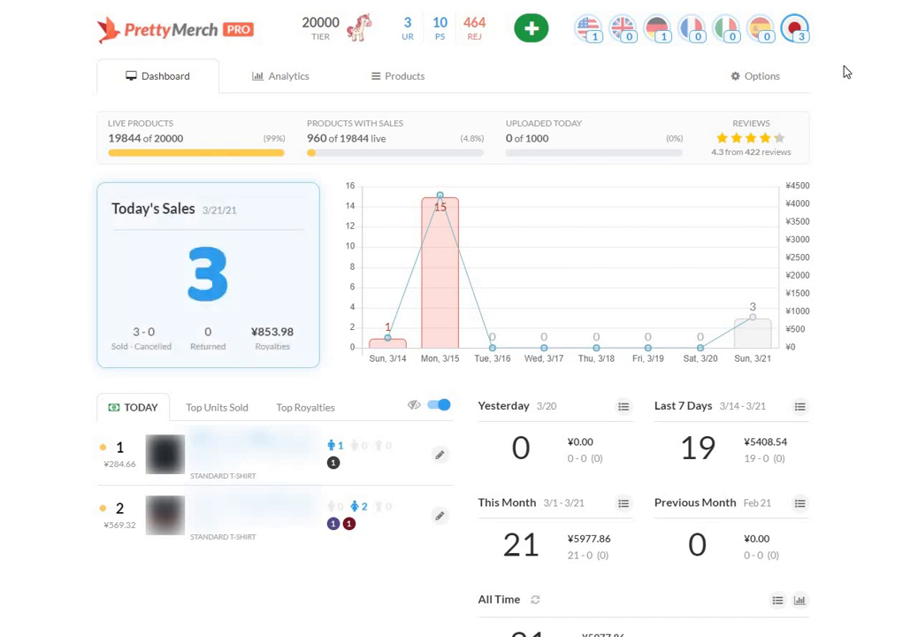
mouse_move(852, 67)
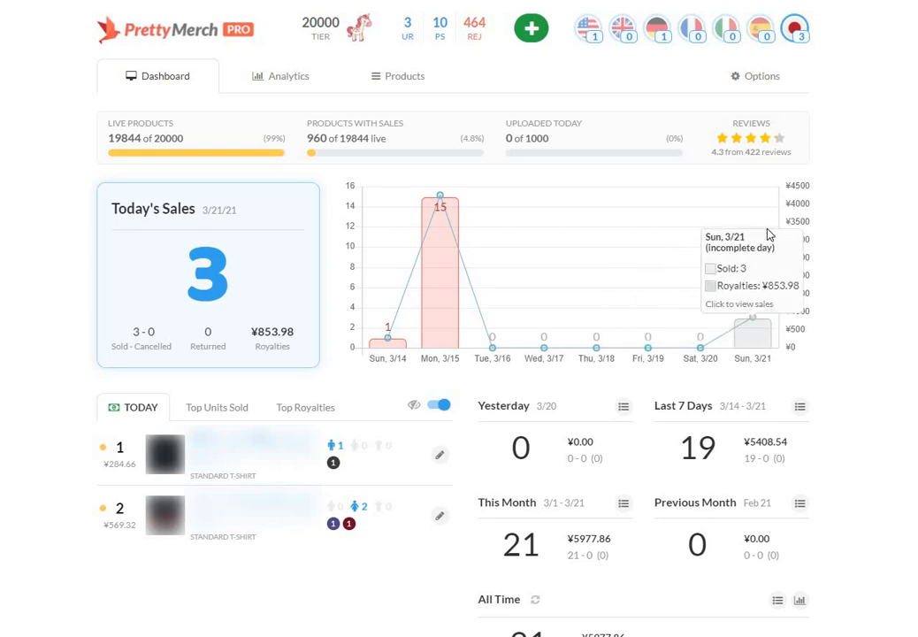
mouse_move(860, 131)
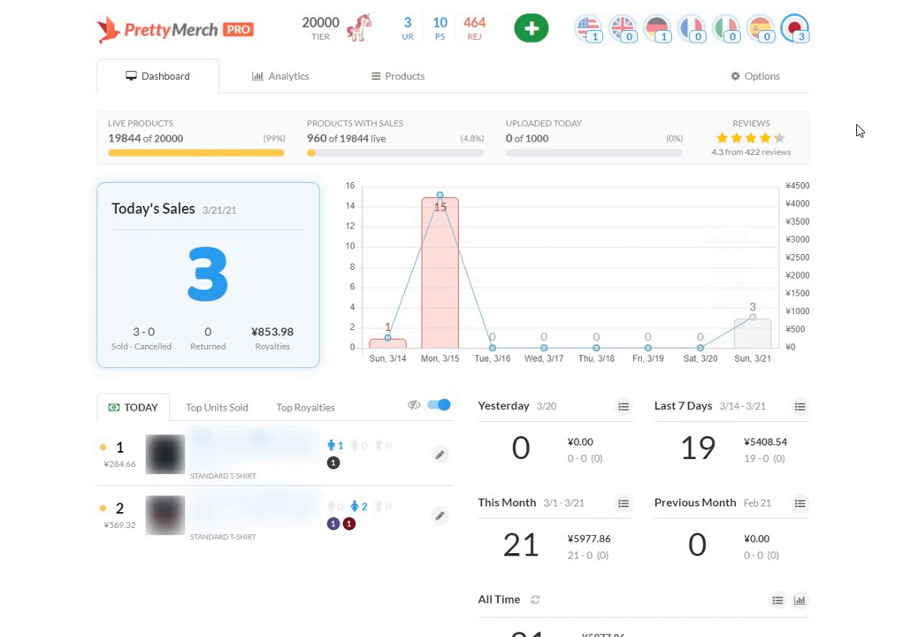
mouse_move(865, 108)
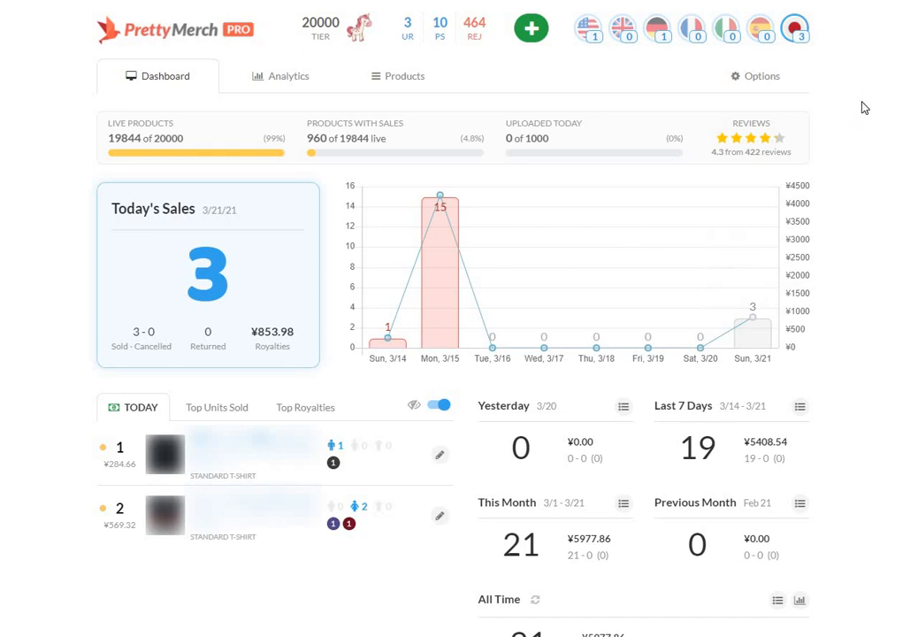
scroll("up", 3)
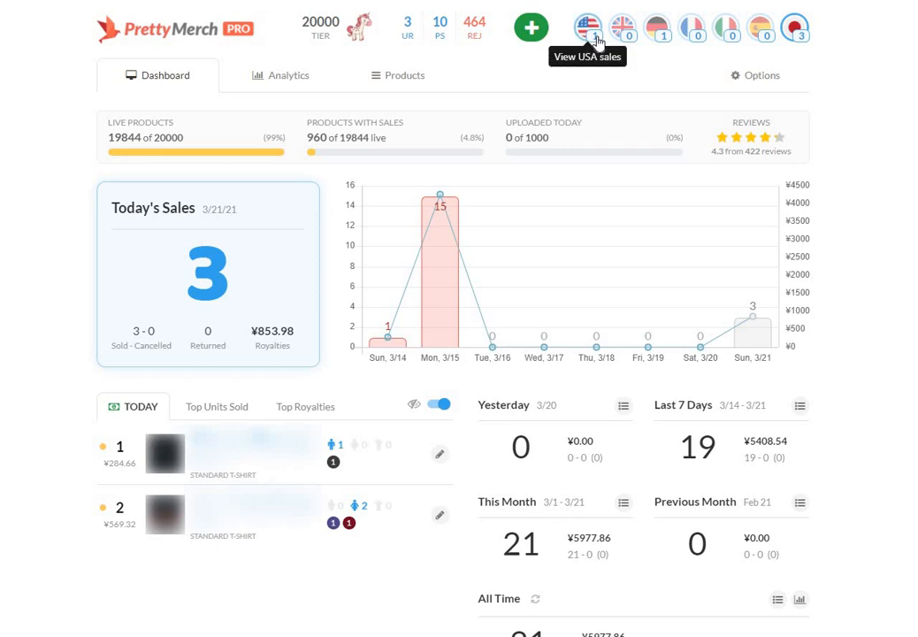
Show USA marketplace sales: 1 sale today for $2.25, 170 this month for $590.14
left_click(587, 27)
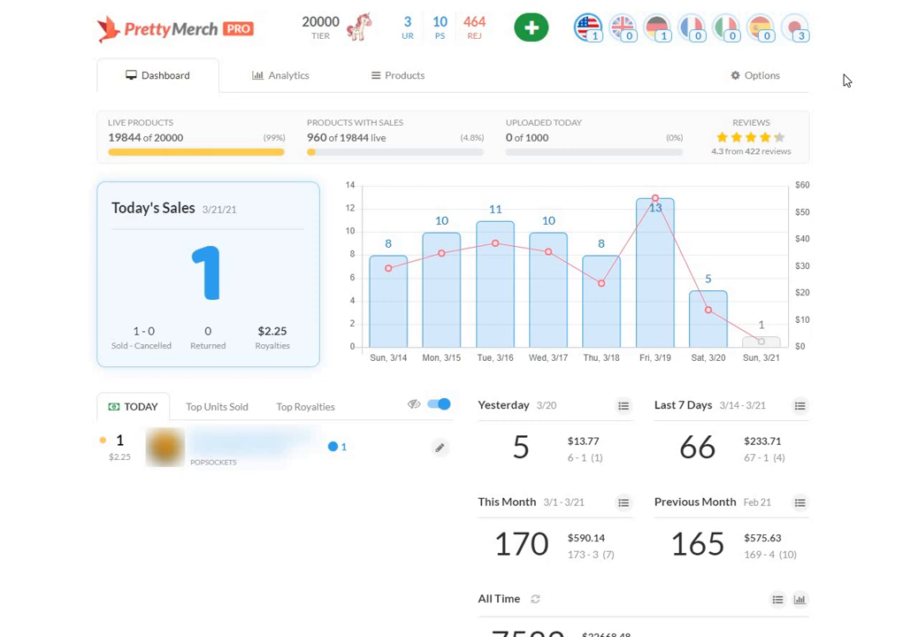
mouse_move(891, 139)
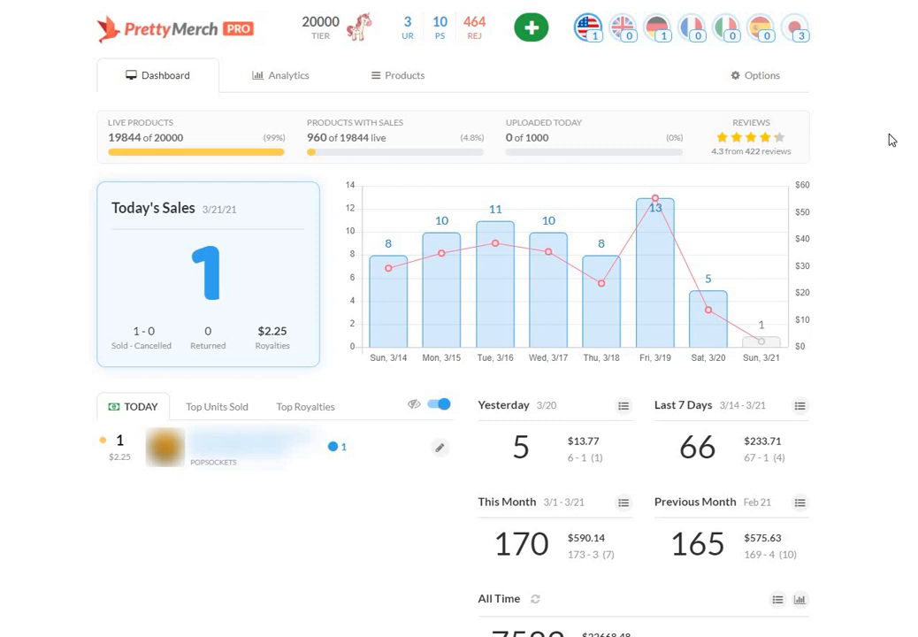
mouse_move(872, 113)
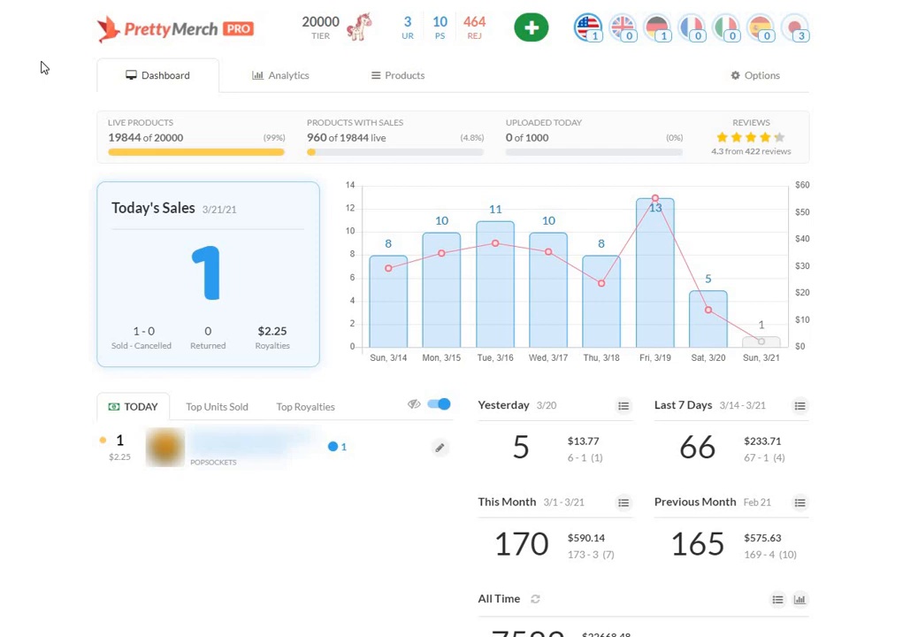
mouse_move(281, 53)
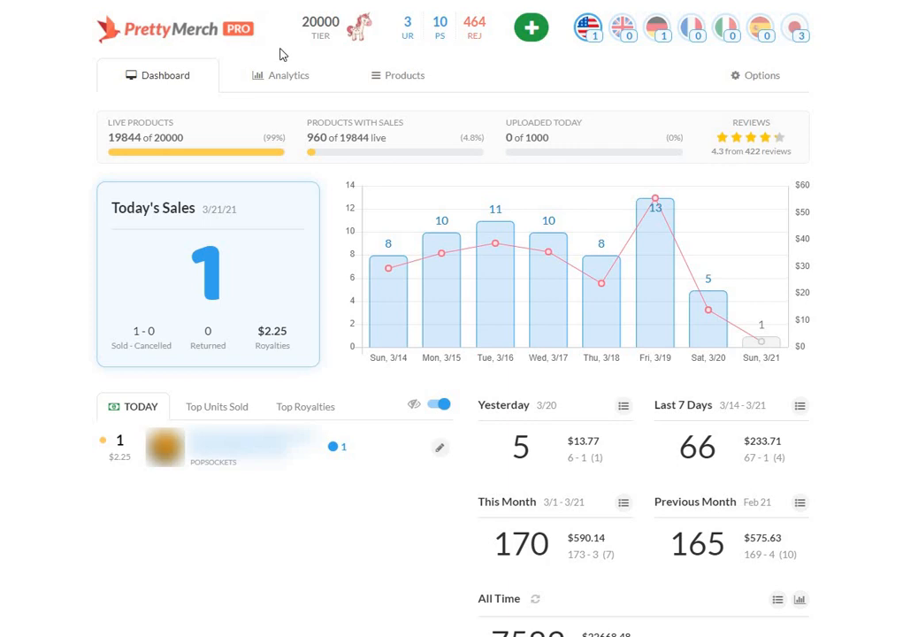
mouse_move(70, 49)
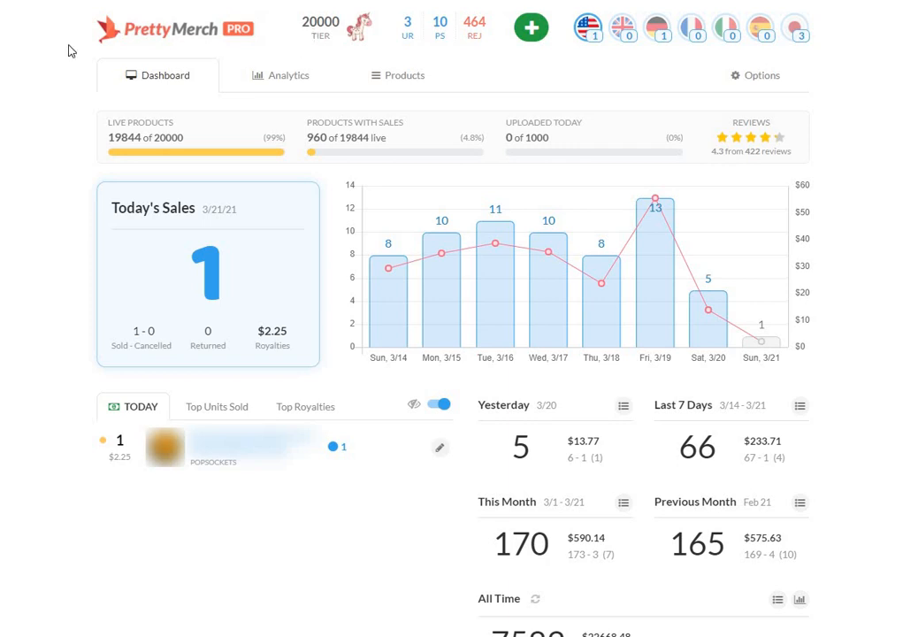
mouse_move(54, 83)
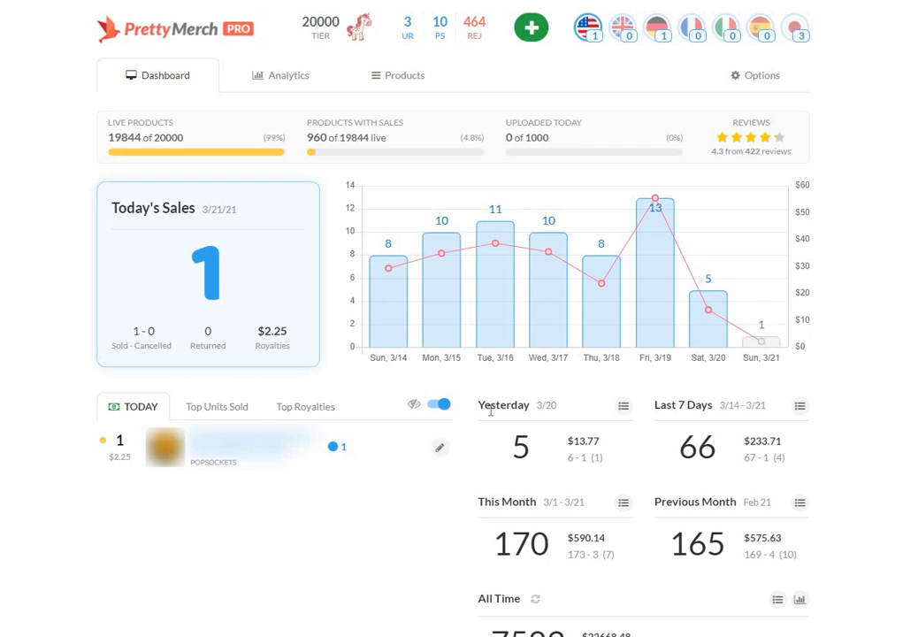
mouse_move(641, 562)
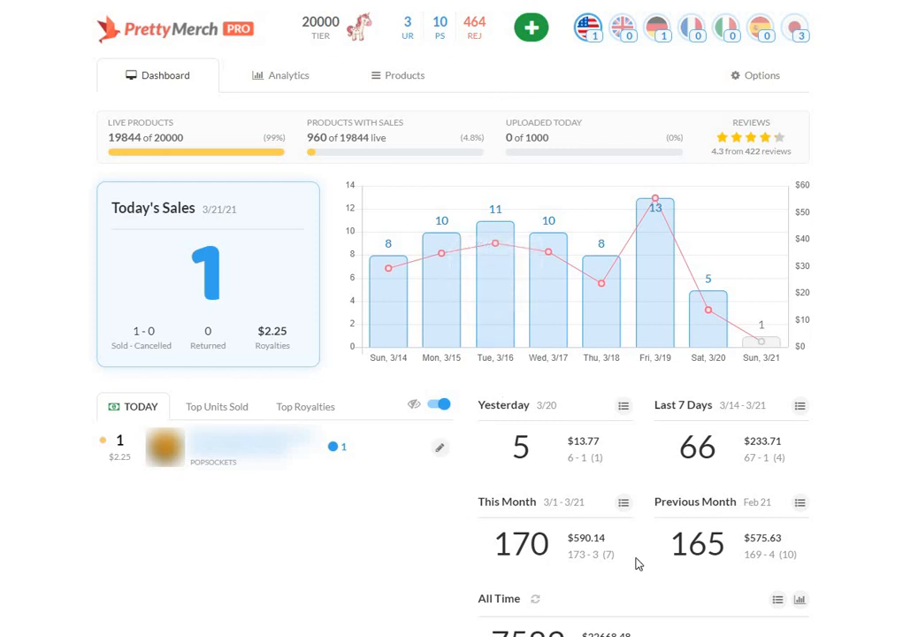
mouse_move(428, 603)
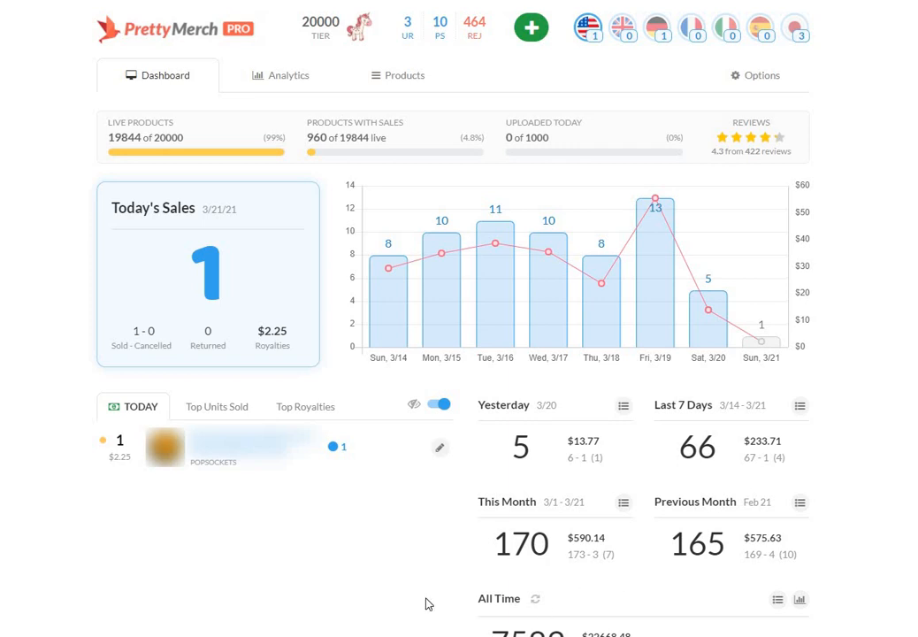
mouse_move(55, 244)
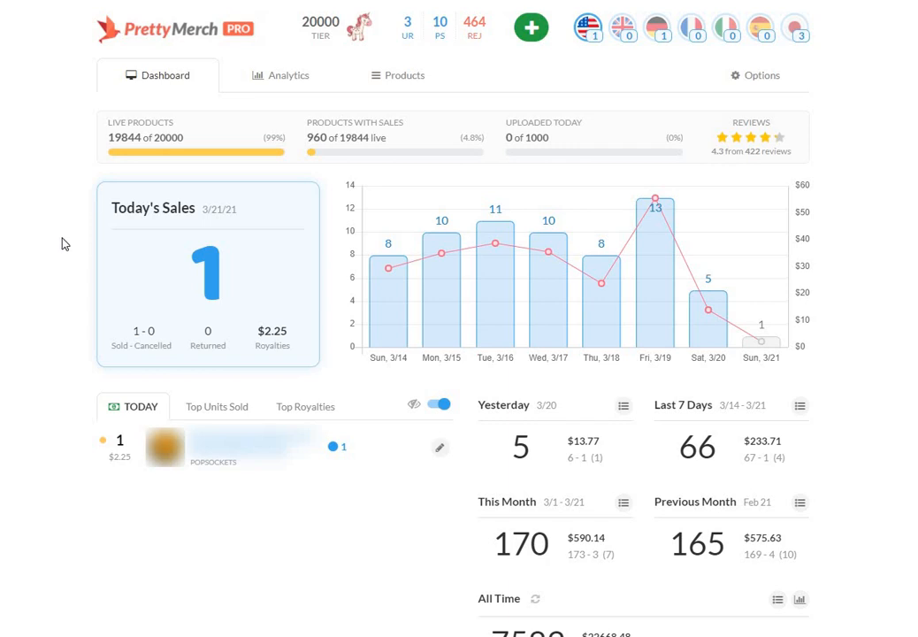
mouse_move(51, 228)
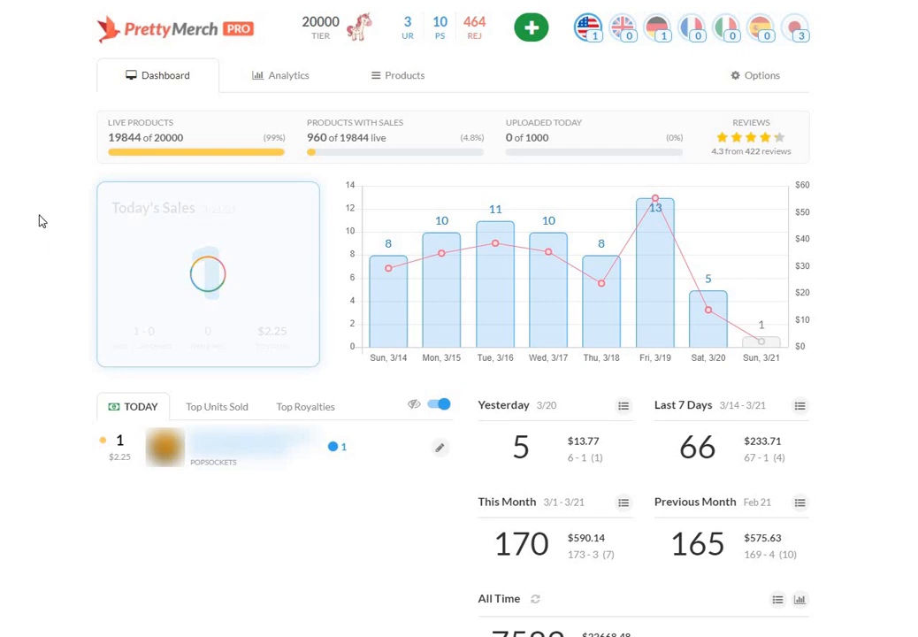
mouse_move(60, 134)
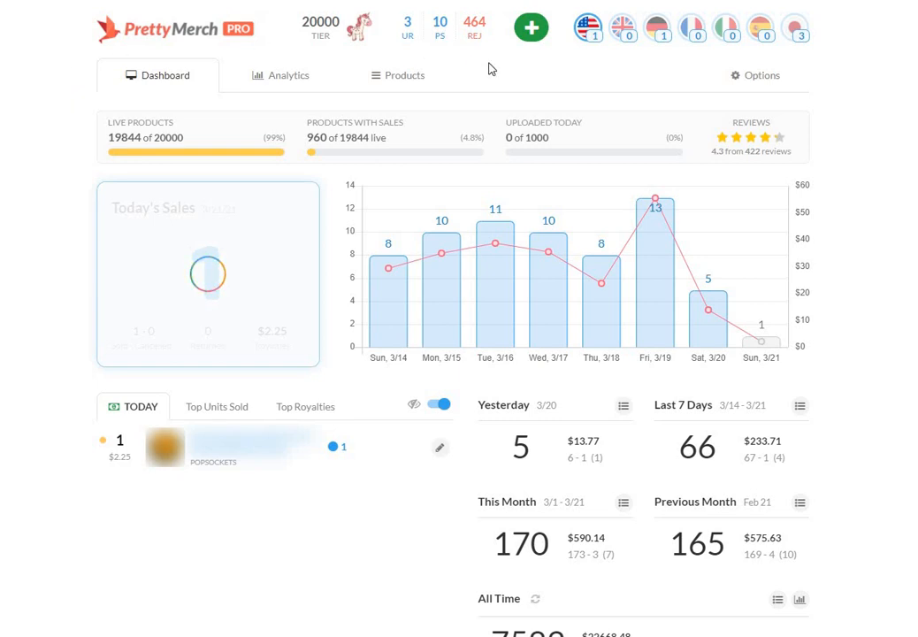
mouse_move(594, 53)
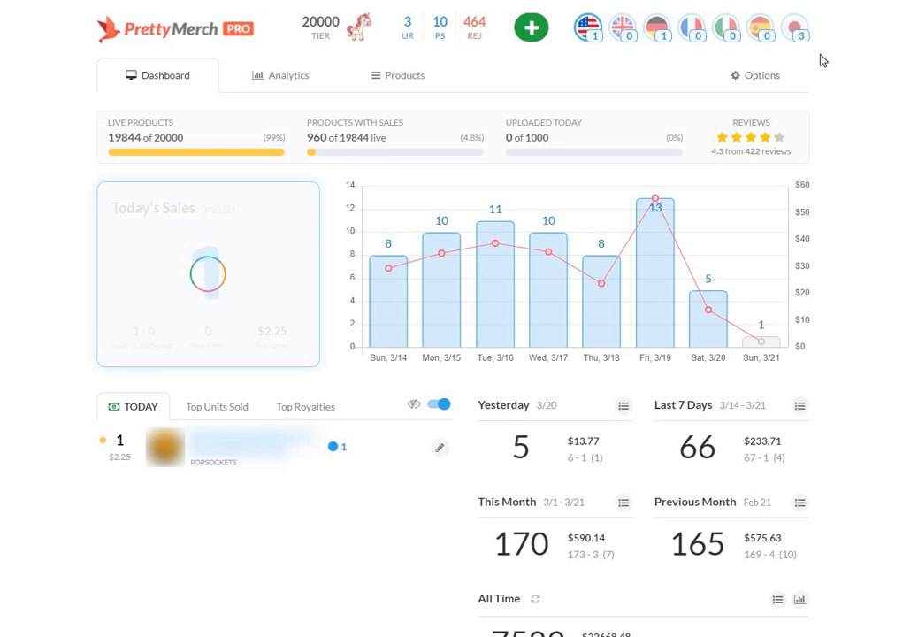
mouse_move(668, 85)
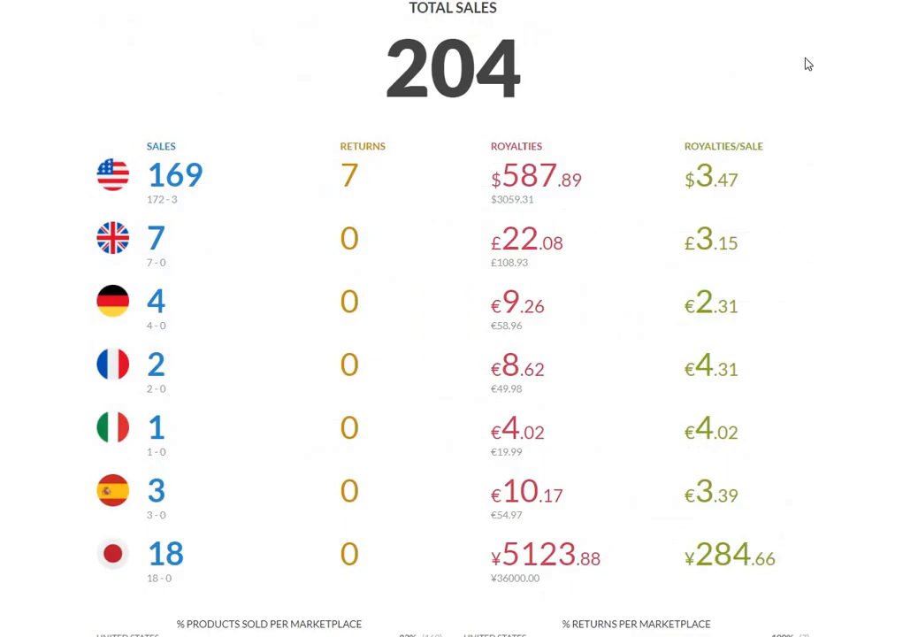
mouse_move(856, 74)
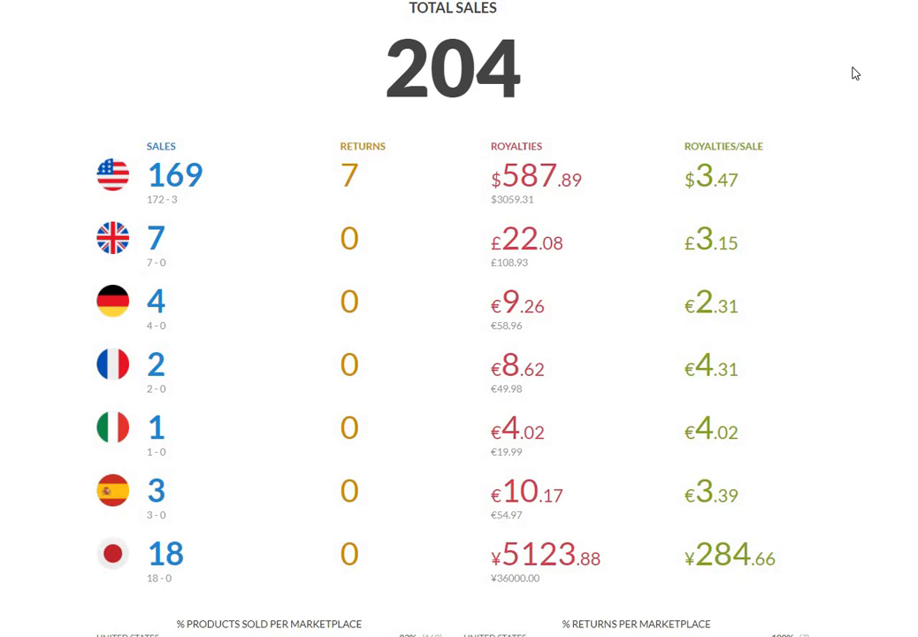
mouse_move(658, 55)
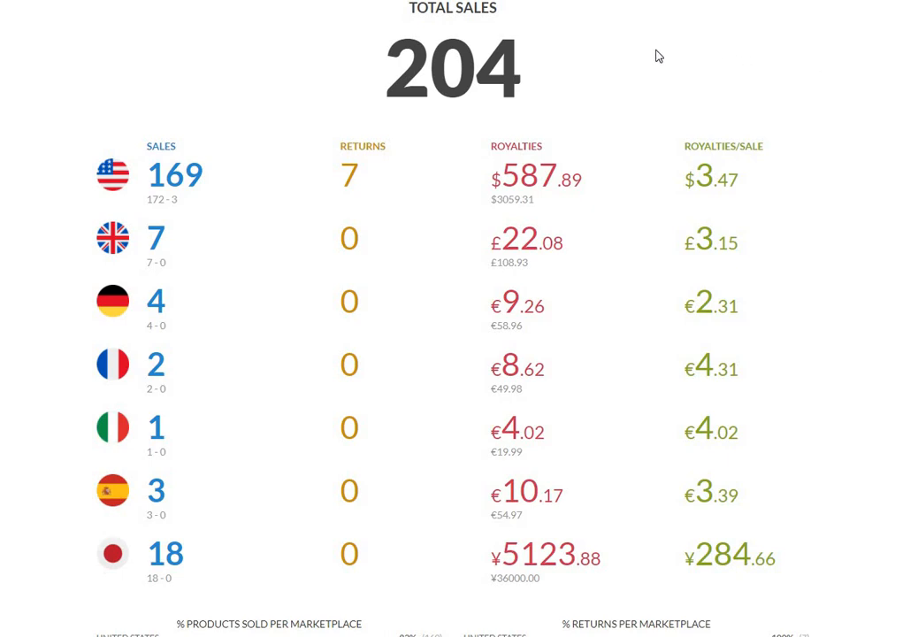
mouse_move(272, 55)
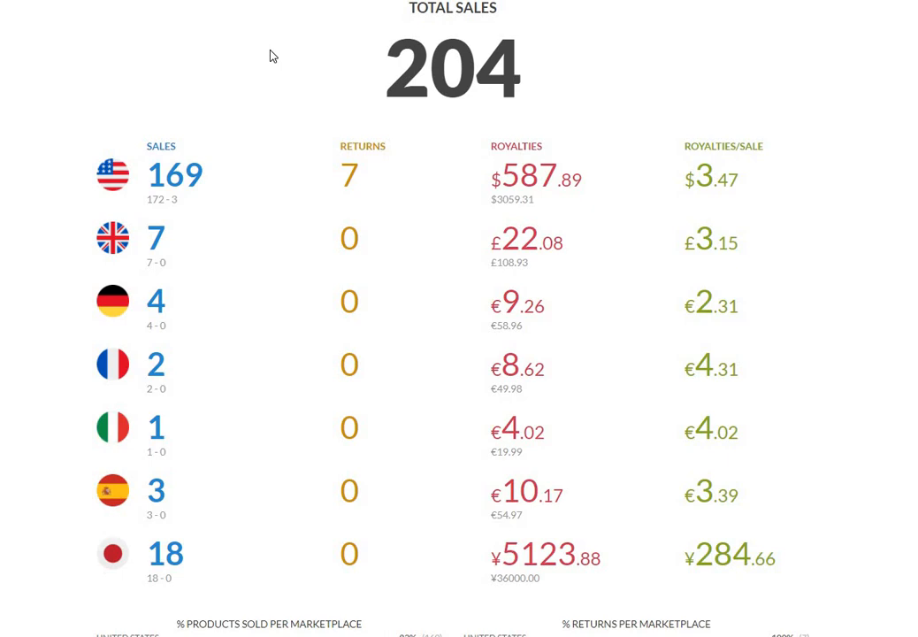
mouse_move(458, 101)
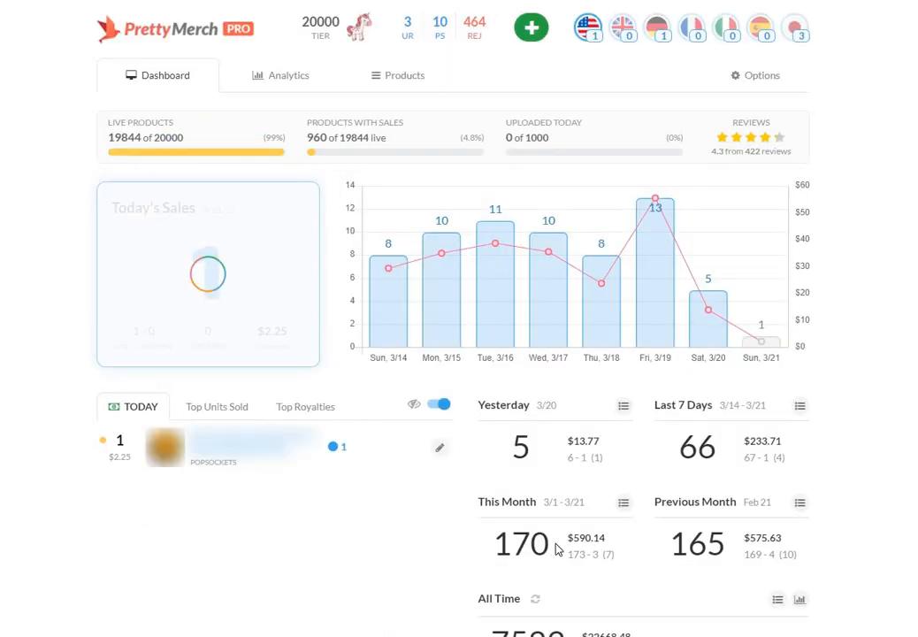
mouse_move(294, 541)
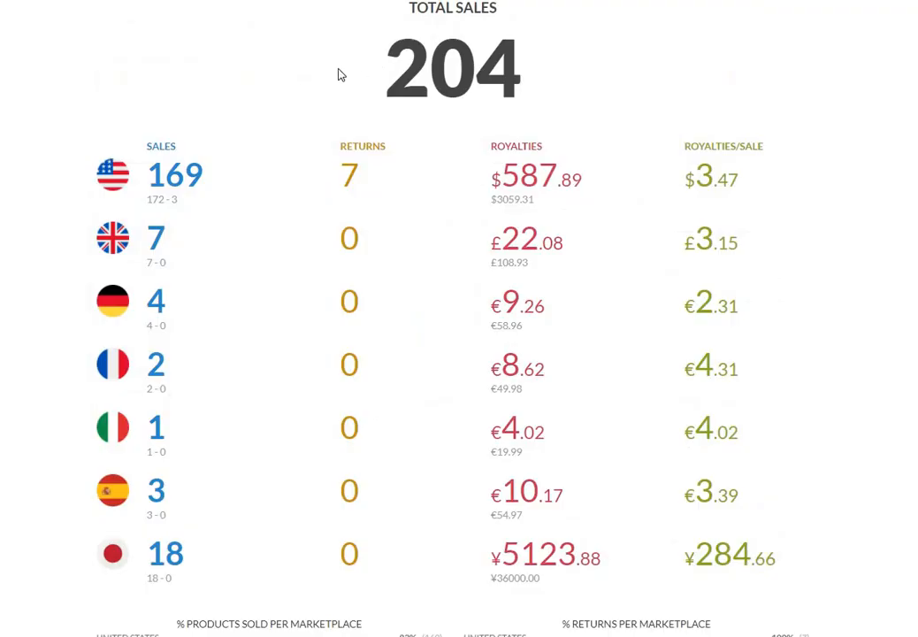
mouse_move(304, 78)
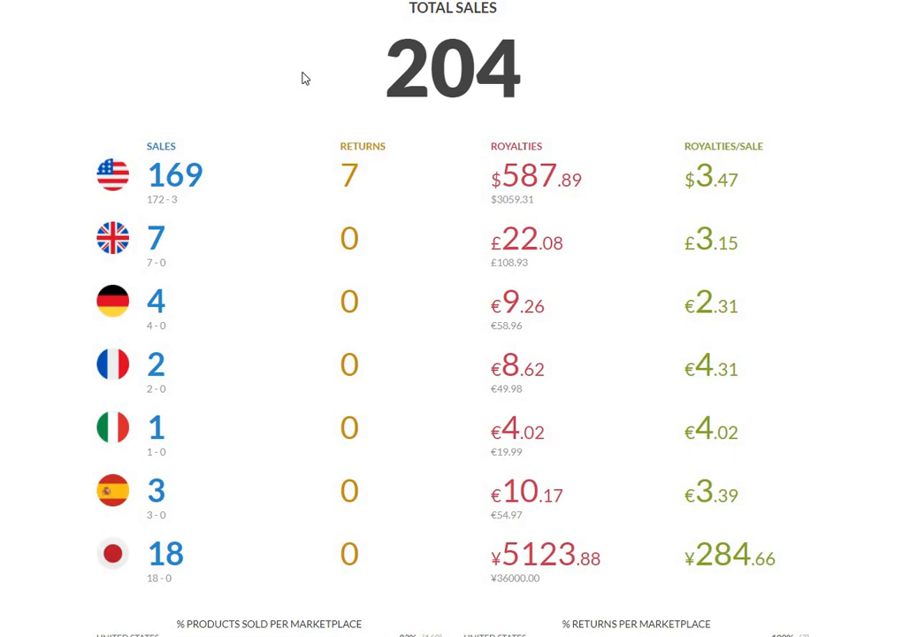
mouse_move(96, 103)
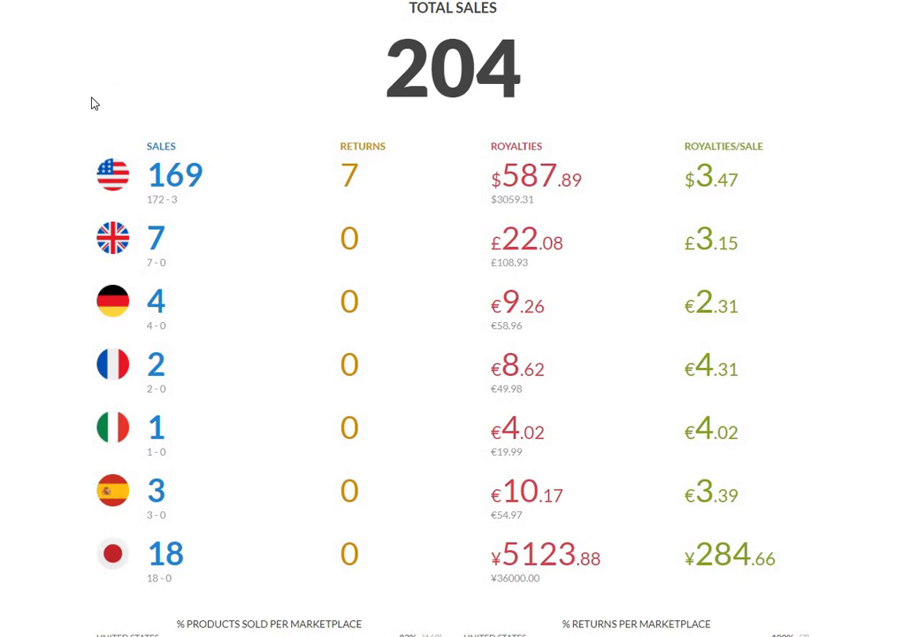